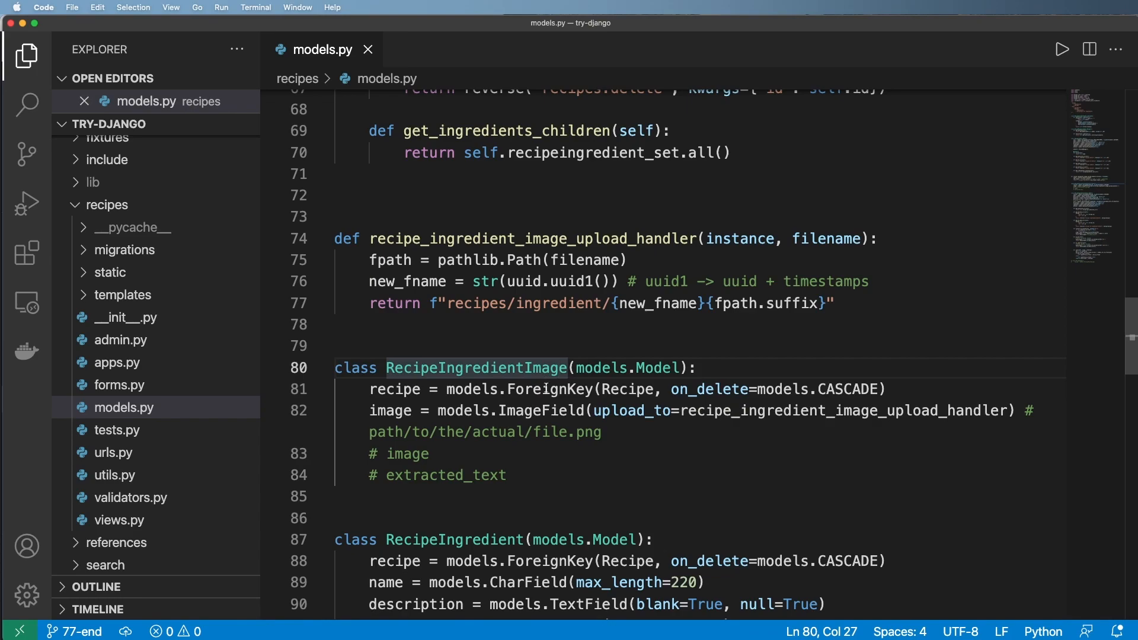
Import RecipeIngredientImage into forms.py and start class RecipeIngredientImageForm(forms.ModelForm) with a Meta class.
{"action": "double_click", "coordinate": [477, 368]}
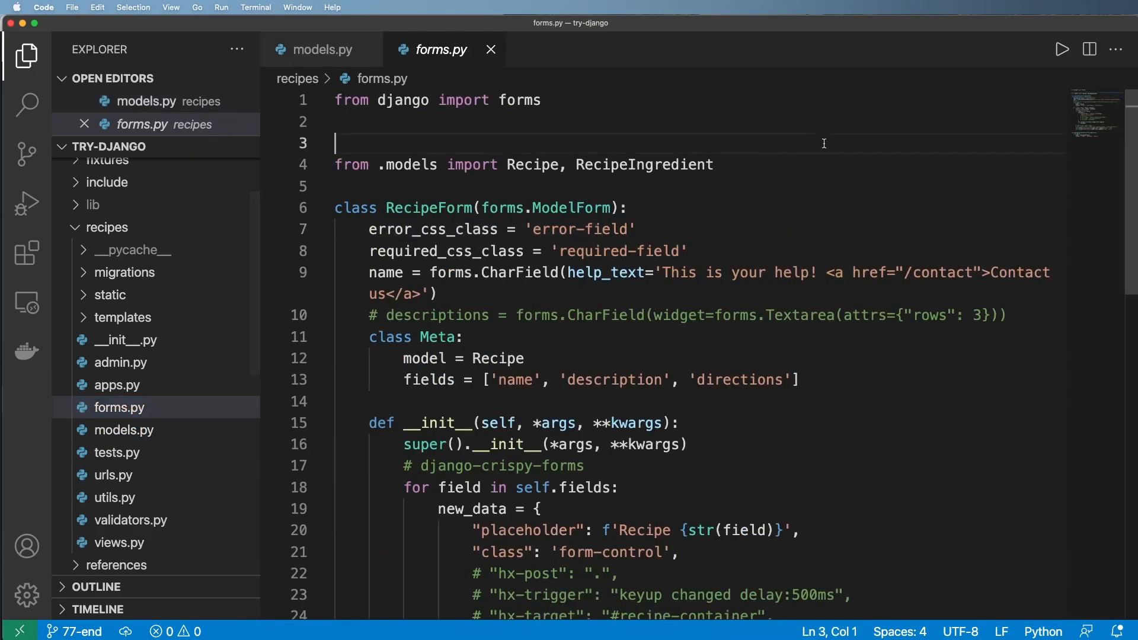
{"action": "type", "text": ", RecipeIngredientImage"}
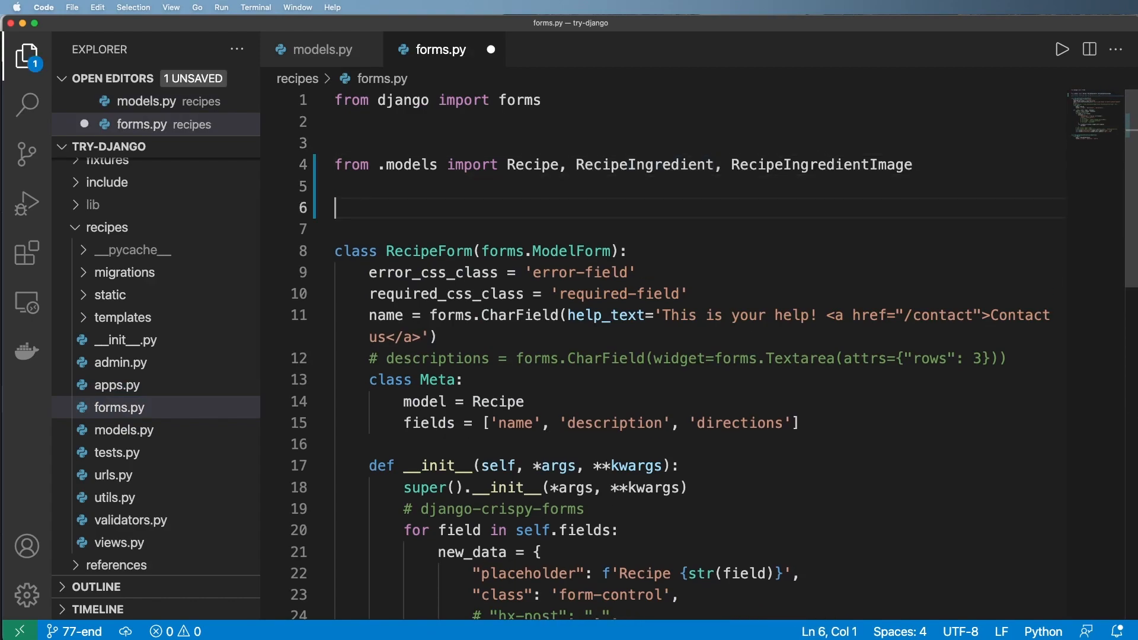
{"action": "type", "text": "class RecipeIngredientImage"}
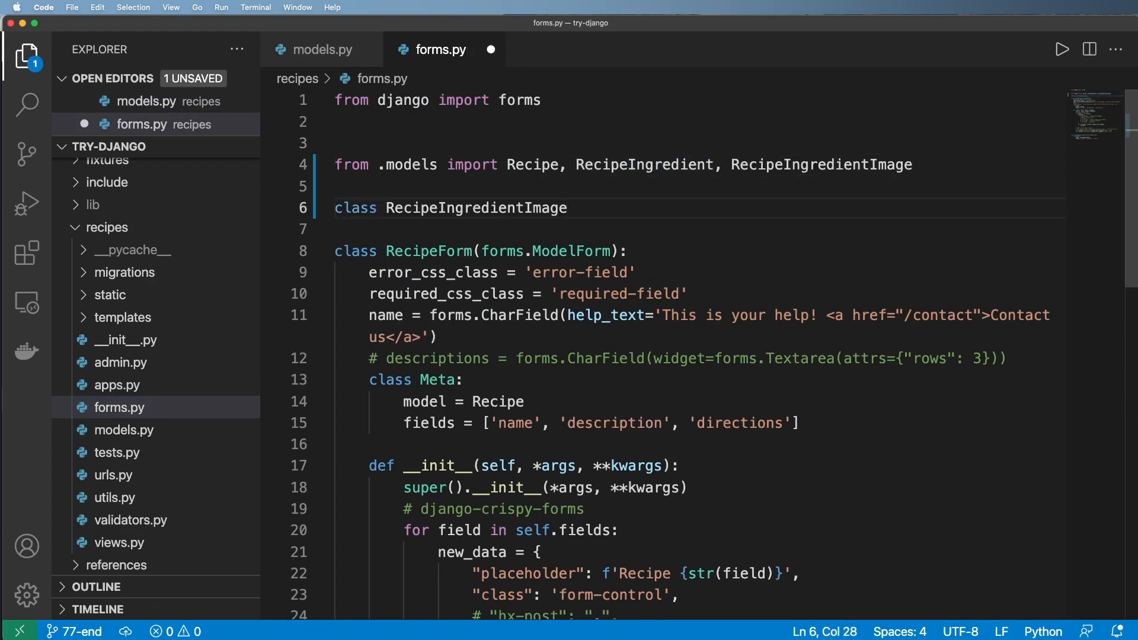
{"action": "type", "text": "Form"}
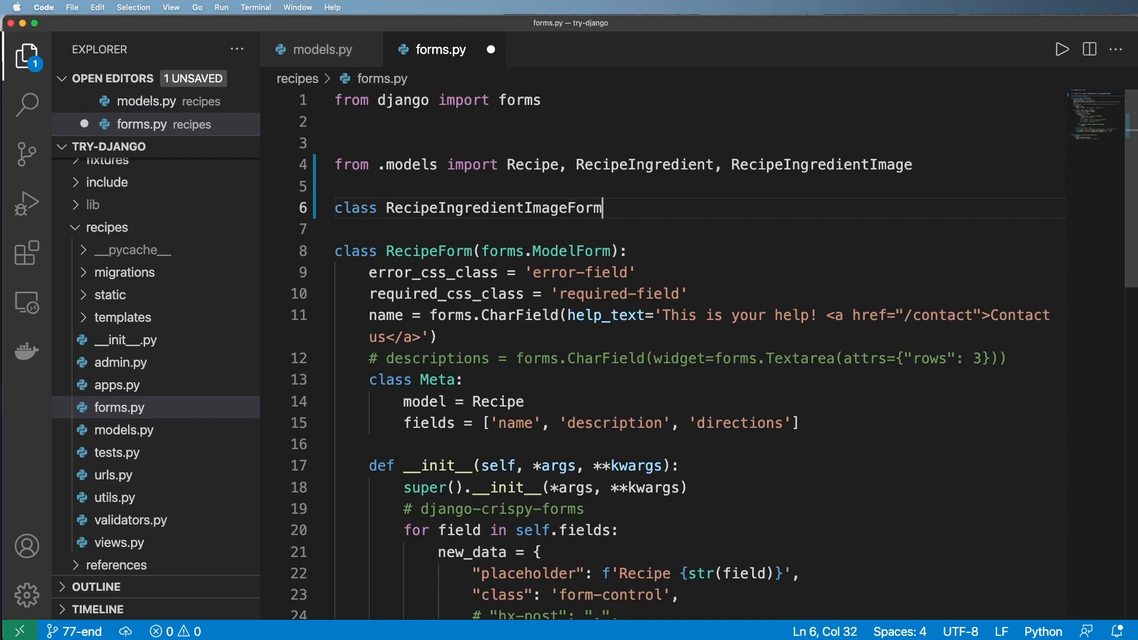
{"action": "type", "text": "(forms."}
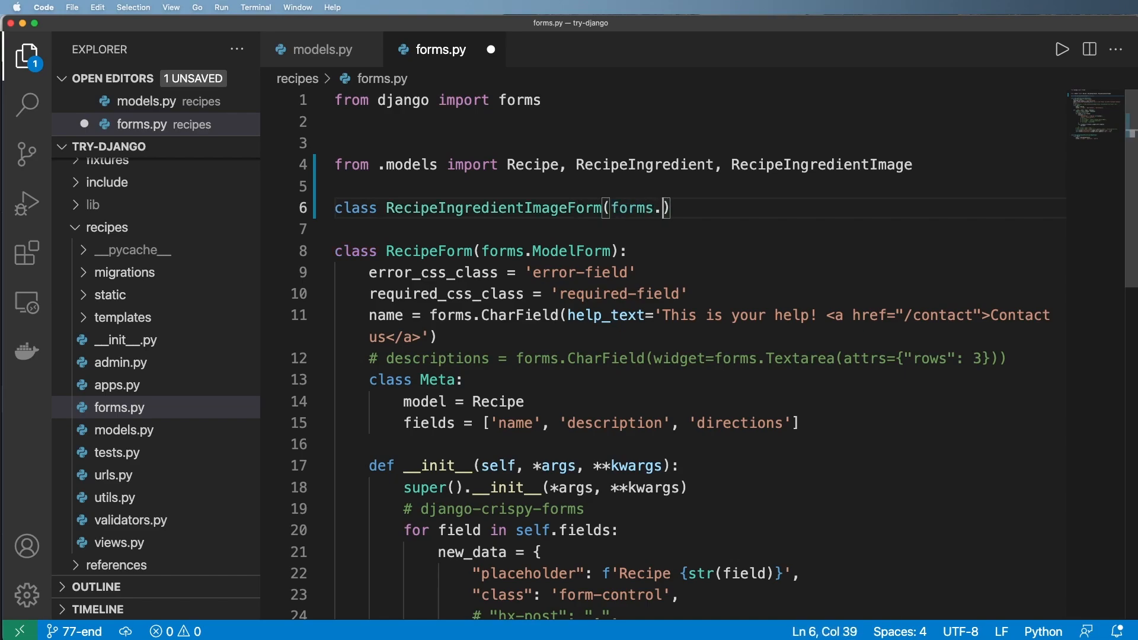
{"action": "type", "text": "ModelForm):"}
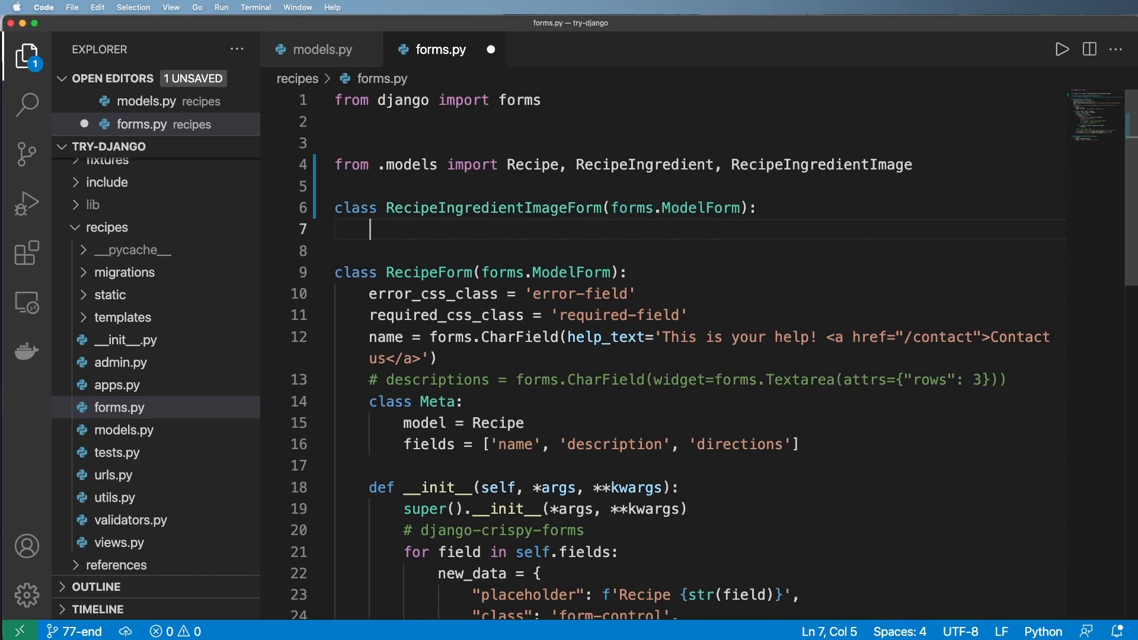
{"action": "type", "text": "class Meta"}
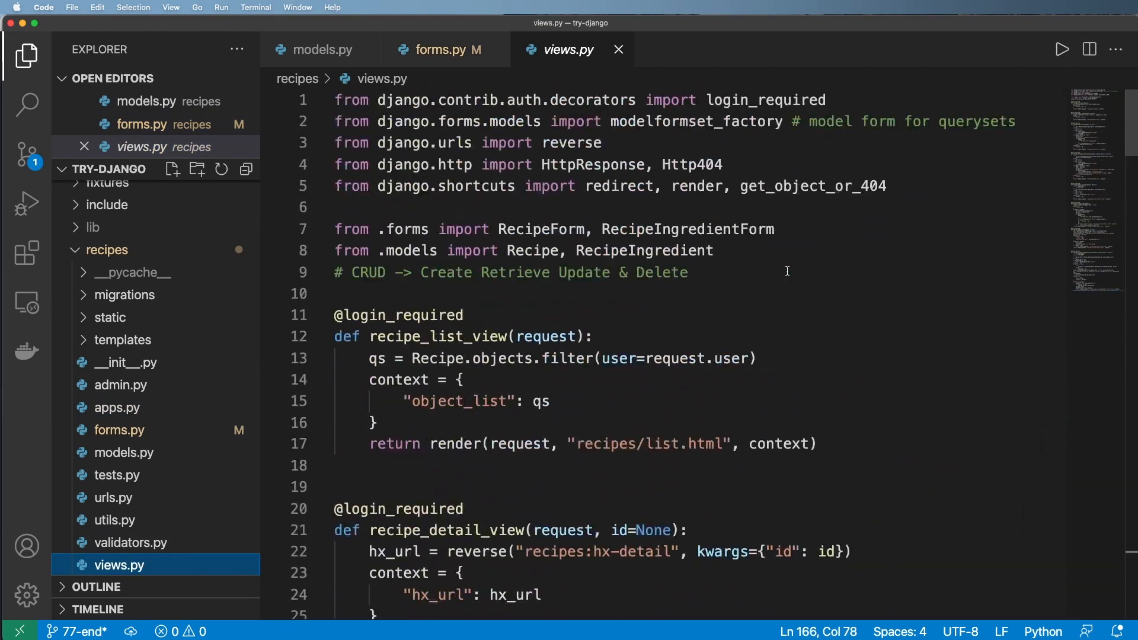
Import RecipeIngredientImageForm and define recipe_ingredient_image_upload_view(request, parent_id) in views.py.
{"action": "type", "text": ", RecipeIngredientImageForm"}
{"action": "type", "text": "def"}
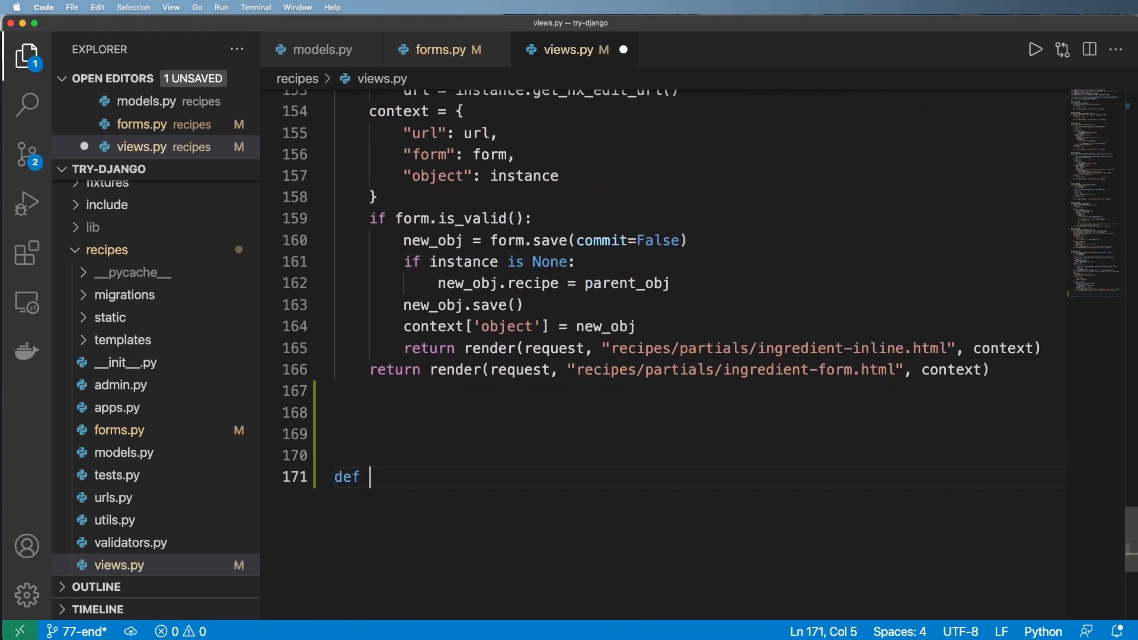
{"action": "type", "text": "recip"}
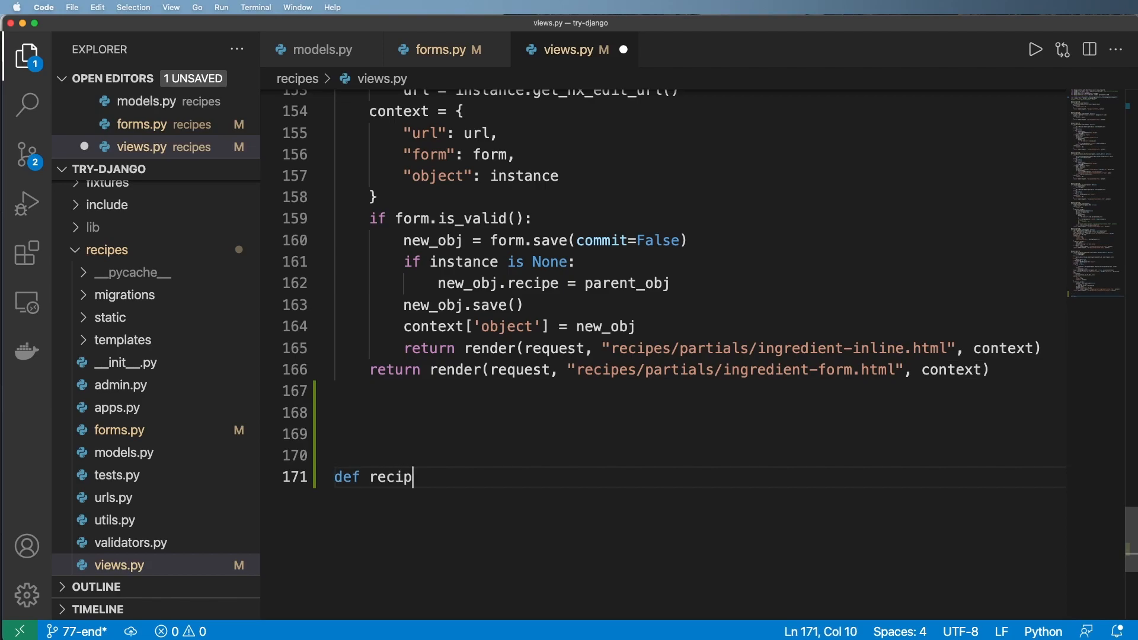
{"action": "type", "text": "e_ingre"}
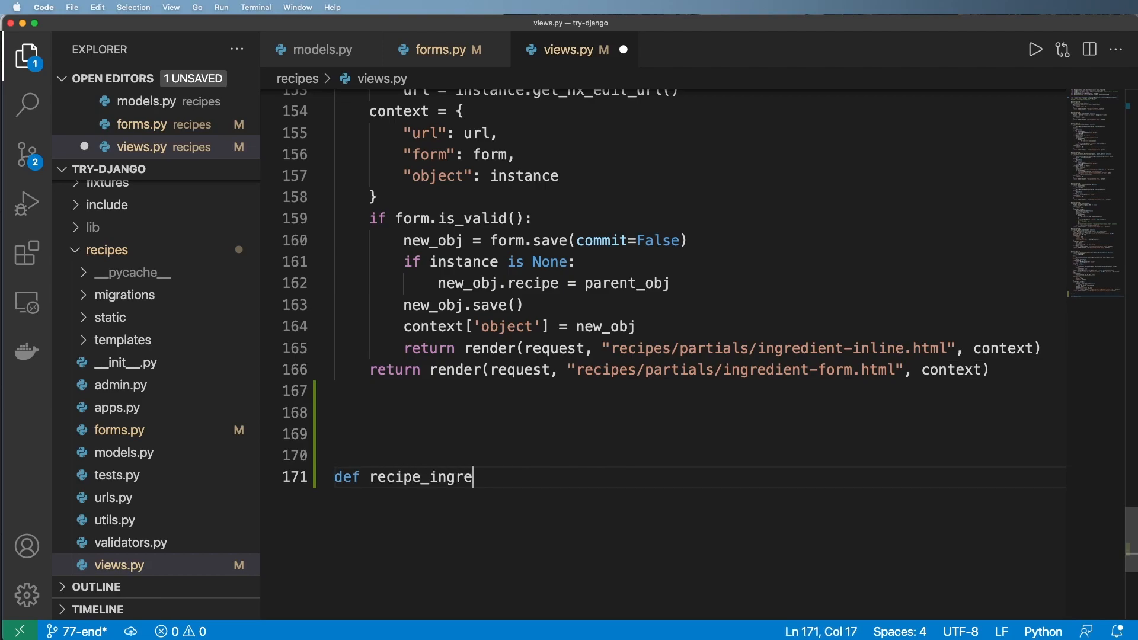
{"action": "type", "text": "dient_image_"}
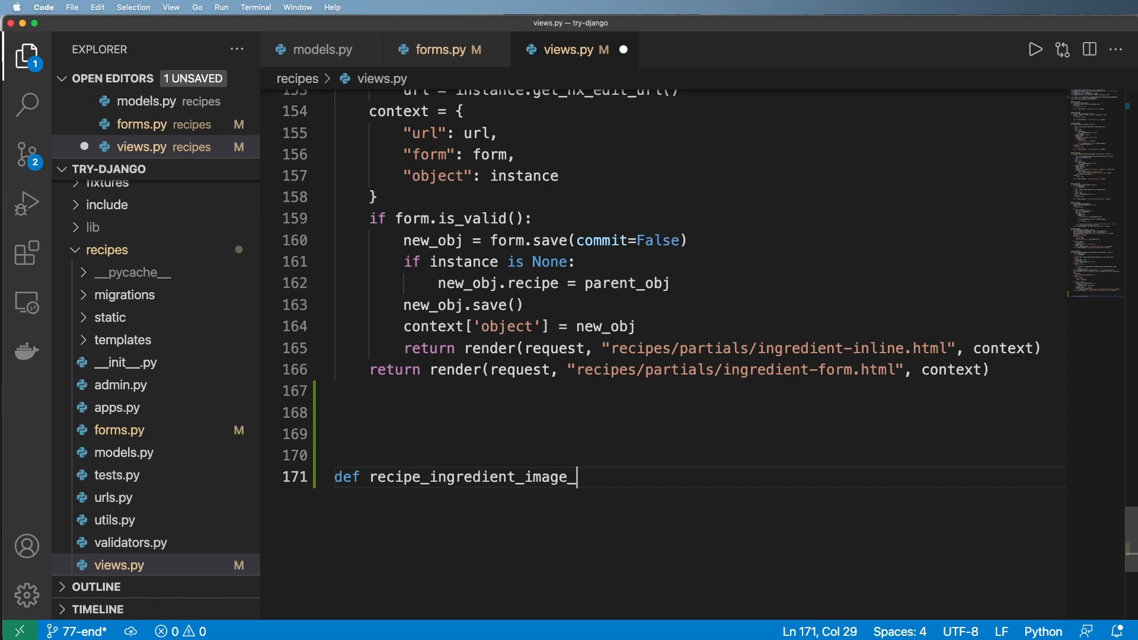
{"action": "type", "text": "upload_view"}
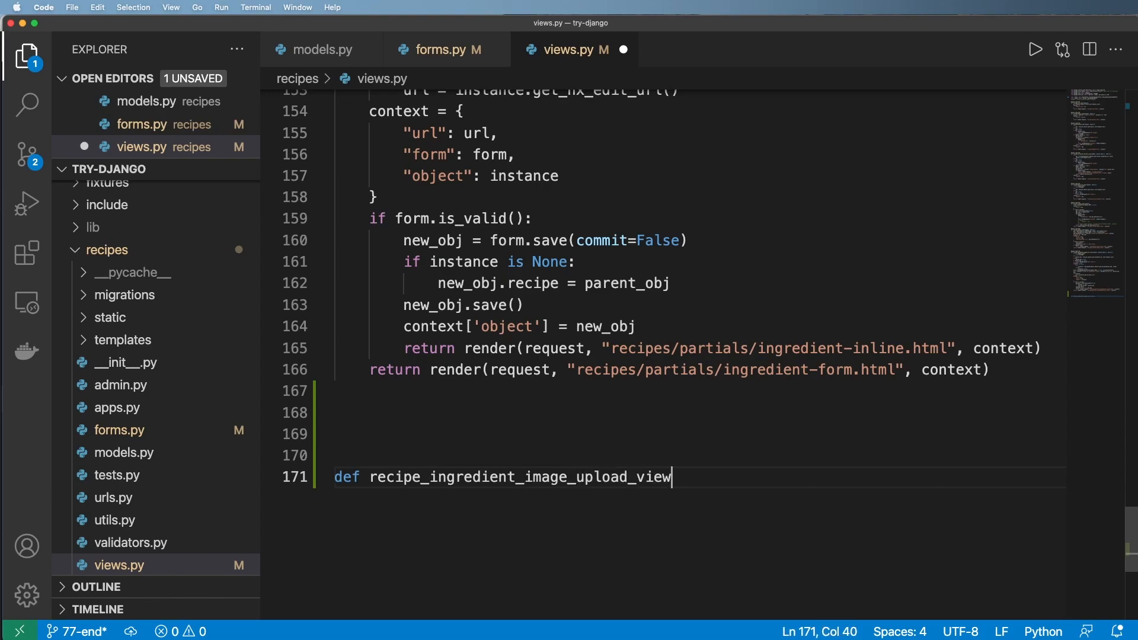
{"action": "type", "text": "(r"}
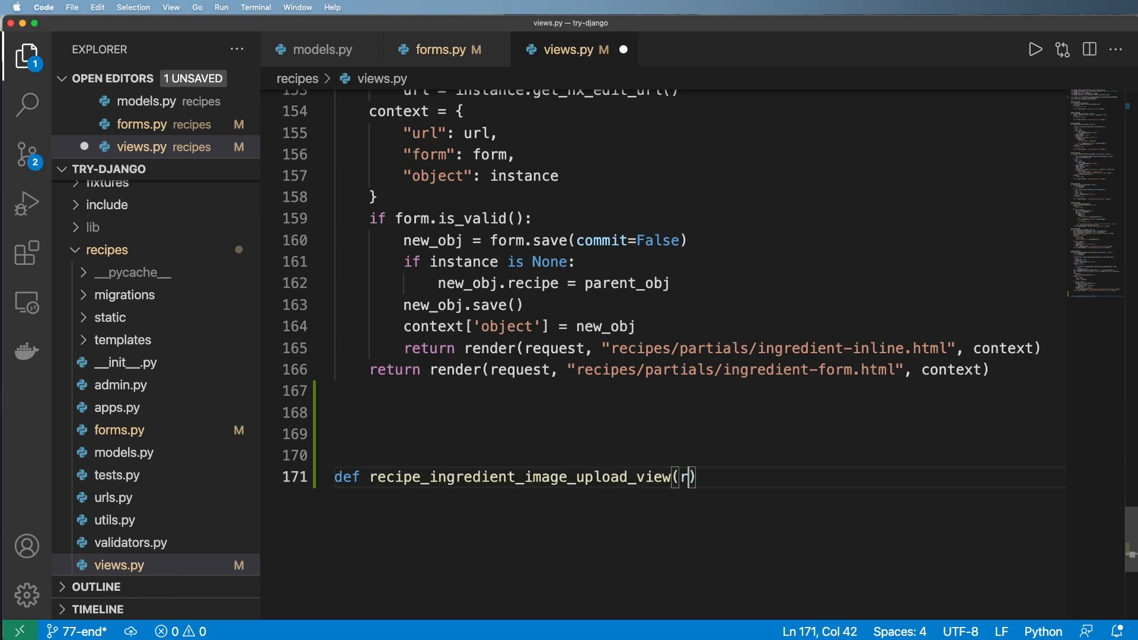
{"action": "type", "text": "equest, parent"}
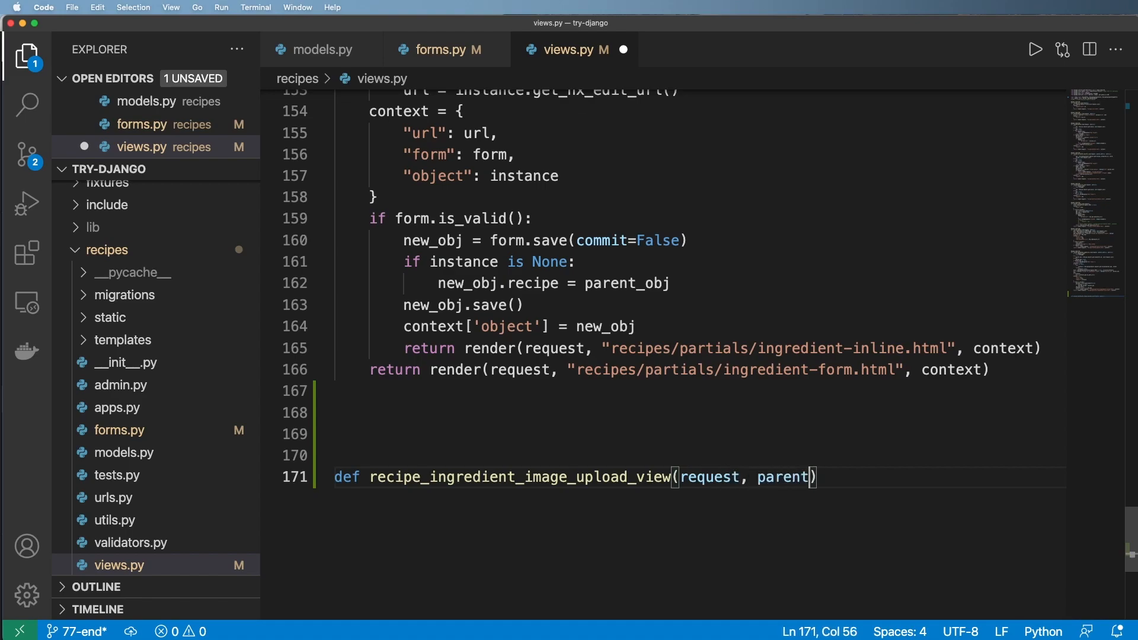
{"action": "type", "text": "_id):"}
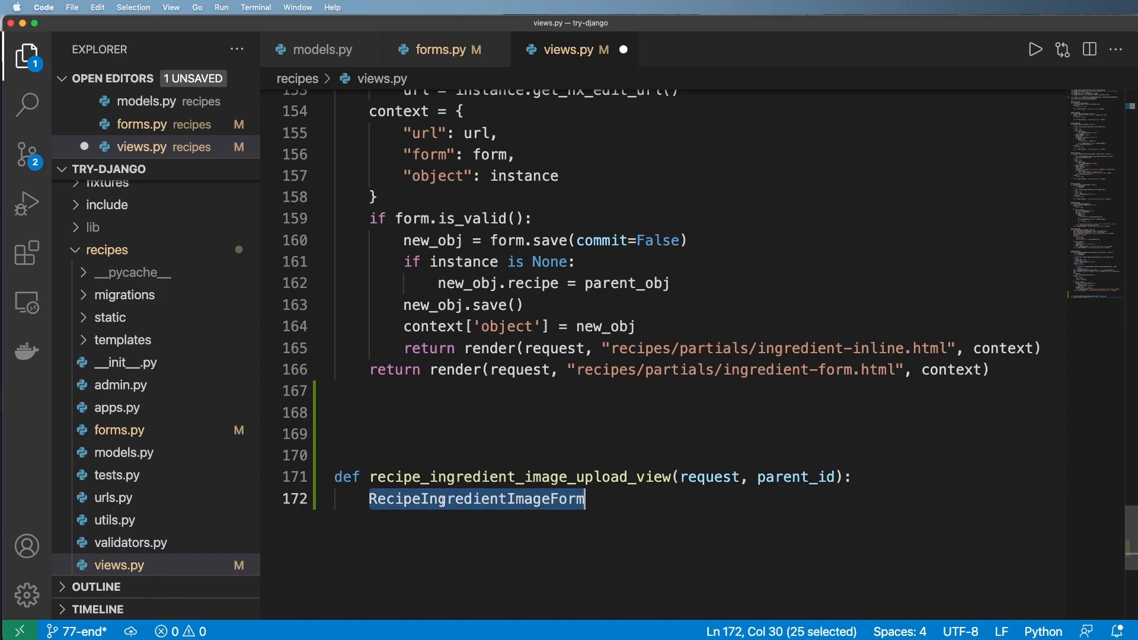
Build form = RecipeIngredientImageForm(request.POST or None, request.FILES or None) and begin the is_valid check.
{"action": "type", "text": "form ="}
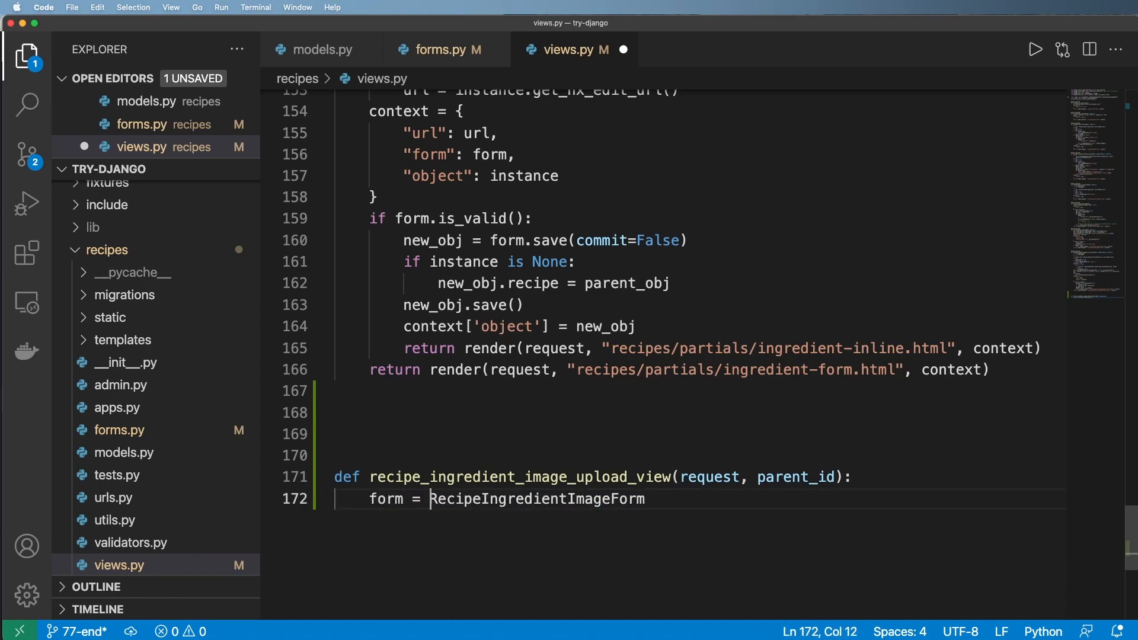
{"action": "type", "text": "(request.POST or None, r"}
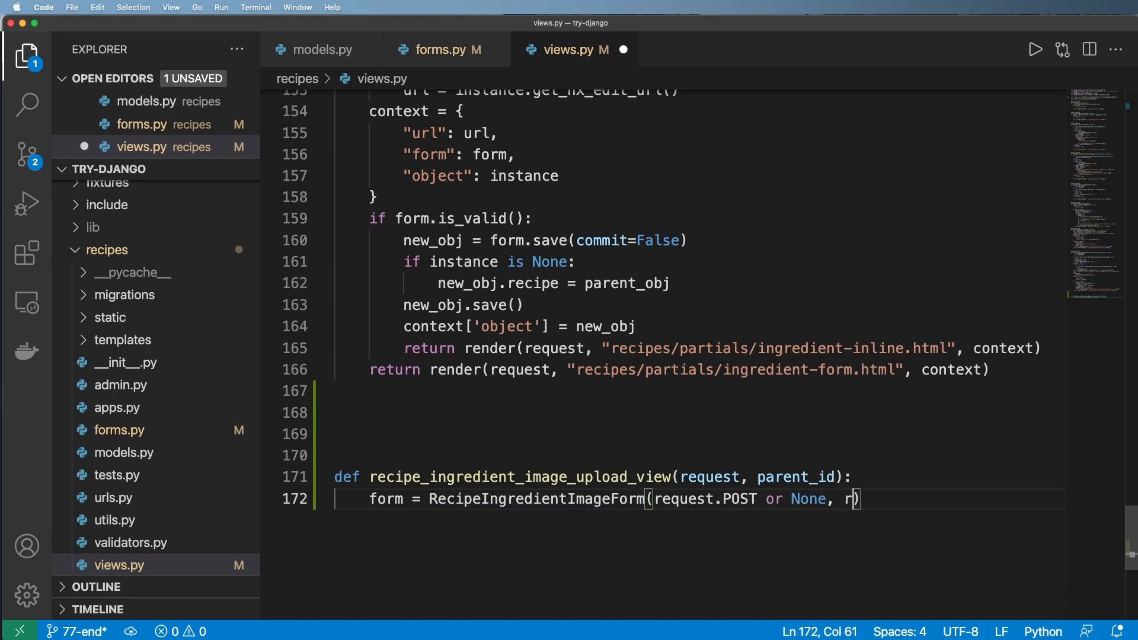
{"action": "type", "text": "equest.FI"}
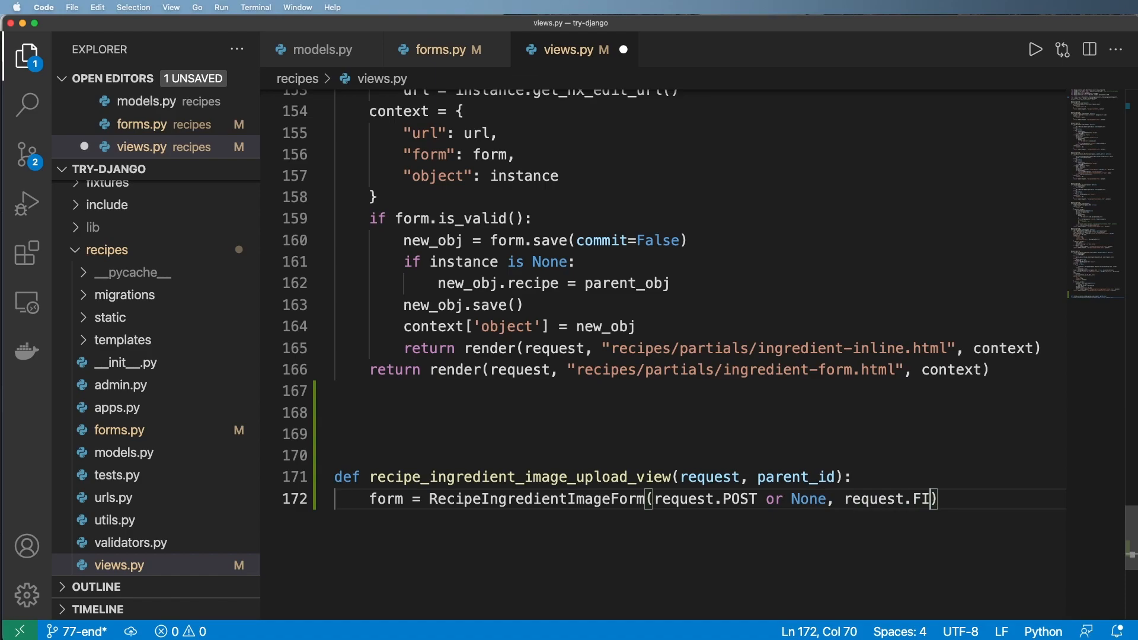
{"action": "type", "text": "LES or None"}
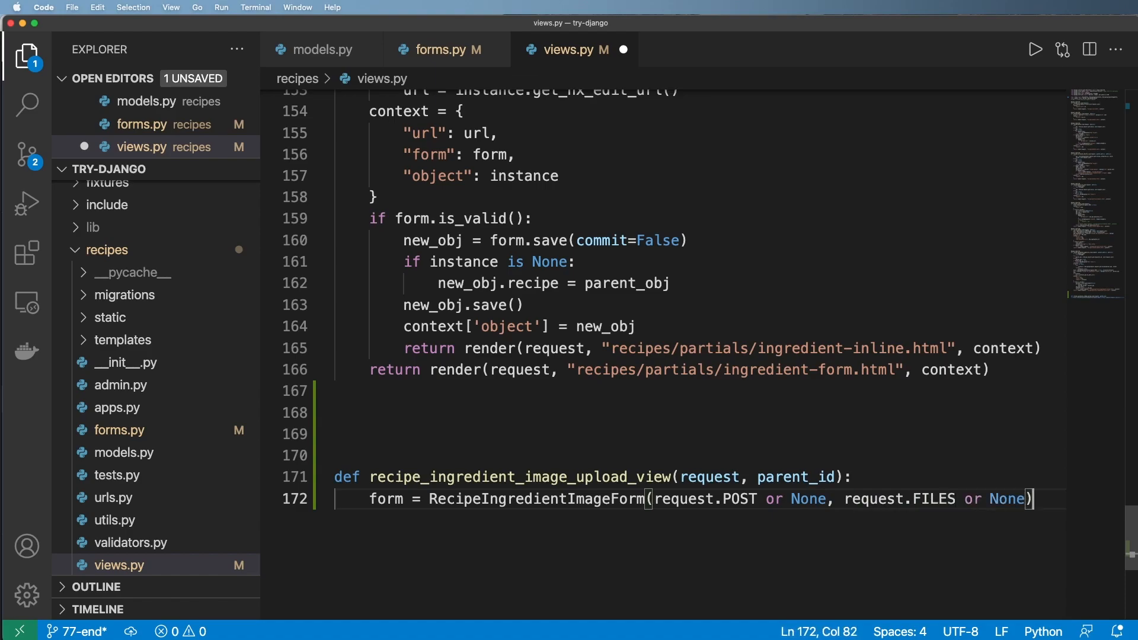
{"action": "type", "text": "if form.is_valid():"}
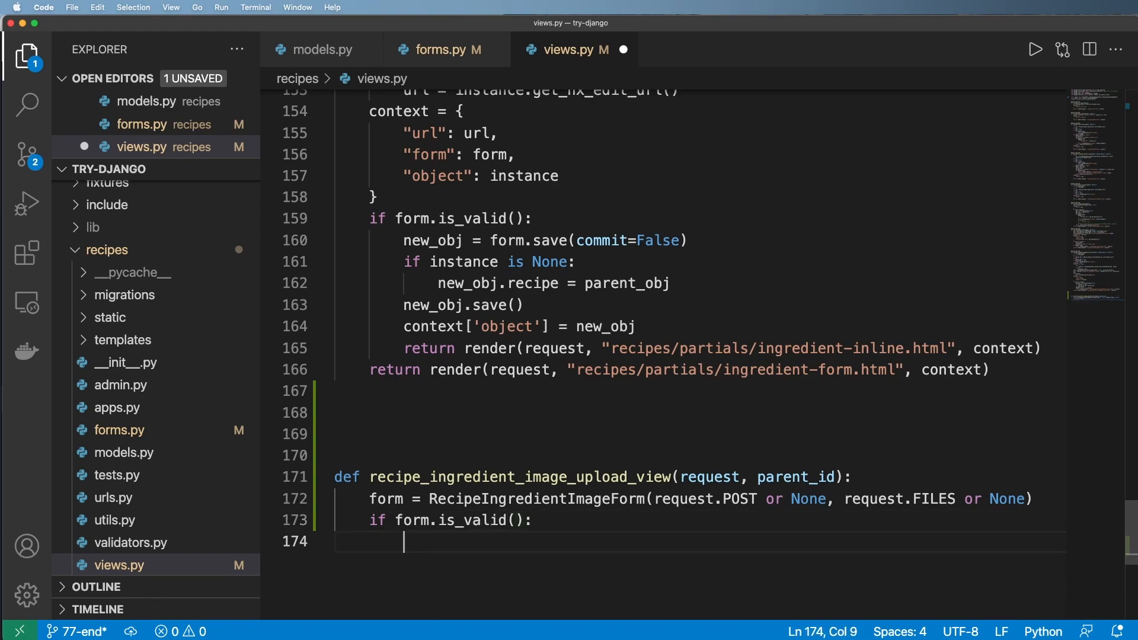
Save the form with commit=False, set obj.recipe = parent_id and call obj.save().
{"action": "type", "text": "obj"}
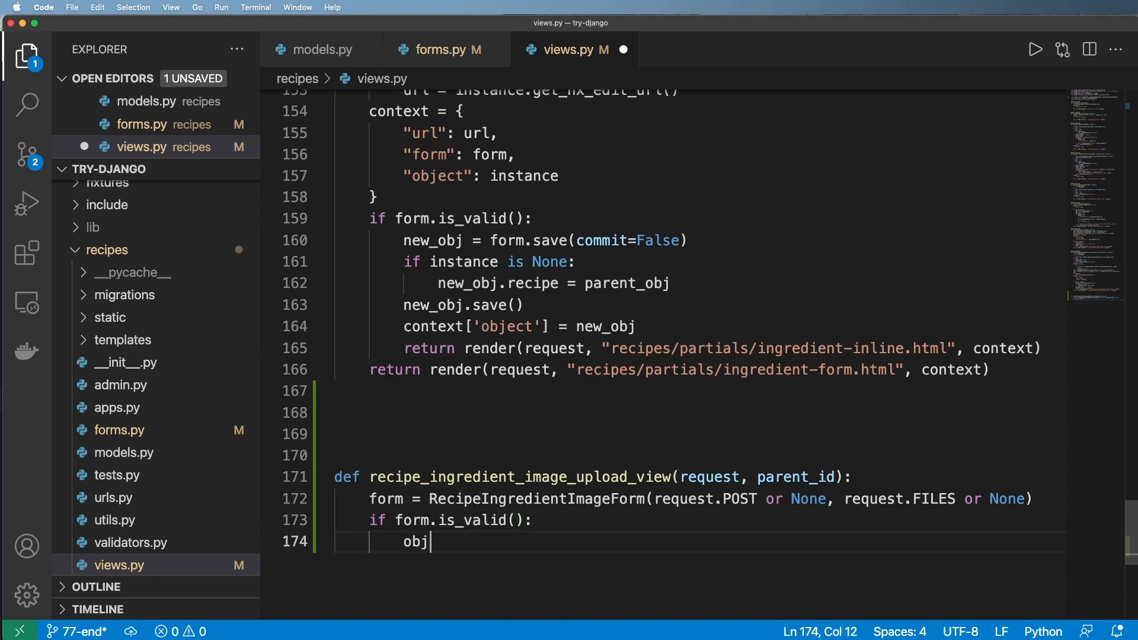
{"action": "type", "text": "="}
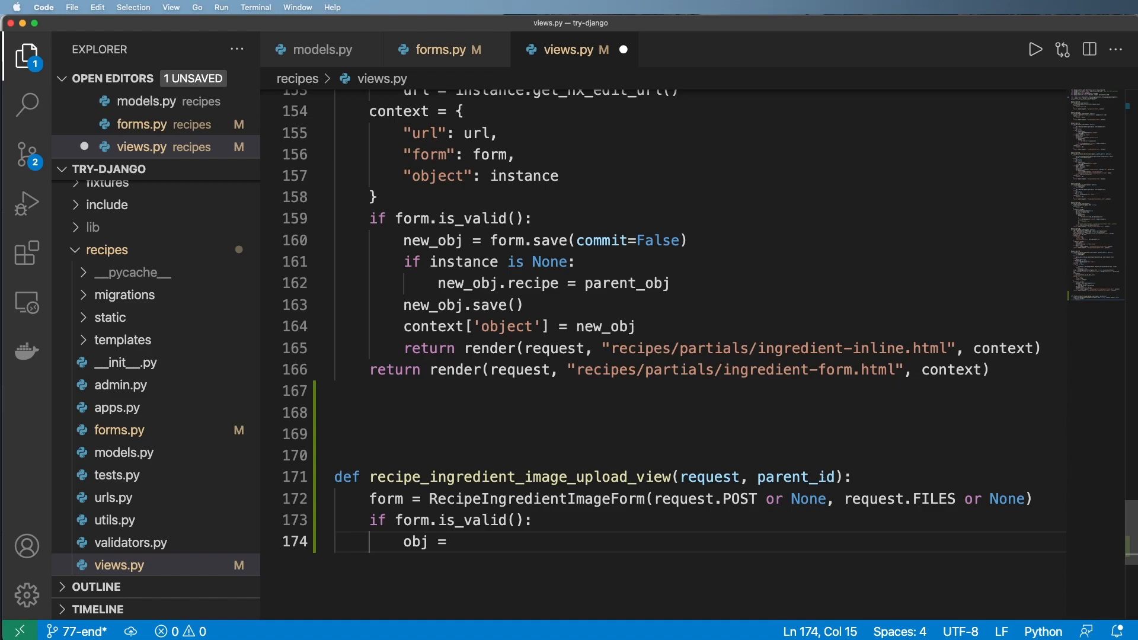
{"action": "type", "text": "form.save"}
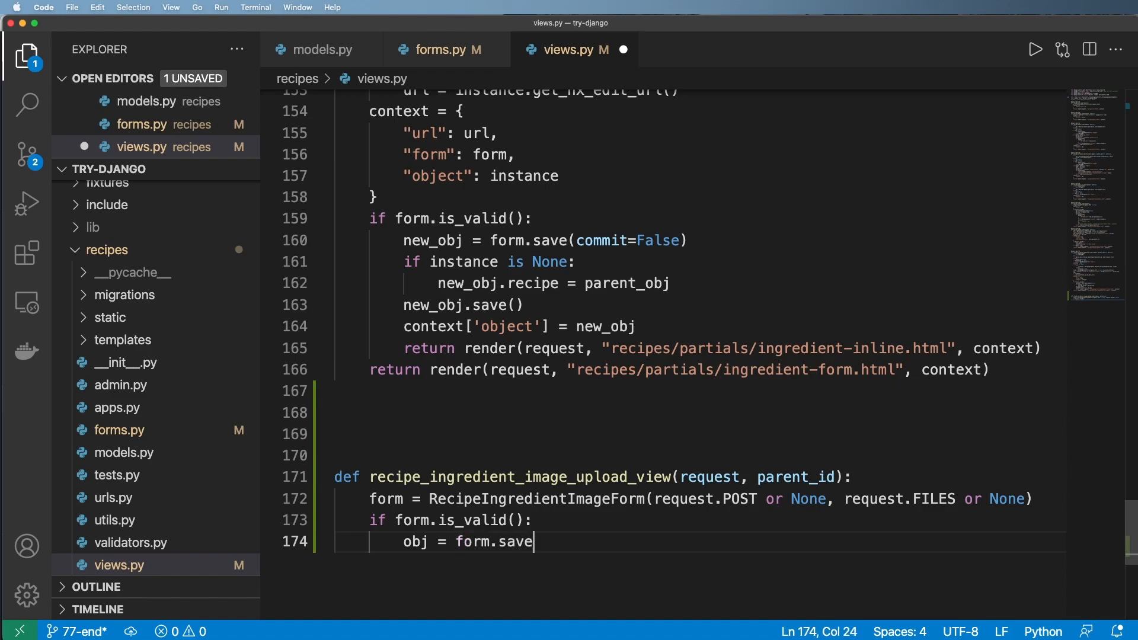
{"action": "type", "text": "(commit=False"}
{"action": "type", "text": "obj."}
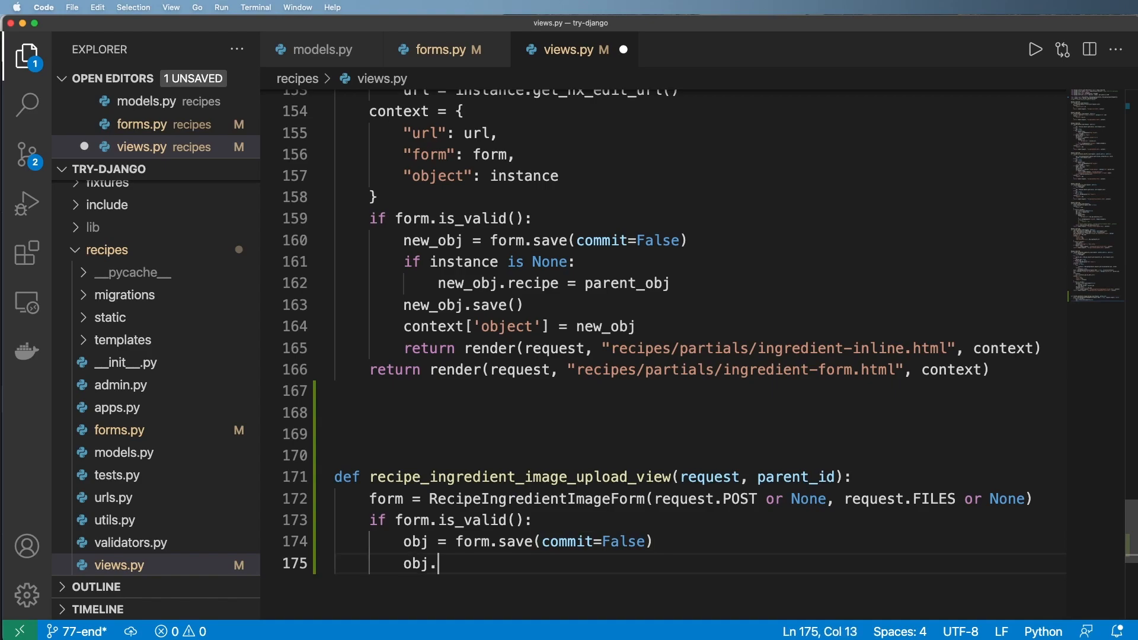
{"action": "type", "text": "recipe ="}
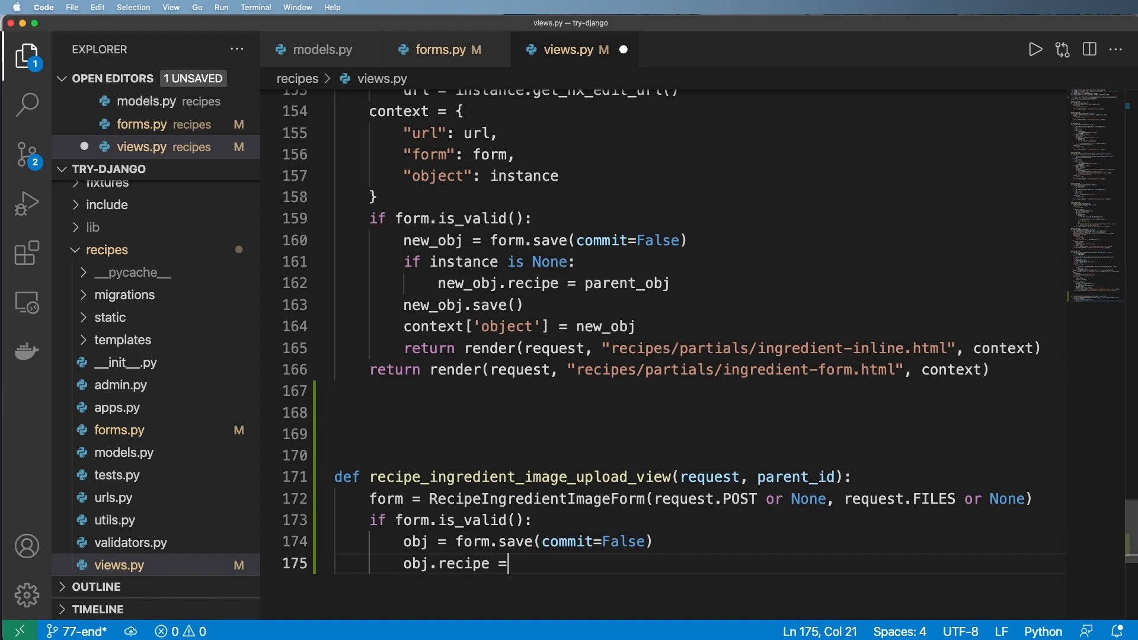
{"action": "type", "text": "\" \""}
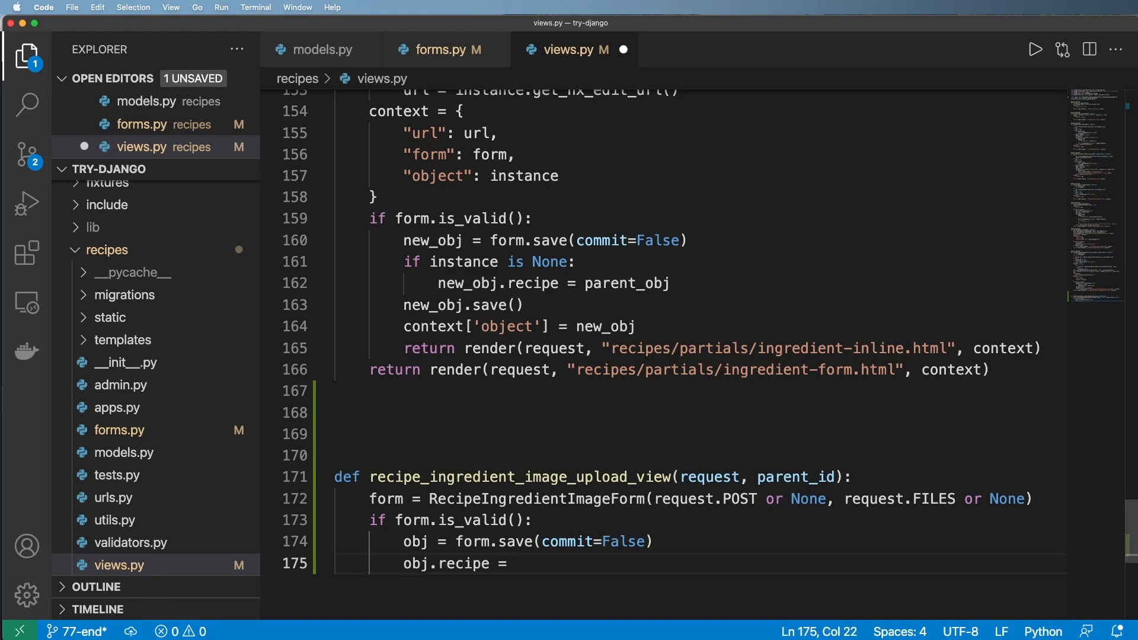
{"action": "type", "text": "parent_id"}
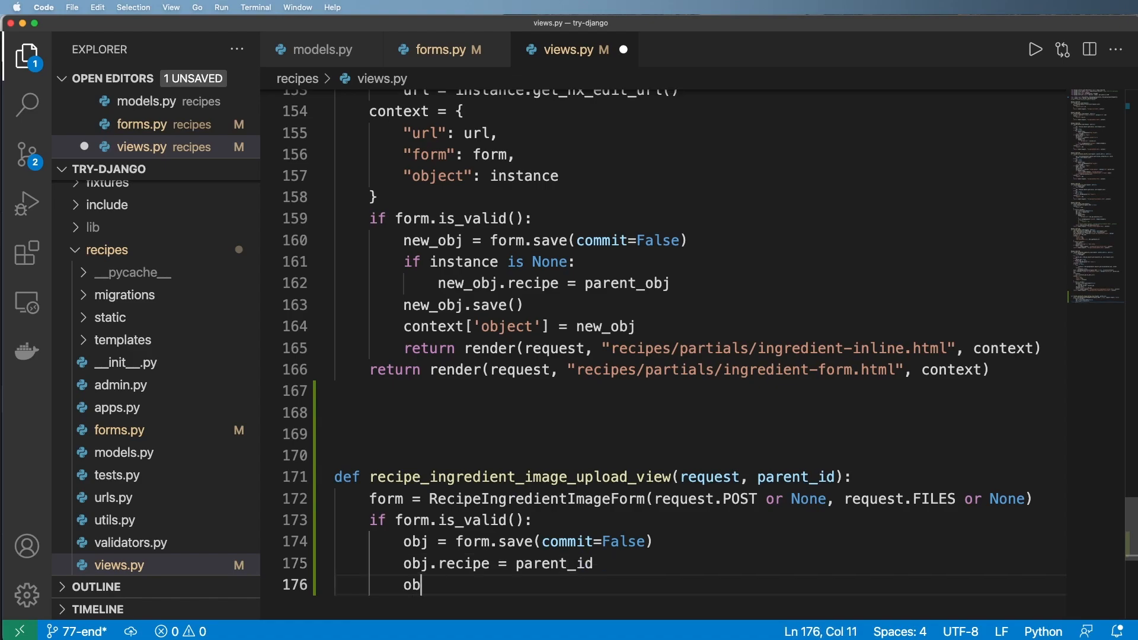
{"action": "type", "text": "j.save()"}
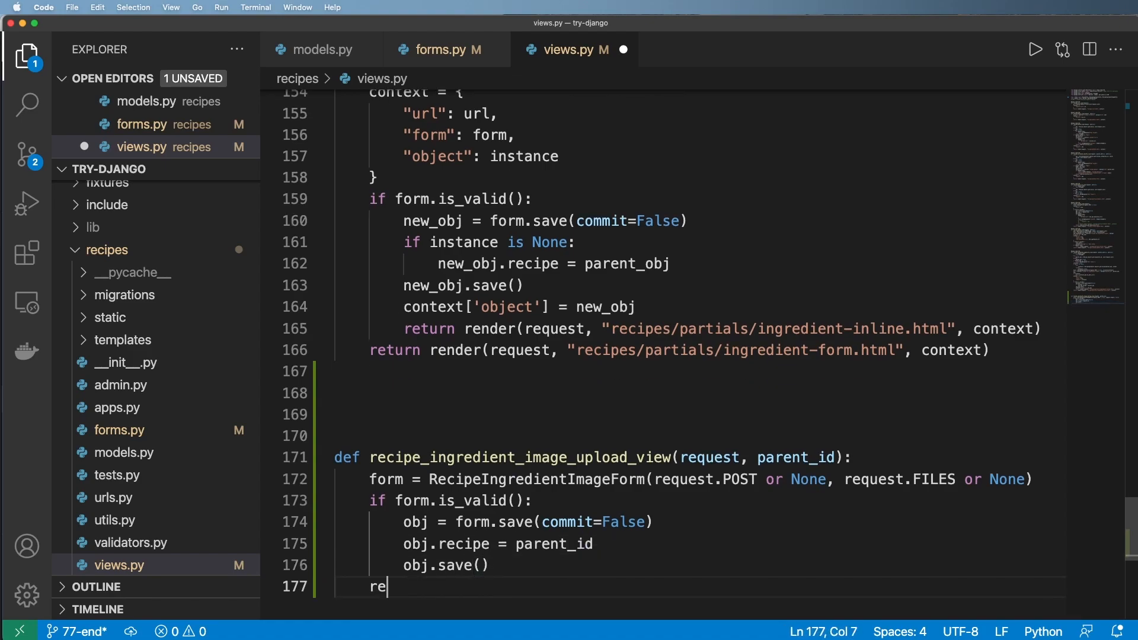
Return render of image-form.html with {"form": form} and give parent_id a default in the signature.
{"action": "type", "text": "turn render(request"}
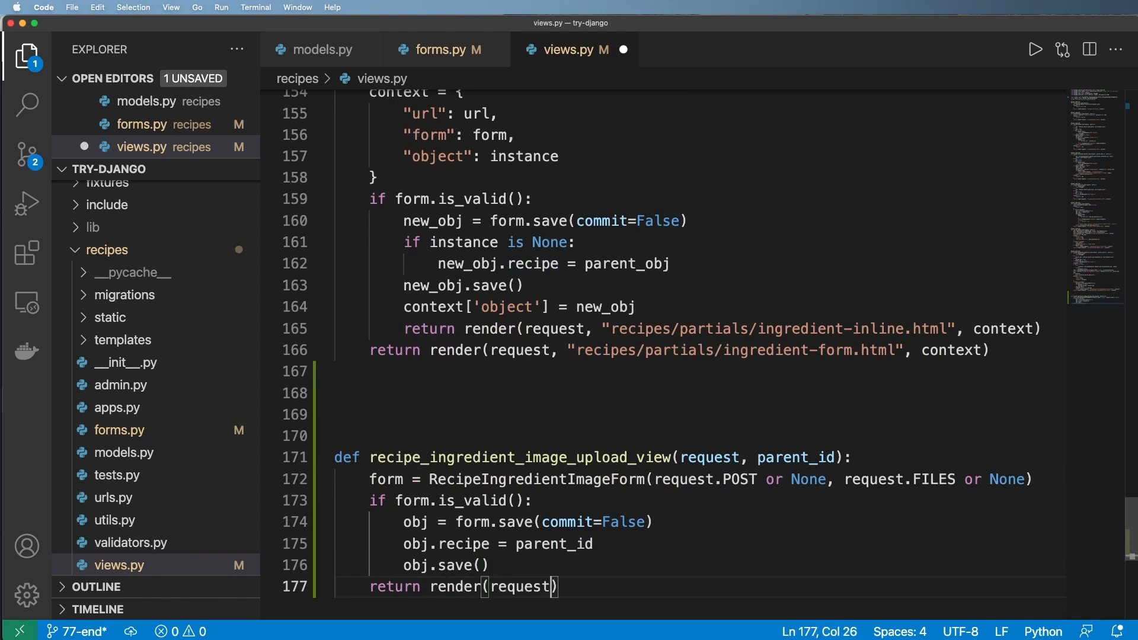
{"action": "type", "text": ", \"\""}
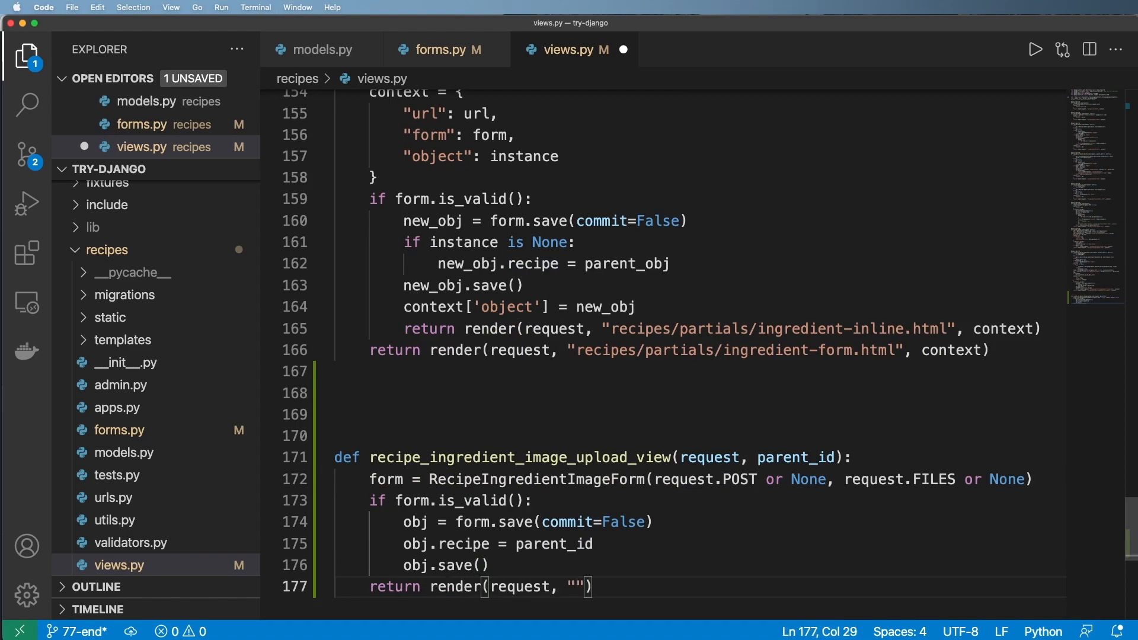
{"action": "type", "text": "image-form.html"}
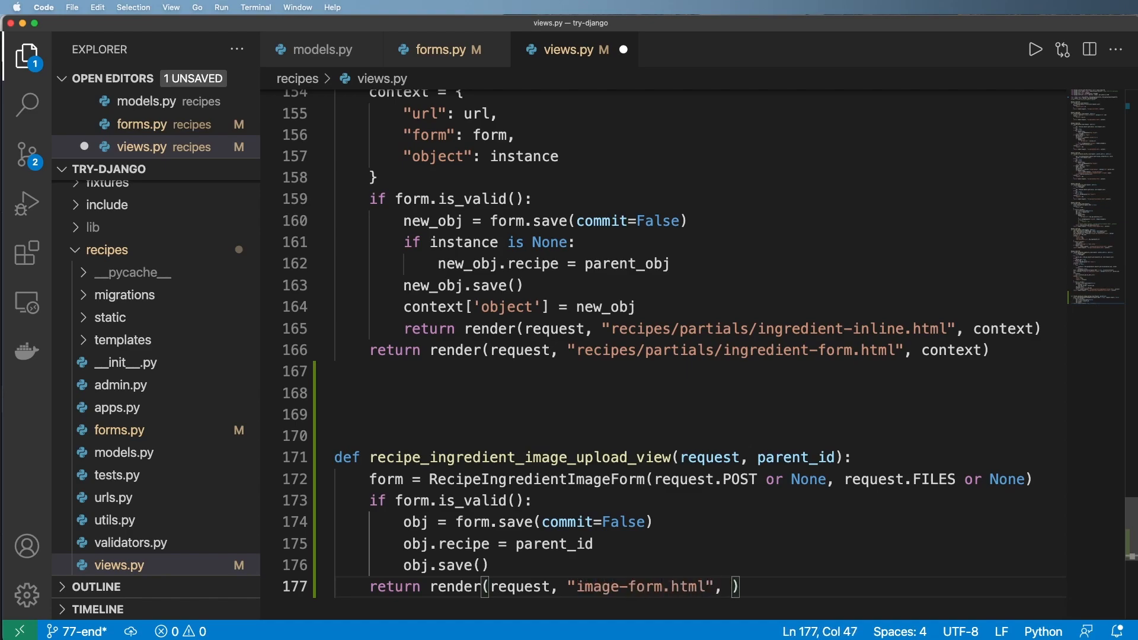
{"action": "type", "text": "{\"\"}"}
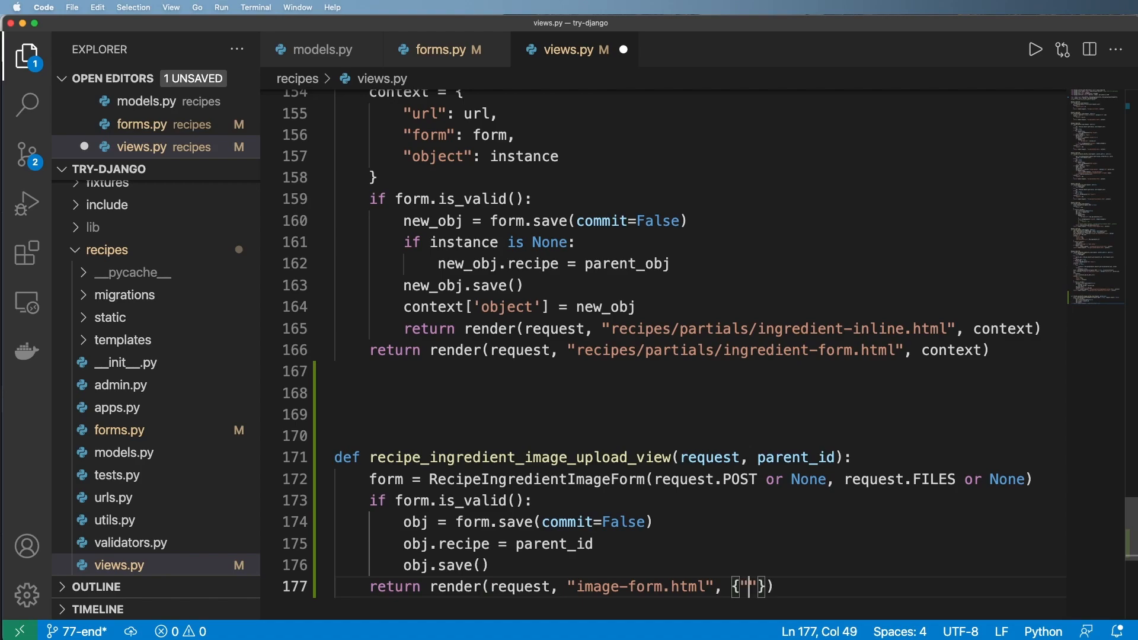
{"action": "type", "text": "form\":form"}
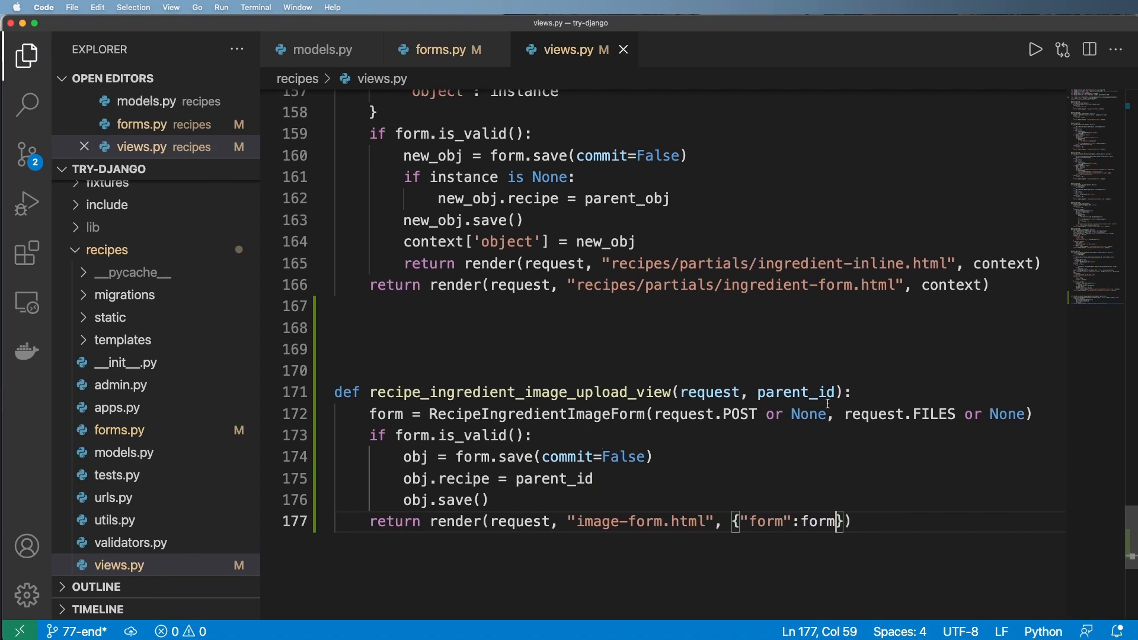
{"action": "left_click", "coordinate": [477, 499]}
{"action": "type", "text": "=None"}
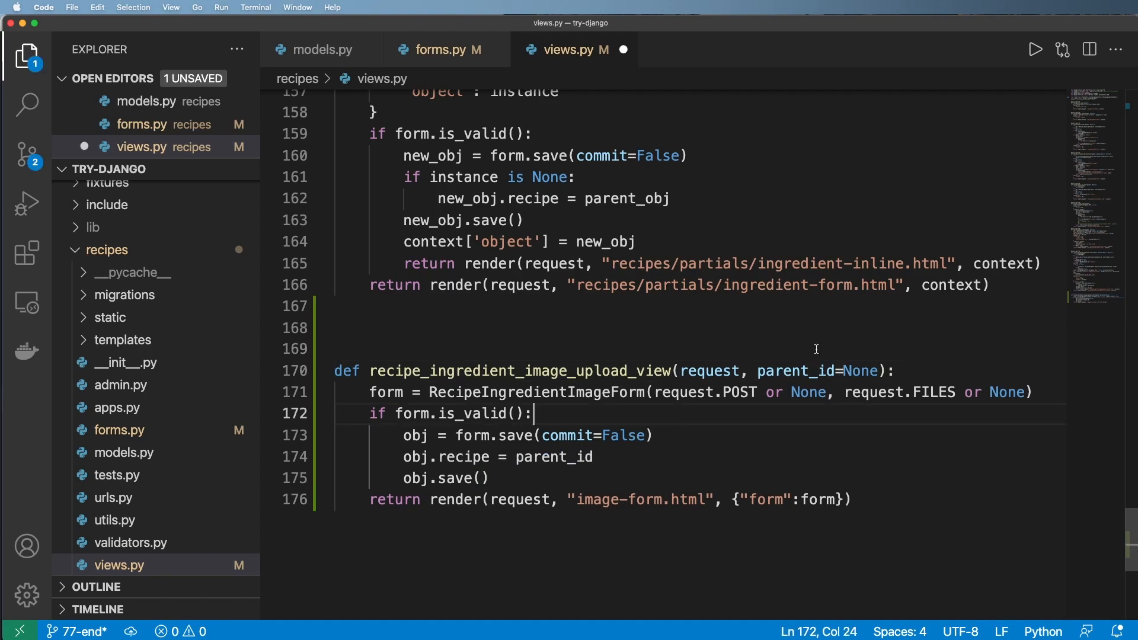
{"action": "double_click", "coordinate": [795, 371]}
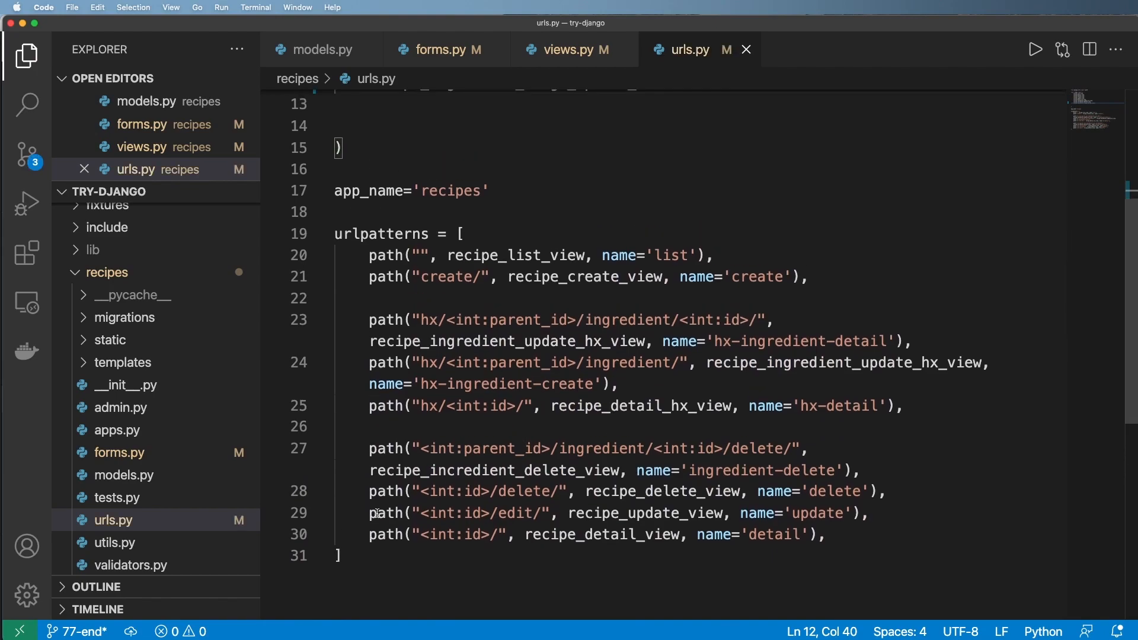
Add an <int:parent_id>/image-upload/ path to recipe_ingredient_image_upload_view in urls.py, without a name argument.
{"action": "left_click_drag", "start_coordinate": [369, 448], "coordinate": [818, 448]}
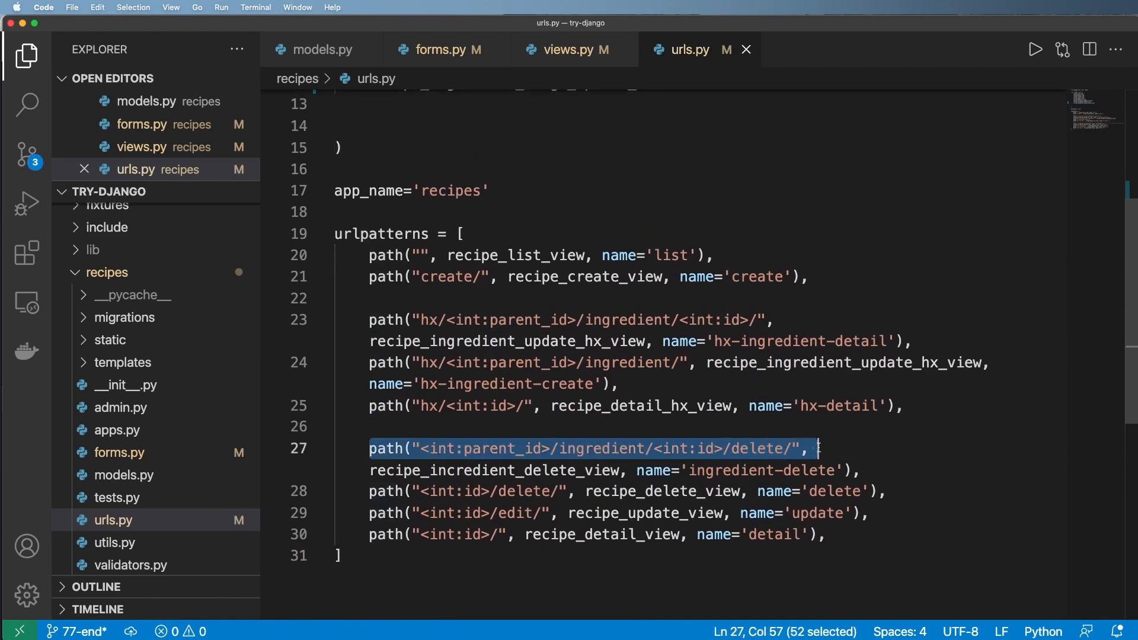
{"action": "left_click", "coordinate": [612, 436]}
{"action": "type", "text": "mage-"}
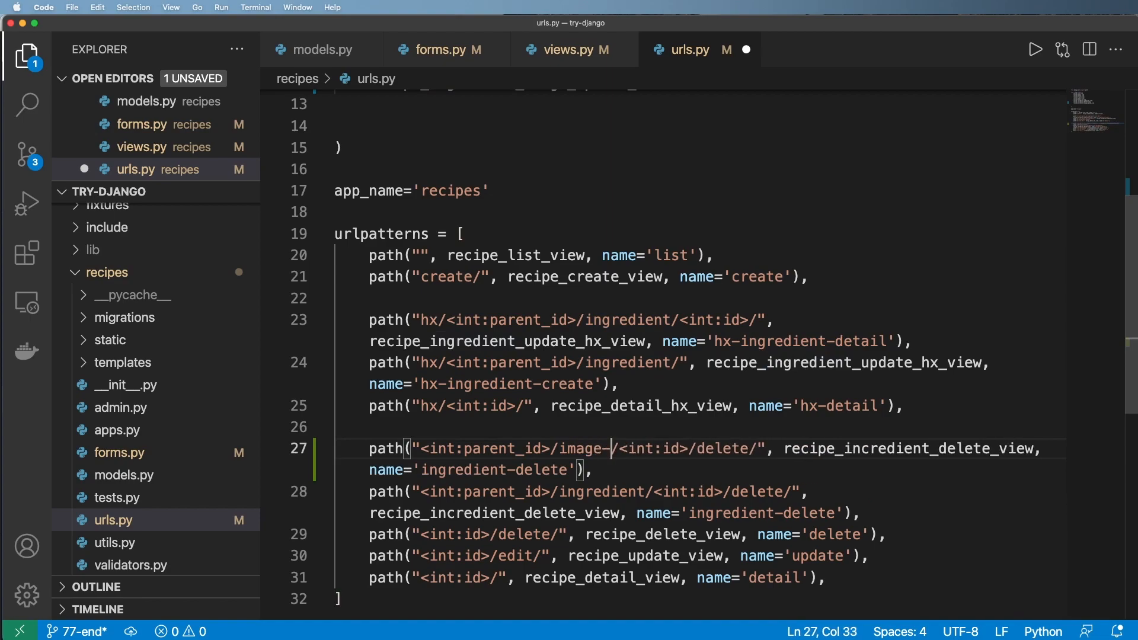
{"action": "type", "text": "upload"}
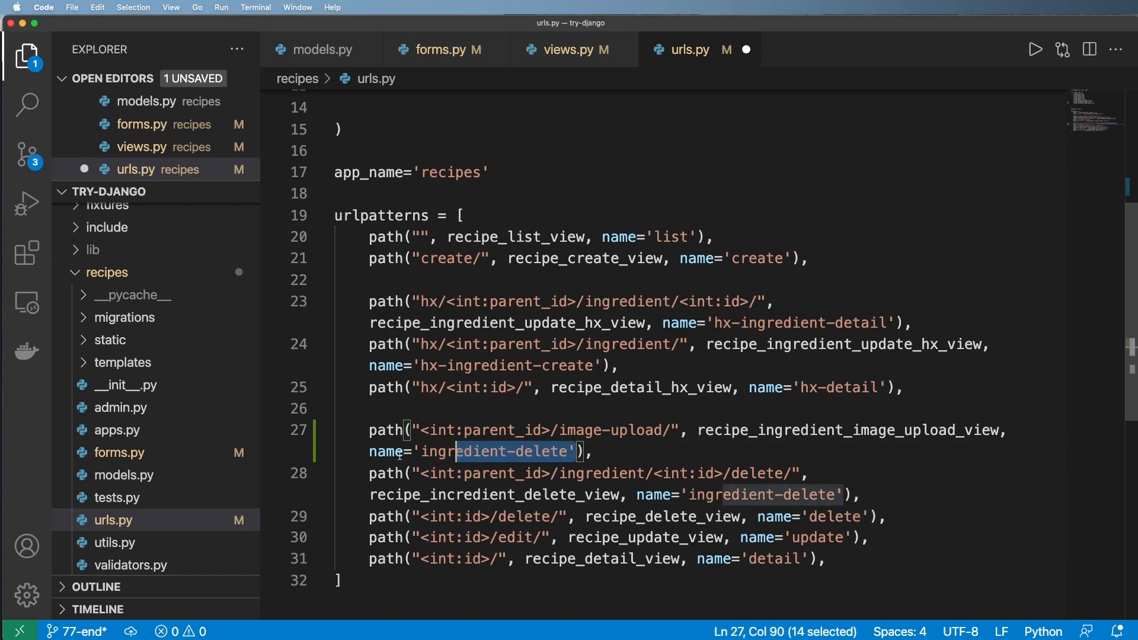
{"action": "key", "text": "Delete"}
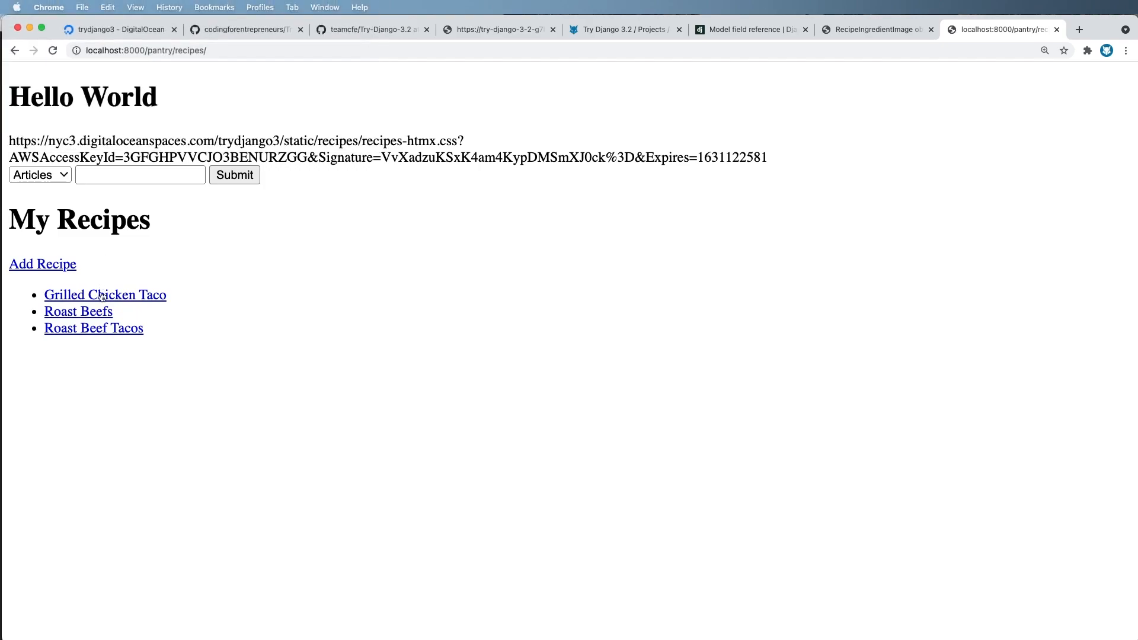
Open the Grilled Chicken Taco recipe and load its image-upload/ URL in Chrome.
{"action": "left_click", "coordinate": [105, 295]}
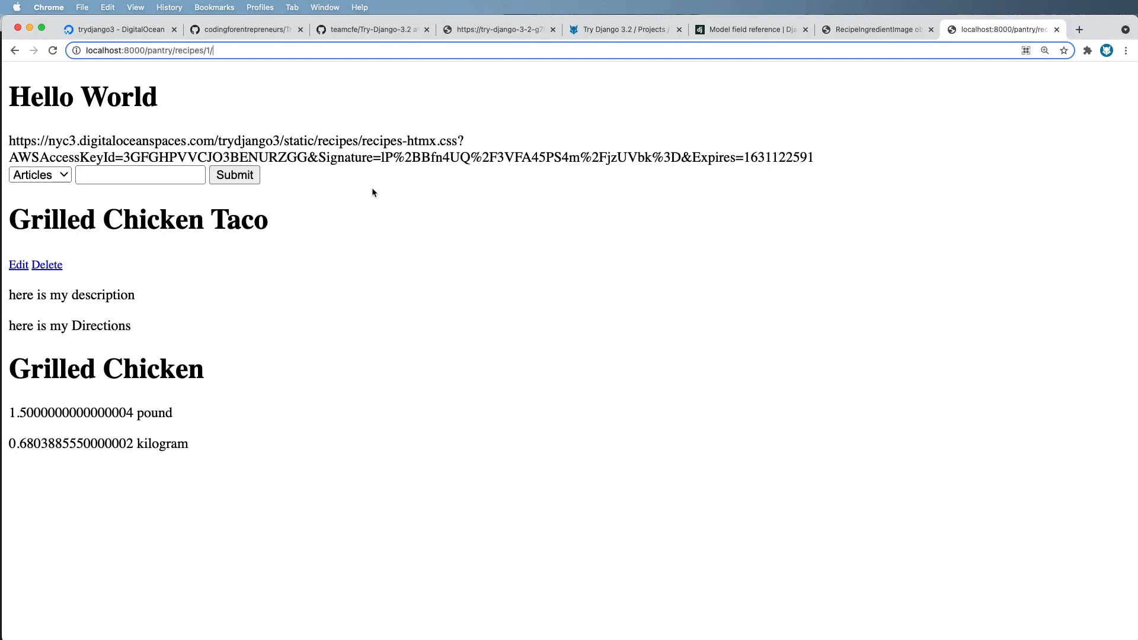
{"action": "type", "text": "image-uplo"}
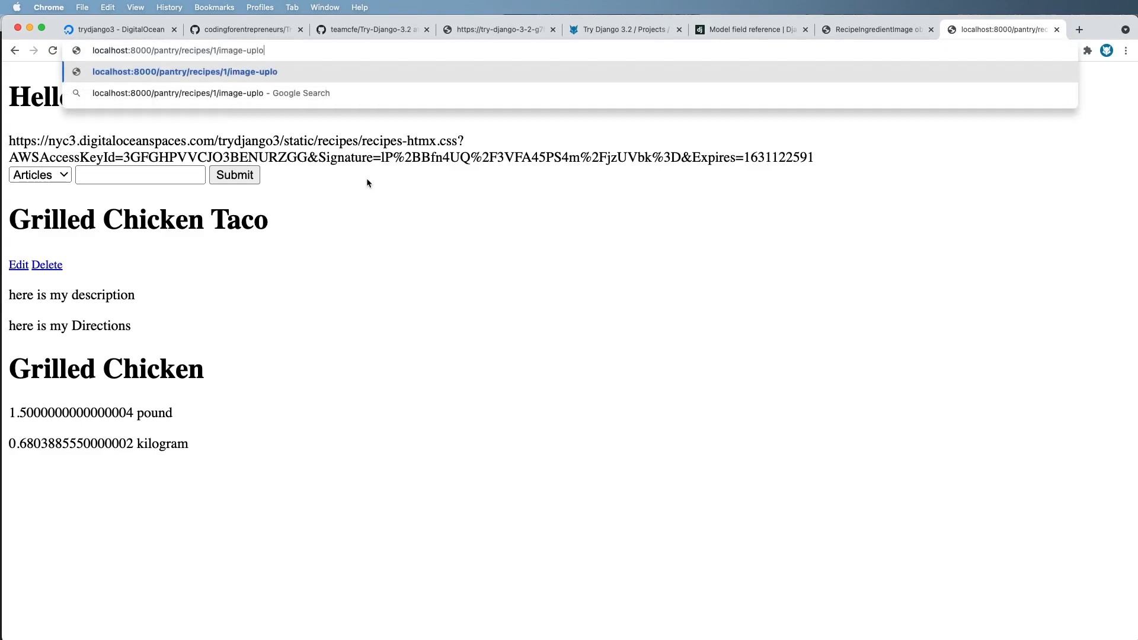
{"action": "key", "text": "Enter"}
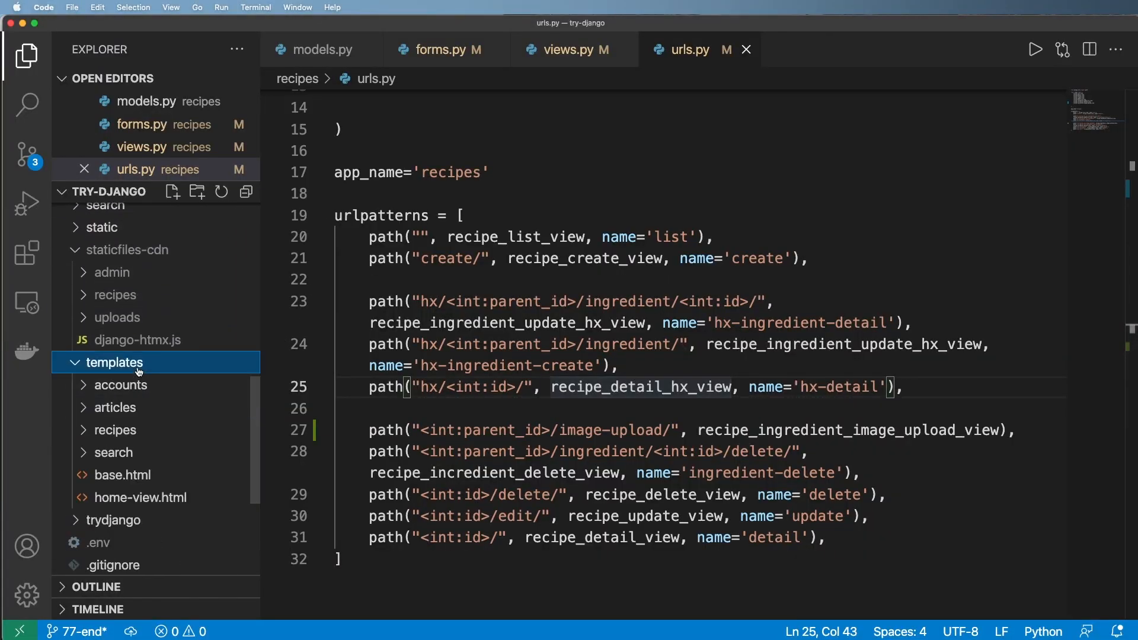
Create templates/image-form.html with a POST form, csrf_token, form.as_p and an Upload Image button.
{"action": "left_click", "coordinate": [172, 192]}
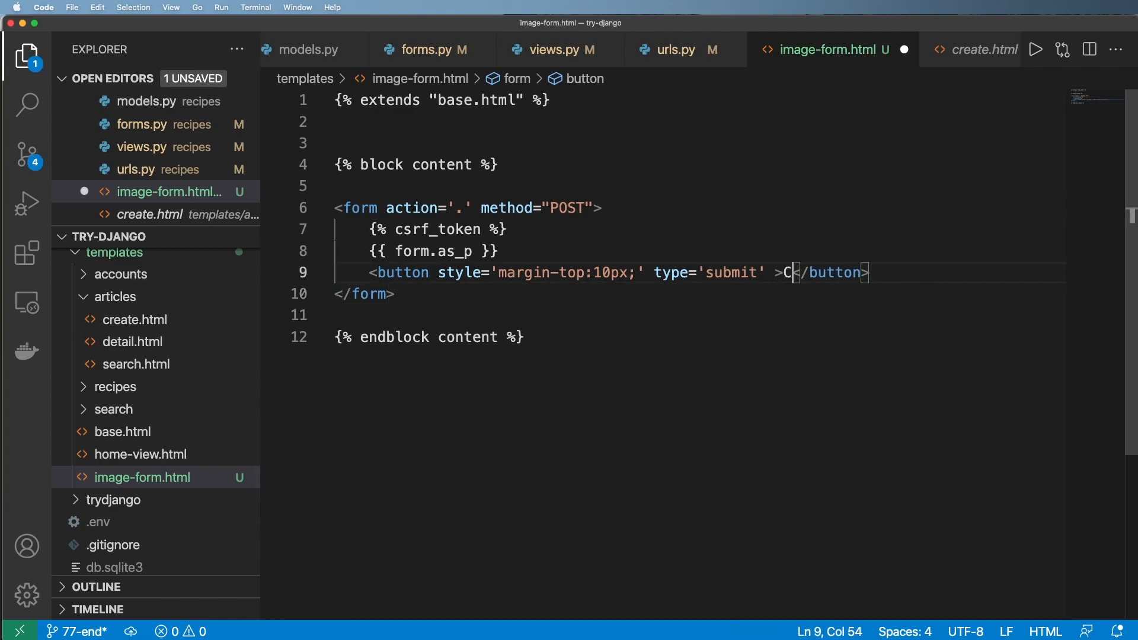
{"action": "type", "text": "pload Image"}
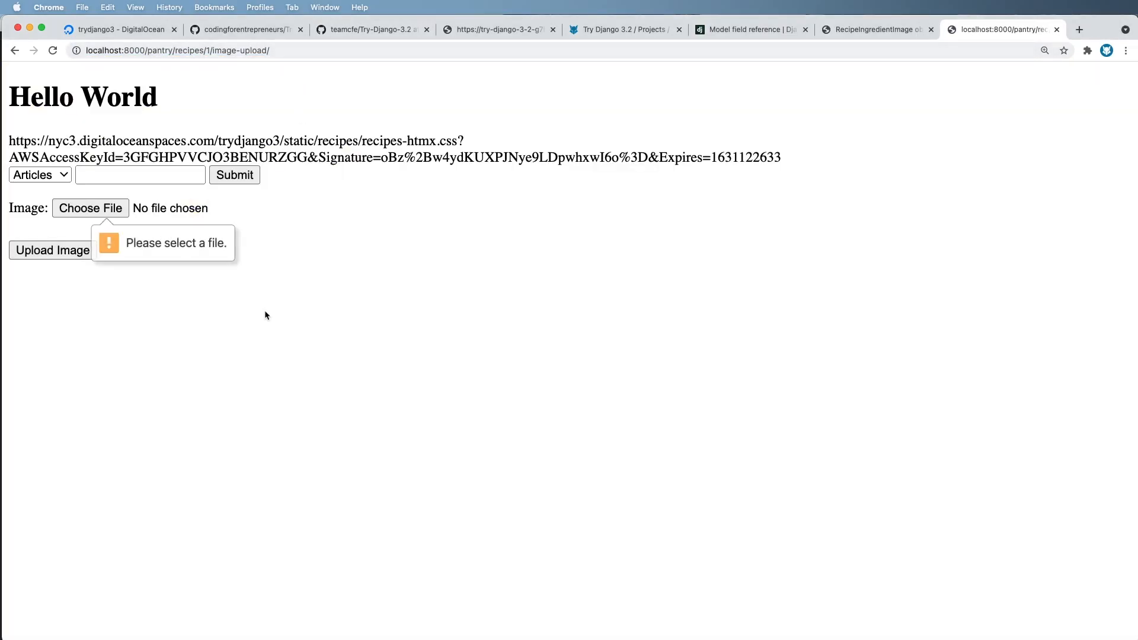
Cancel the file picker and submit the empty form to see the required-field error, then return to the template.
{"action": "left_click", "coordinate": [90, 209]}
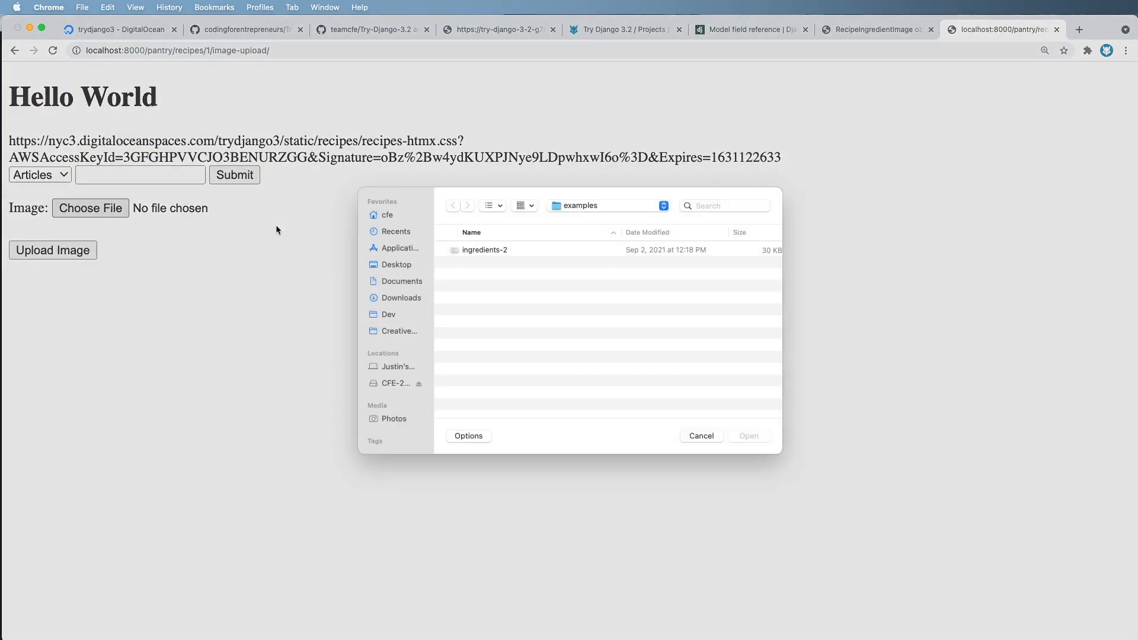
{"action": "left_click", "coordinate": [484, 250]}
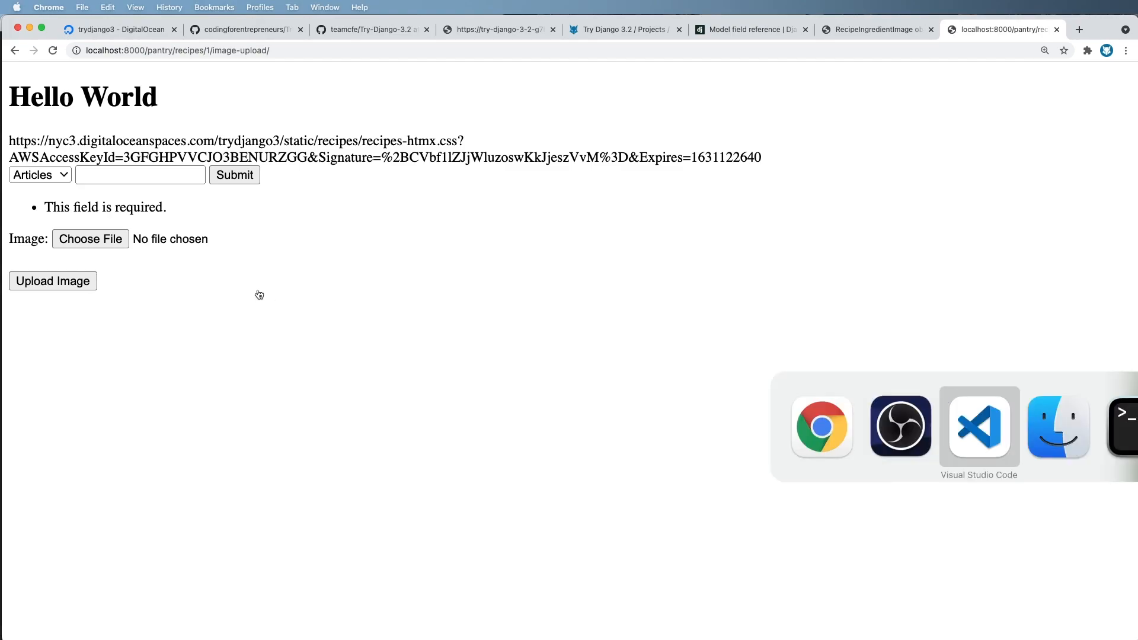
{"action": "left_click", "coordinate": [977, 427]}
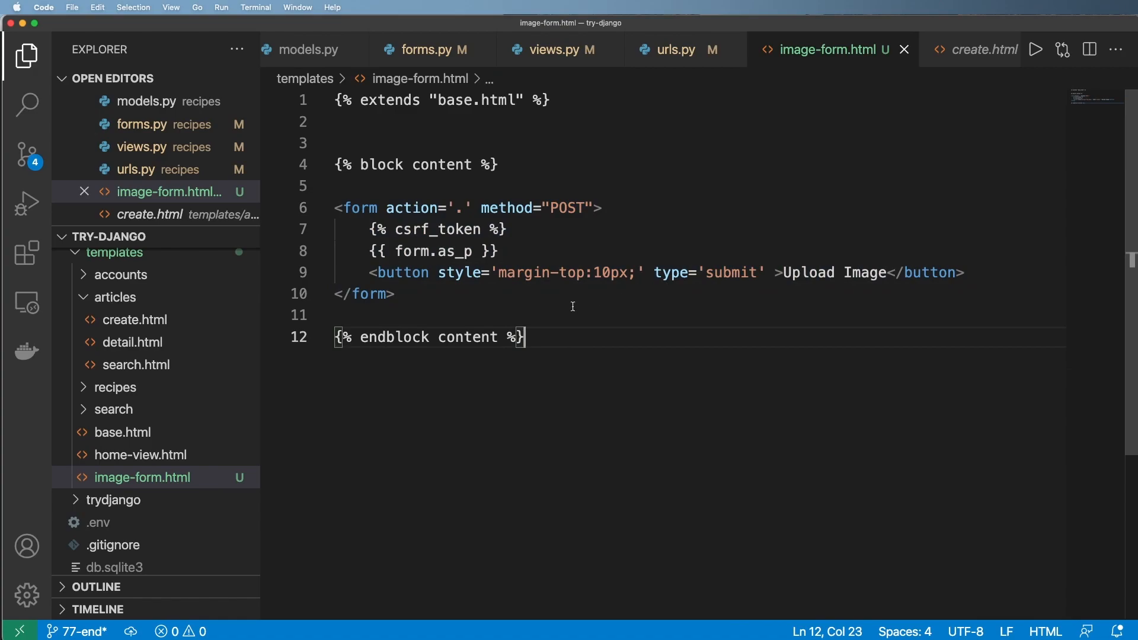
{"action": "mouse_move", "coordinate": [372, 241]}
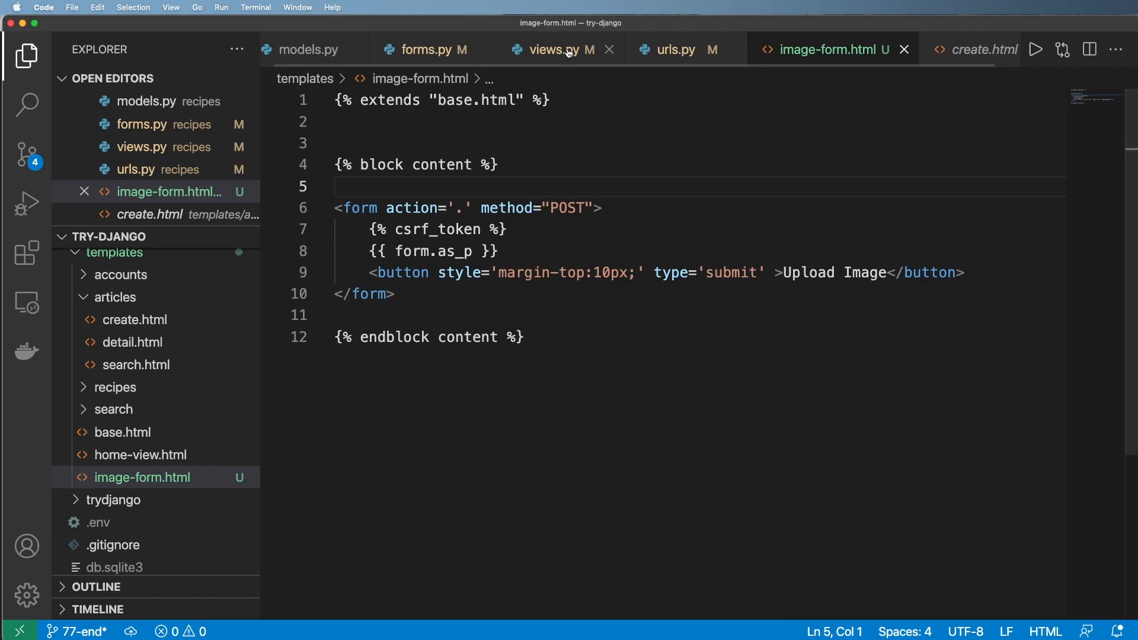
Add print(request.FILES) to the upload view in views.py to inspect uploaded files.
{"action": "left_click", "coordinate": [554, 50]}
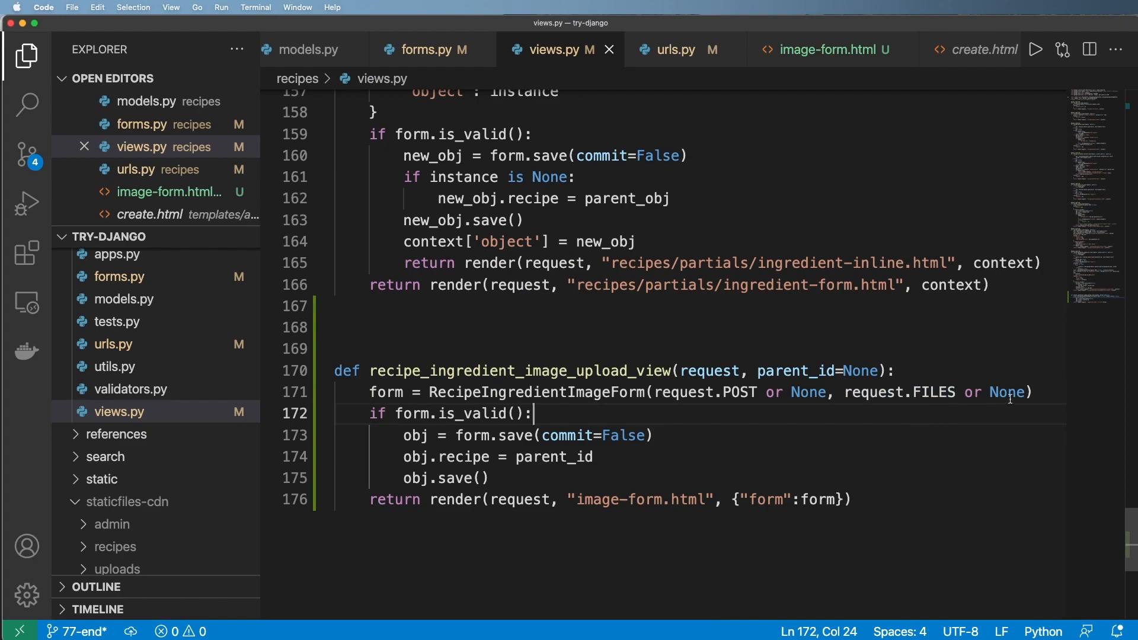
{"action": "double_click", "coordinate": [1008, 392]}
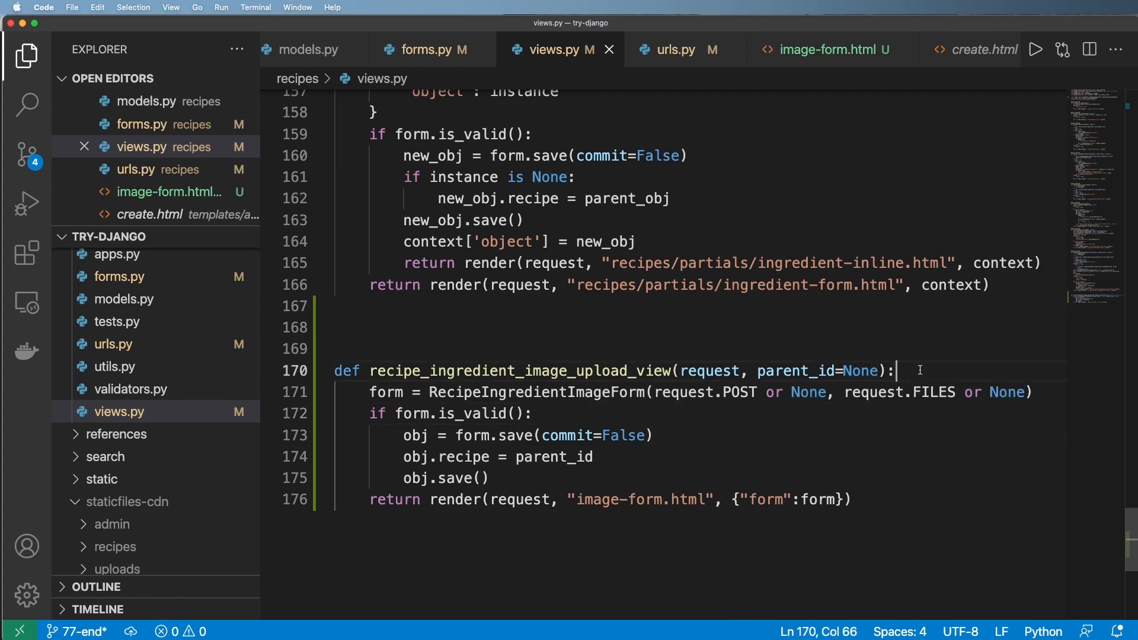
{"action": "type", "text": "print()"}
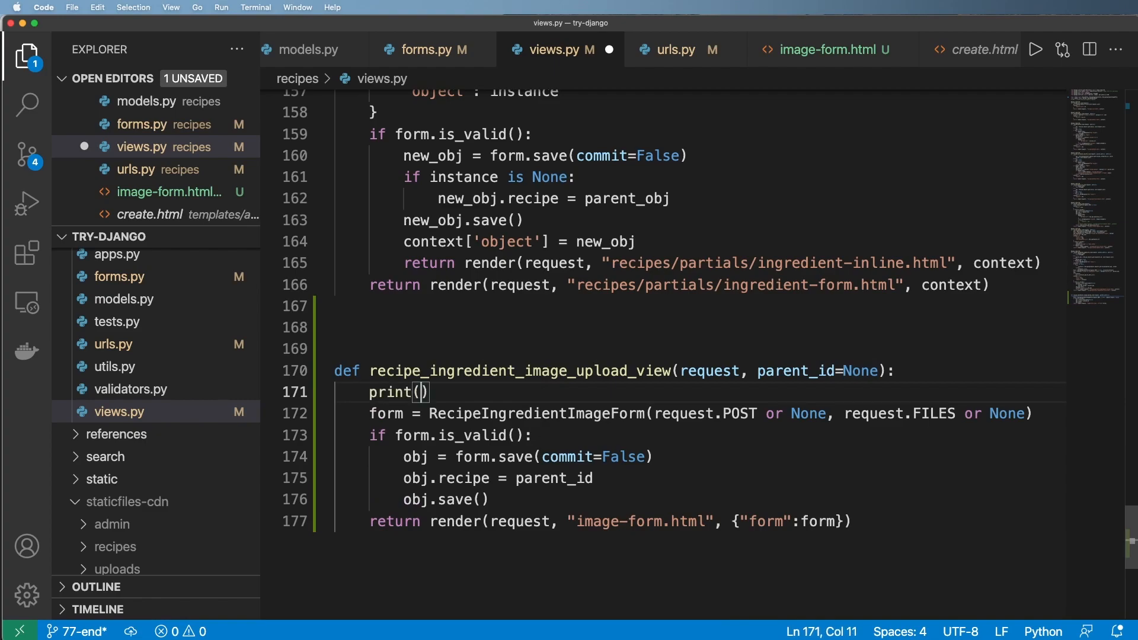
{"action": "type", "text": "request.FILE"}
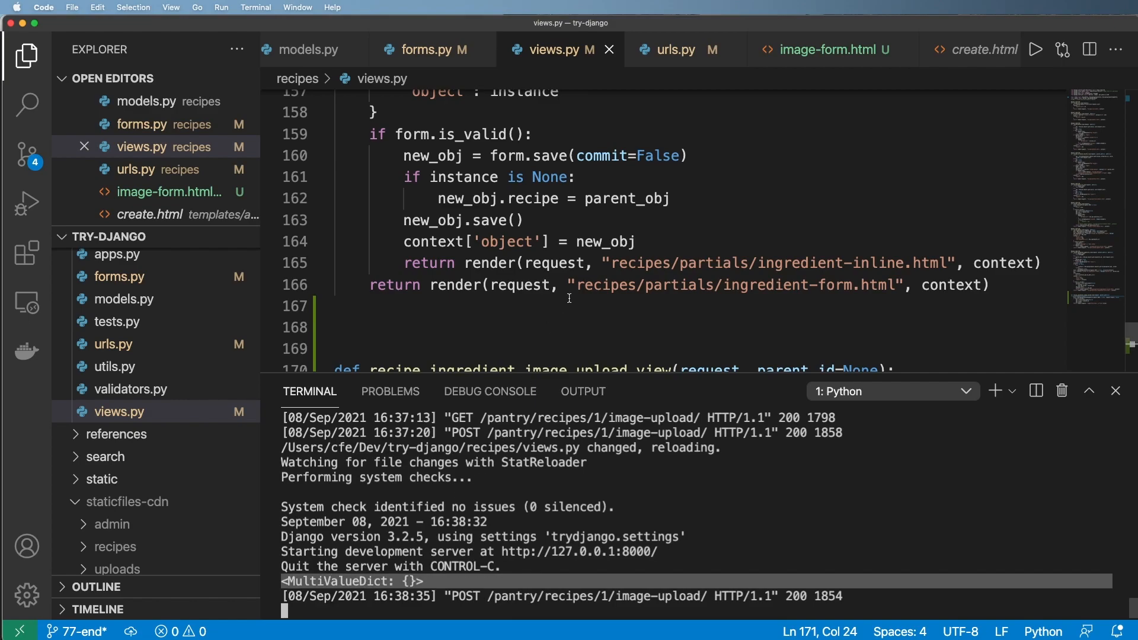
Add enctype="multipart/form-data" to the form tag in image-form.html.
{"action": "left_click", "coordinate": [823, 50]}
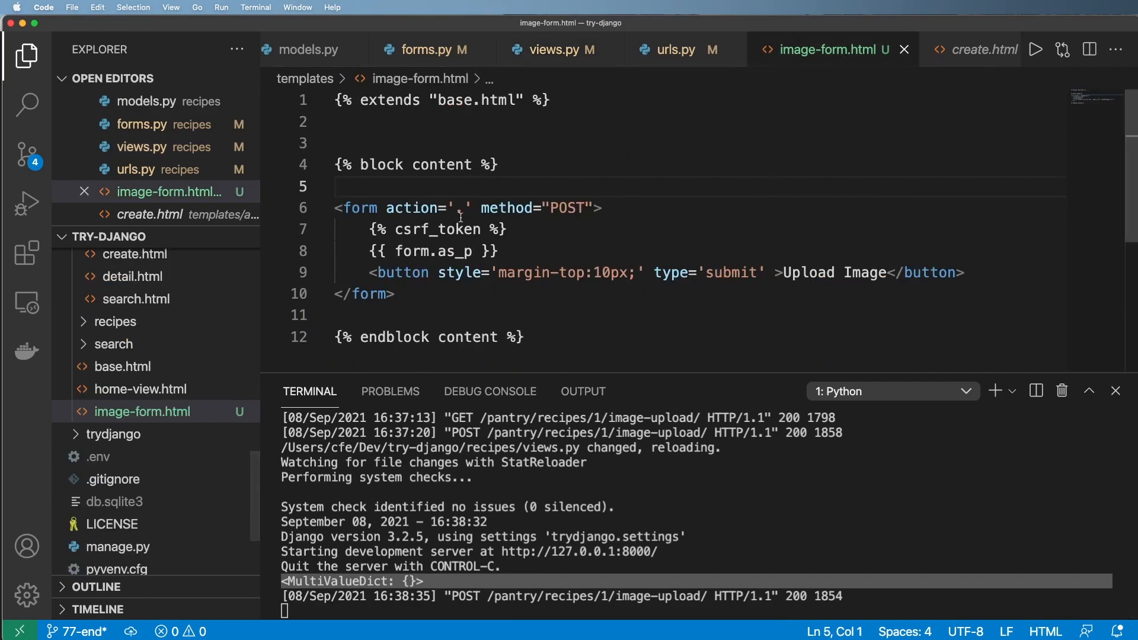
{"action": "type", "text": "enctype=\"multipart/form-data\""}
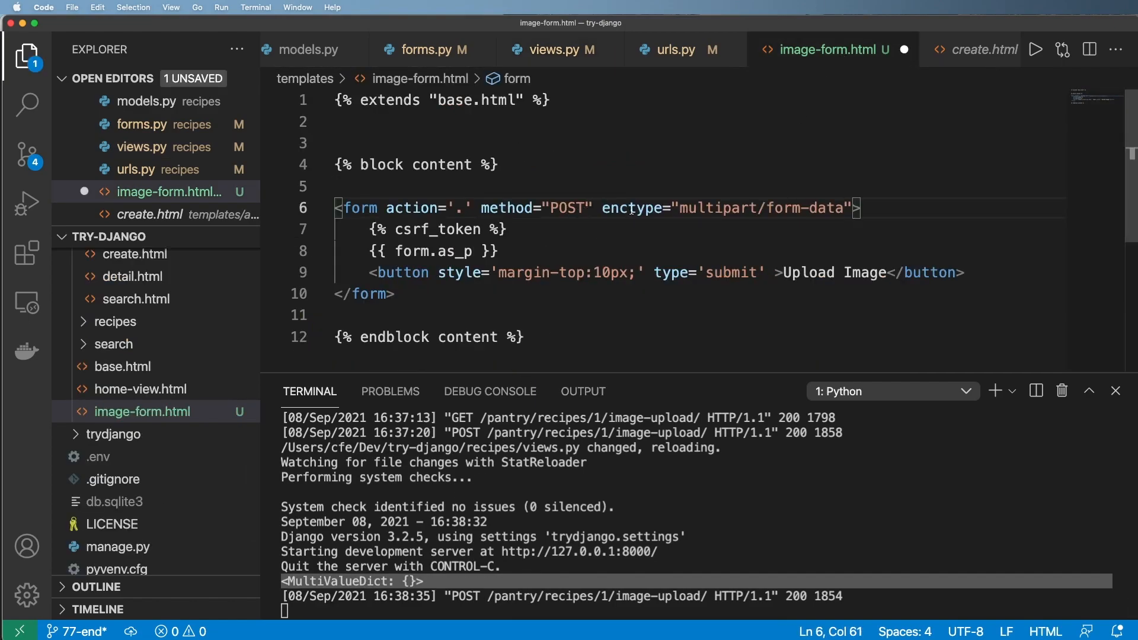
{"action": "left_click", "coordinate": [834, 209]}
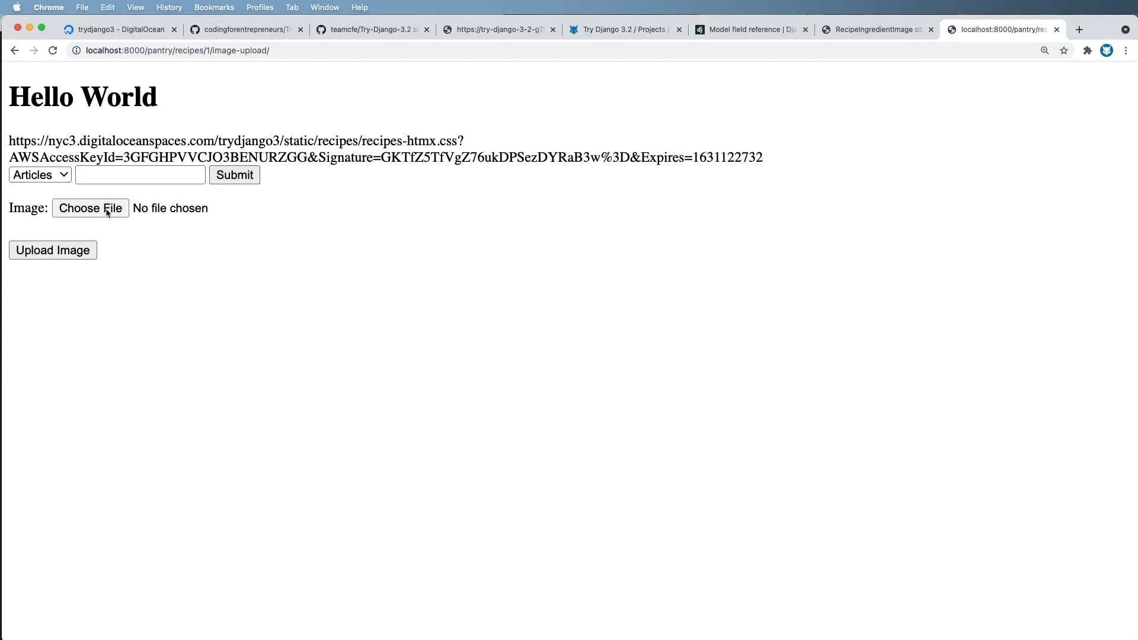
Choose an ingredient image and upload it, producing the recipe-must-be-a-Recipe-instance ValueError.
{"action": "left_click", "coordinate": [90, 208]}
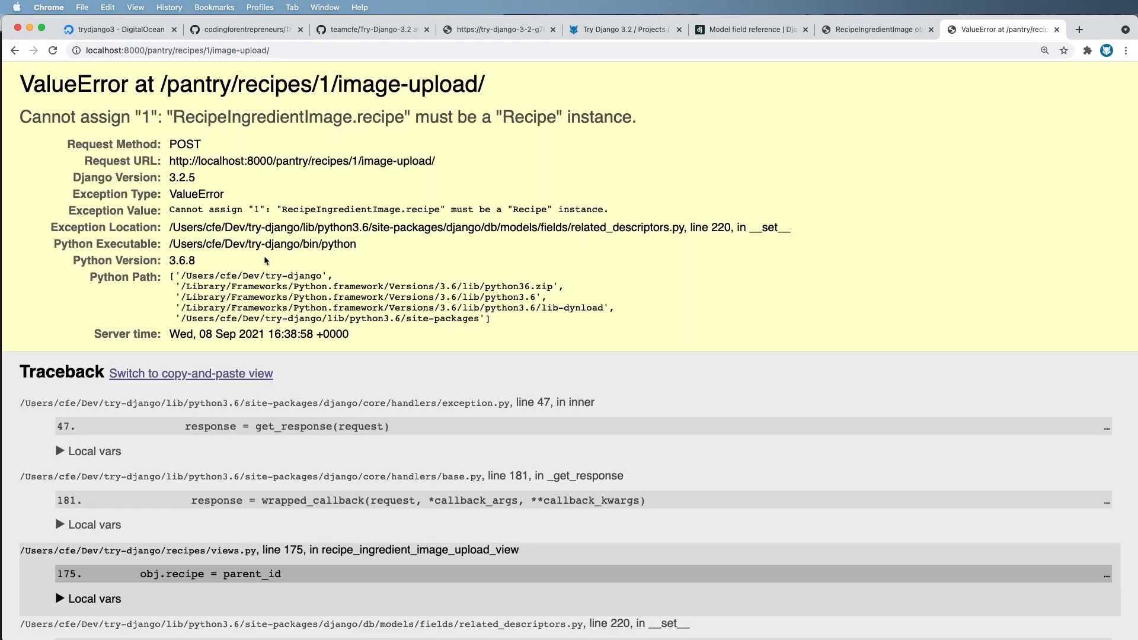
{"action": "mouse_move", "coordinate": [21, 109]}
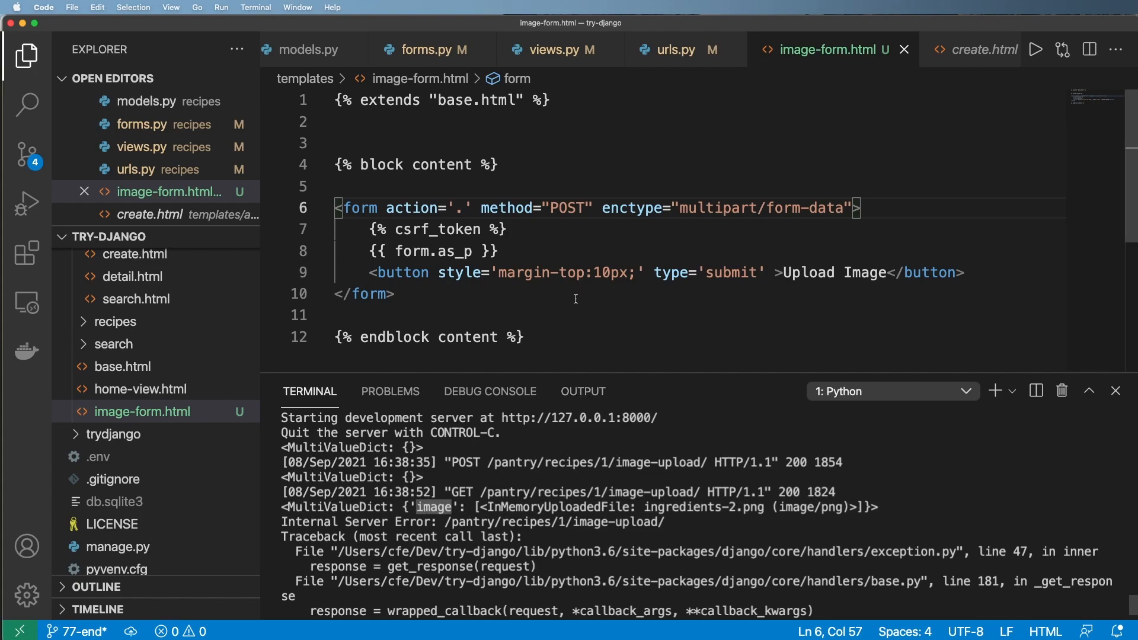
{"action": "mouse_move", "coordinate": [754, 302]}
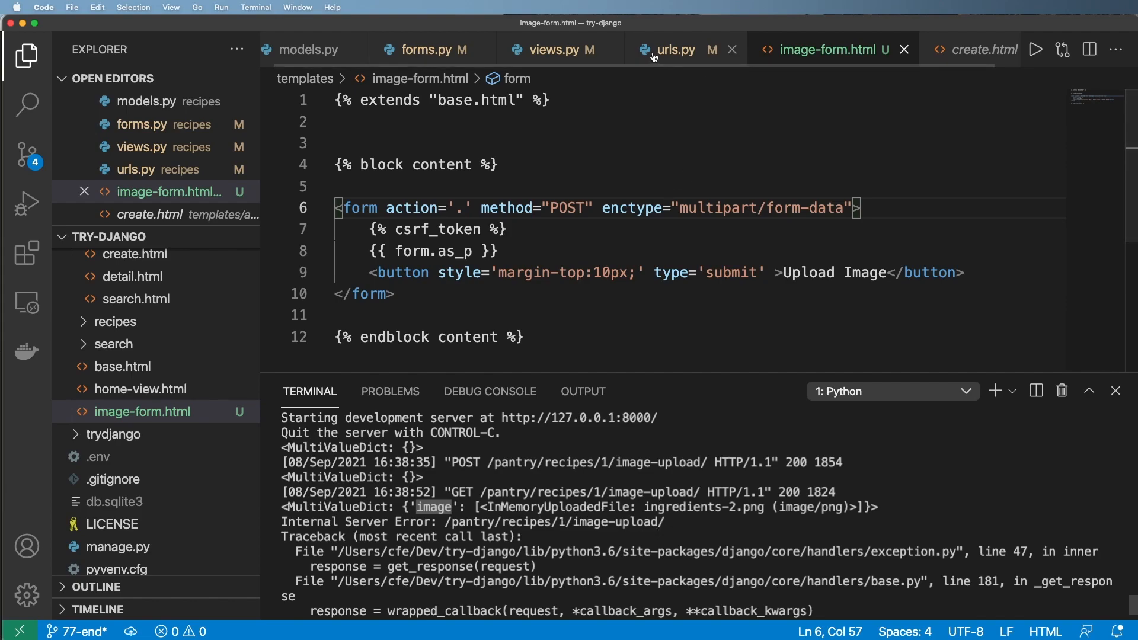
Print request.FILES.get("image") after checking the field name in models.py, and assign obj.recipe_id instead of obj.recipe.
{"action": "left_click", "coordinate": [554, 49]}
{"action": "type", "text": "print(request.FILES.get(\""}
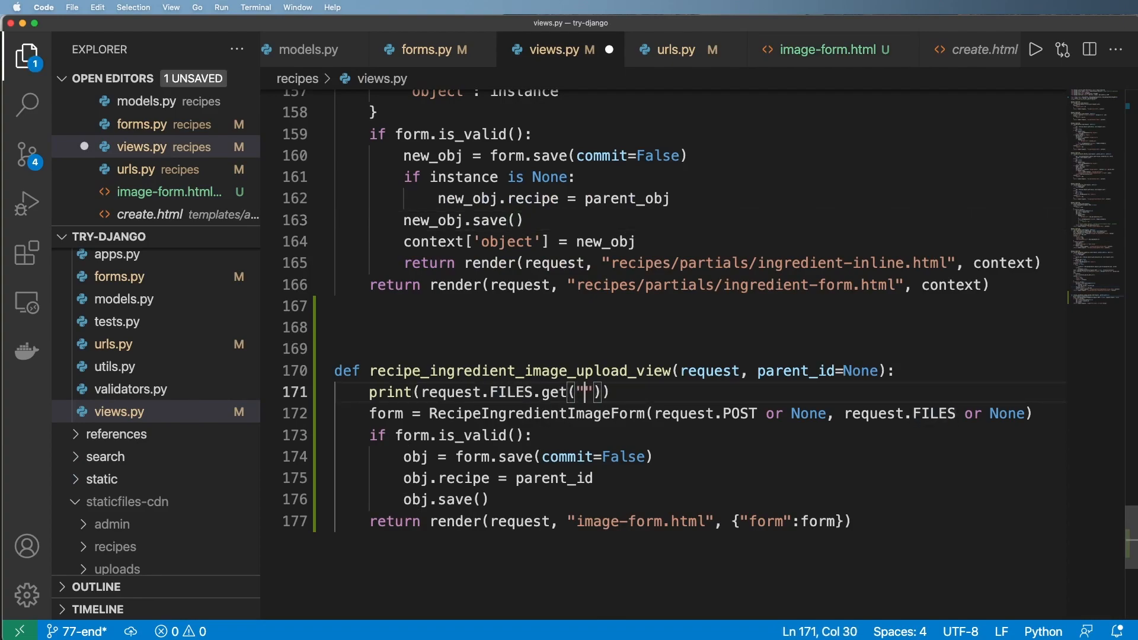
{"action": "type", "text": "image"}
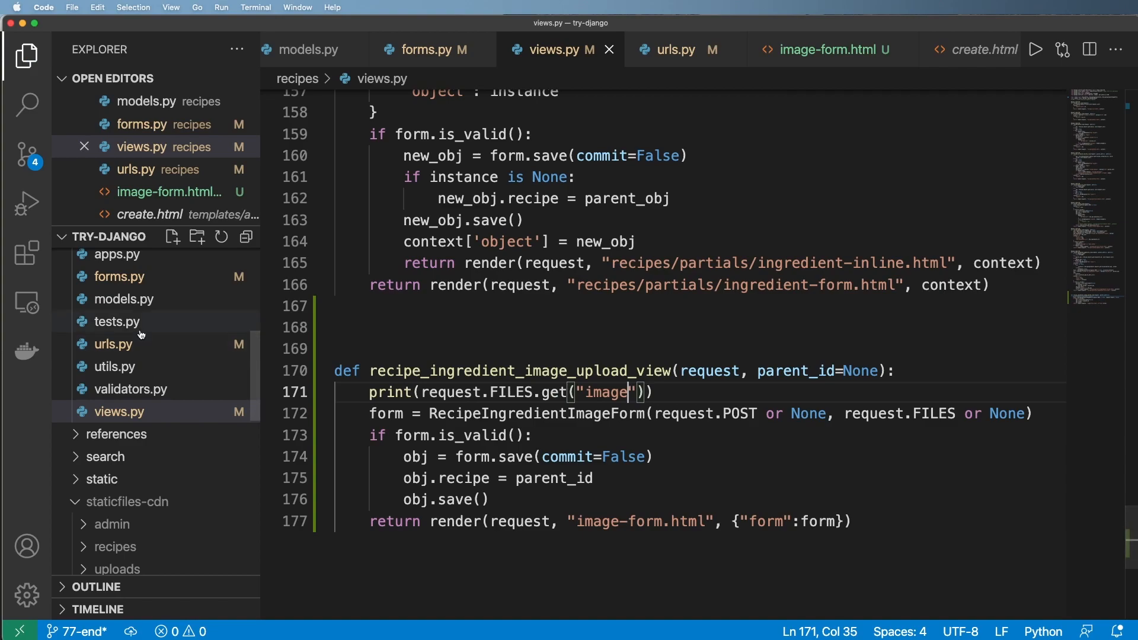
{"action": "left_click", "coordinate": [428, 50]}
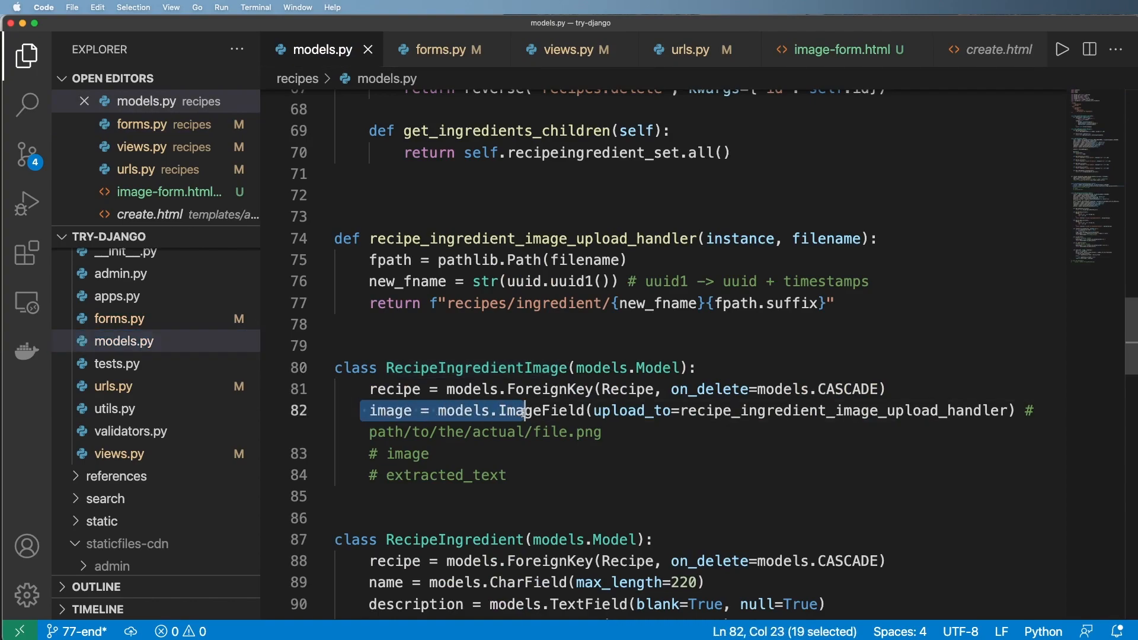
{"action": "type", "text": "a"}
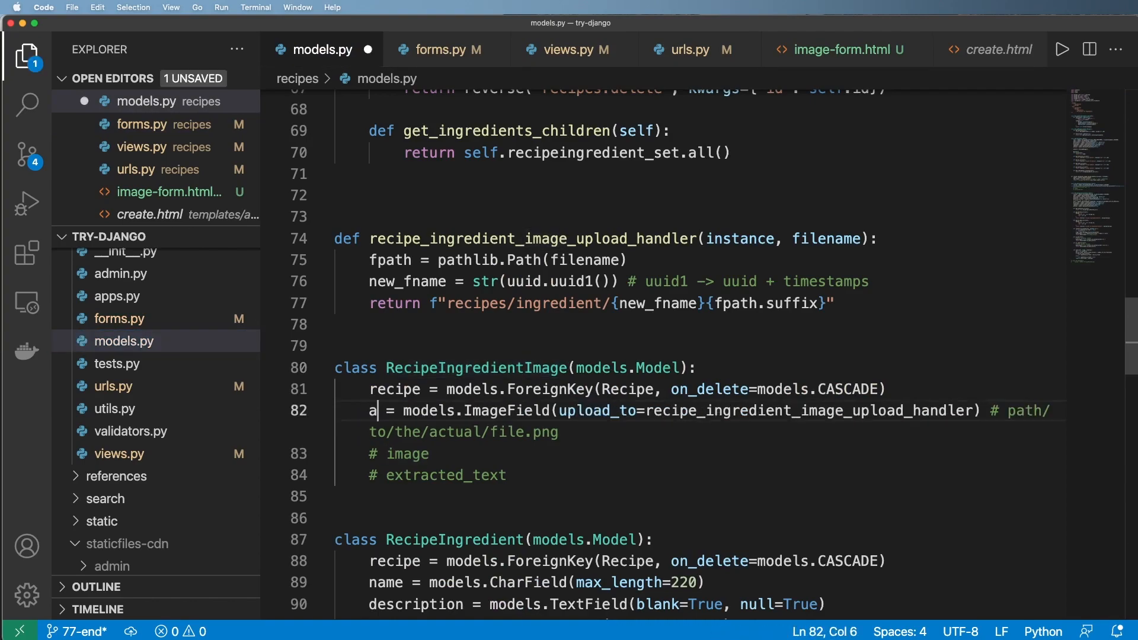
{"action": "type", "text": "image"}
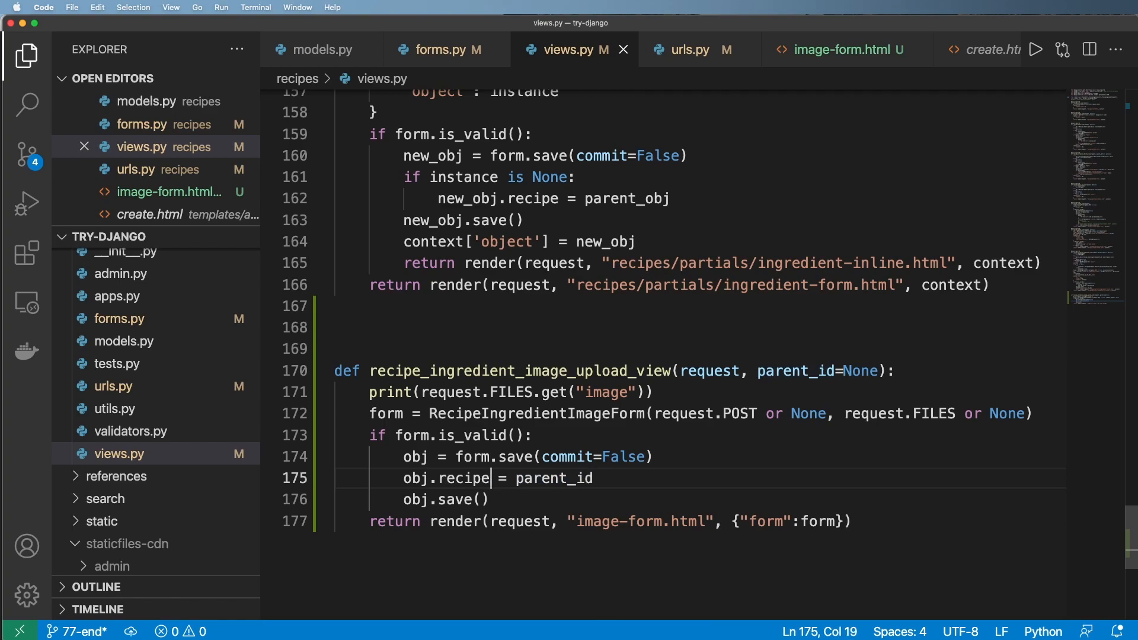
{"action": "type", "text": "_id"}
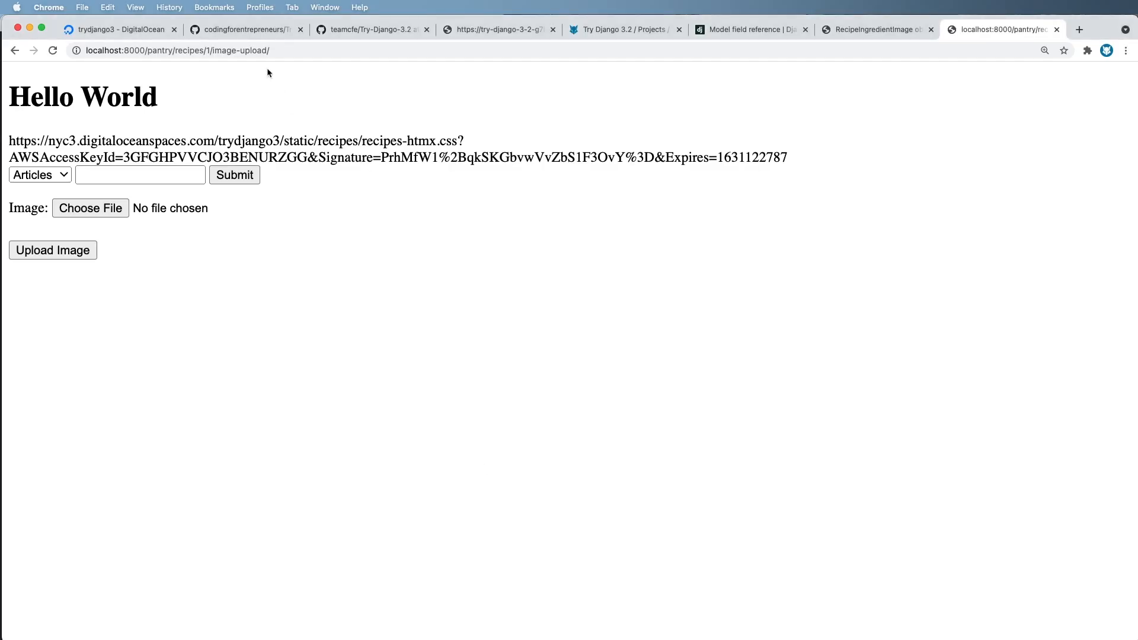
Upload the ingredients-2 image through the image upload form.
{"action": "left_click", "coordinate": [90, 208]}
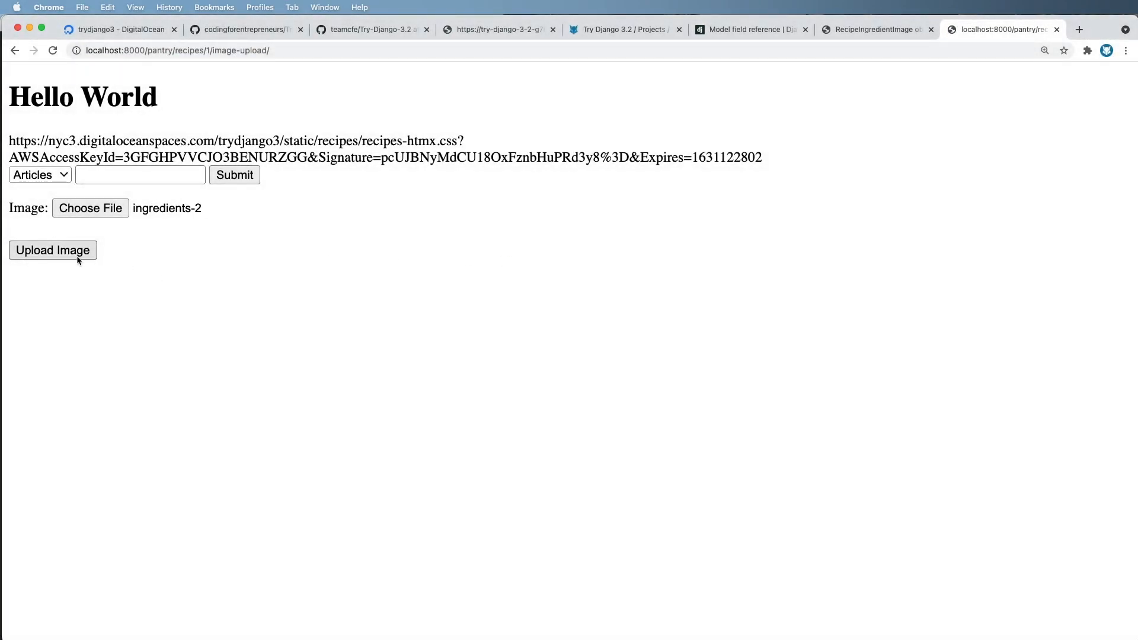
{"action": "left_click", "coordinate": [53, 250]}
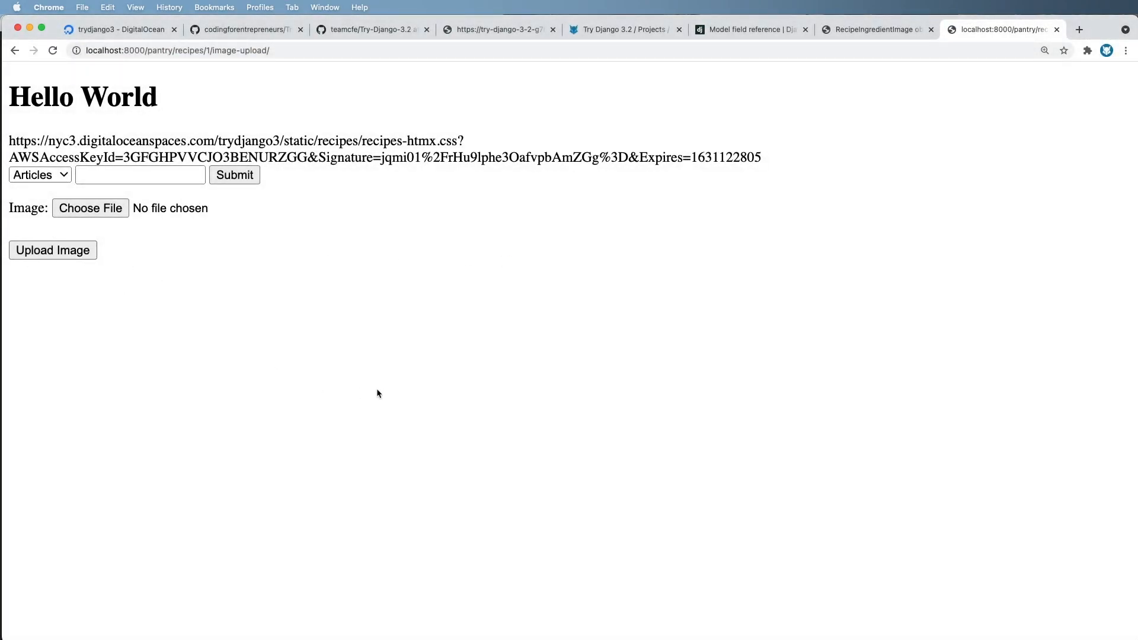
{"action": "mouse_move", "coordinate": [359, 334]}
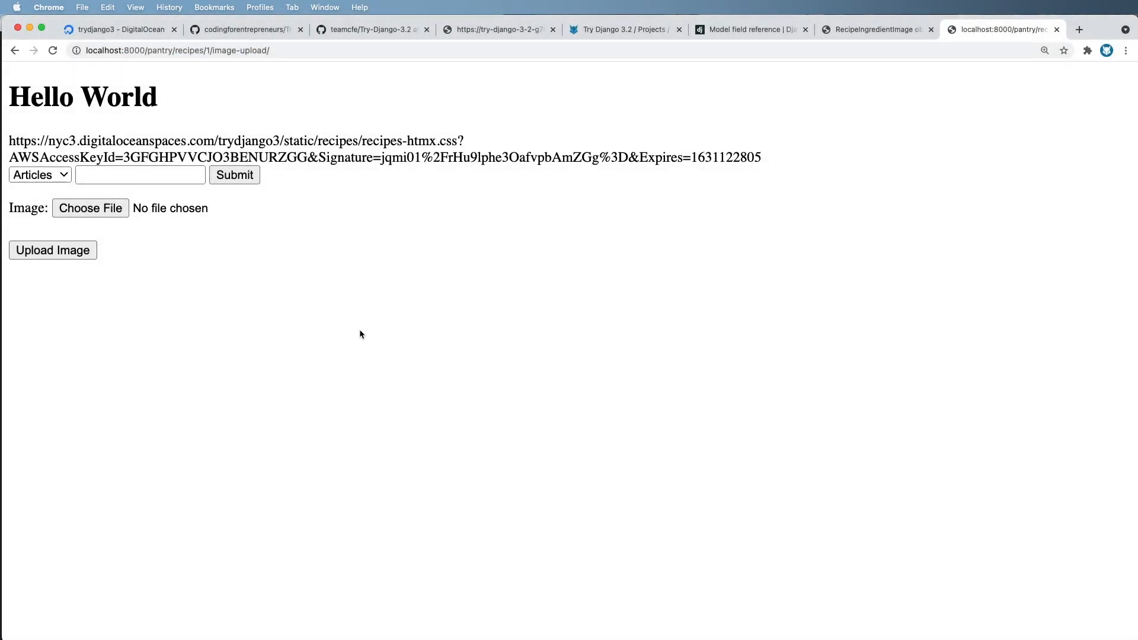
Check the Django admin list of recipe ingredient images, view object (2), then return to the code.
{"action": "left_click", "coordinate": [176, 50]}
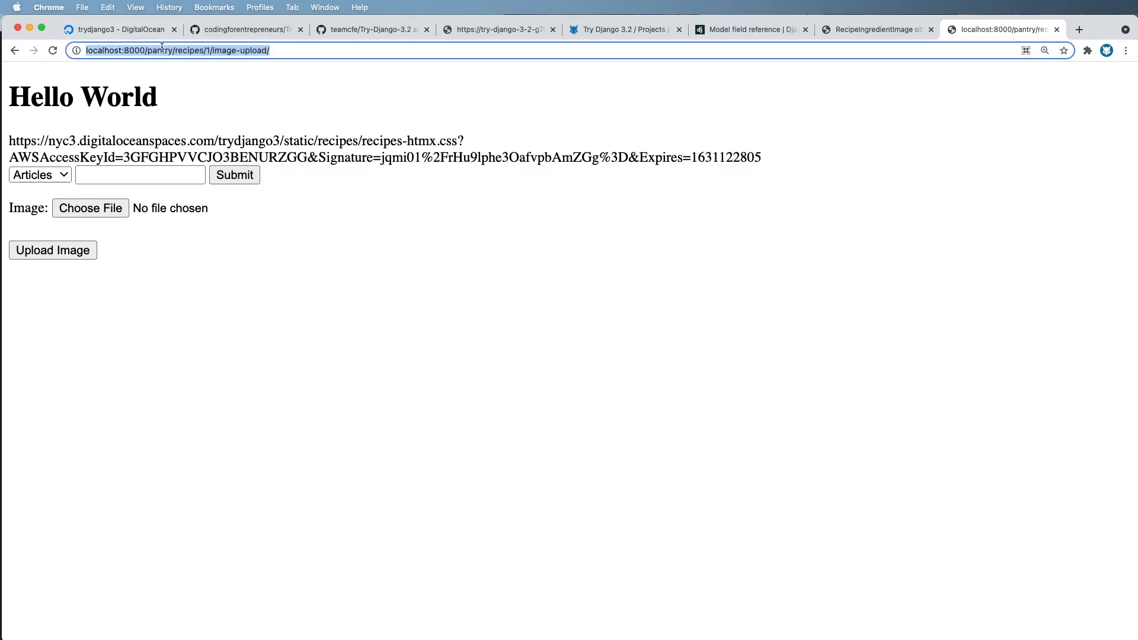
{"action": "left_click", "coordinate": [875, 30]}
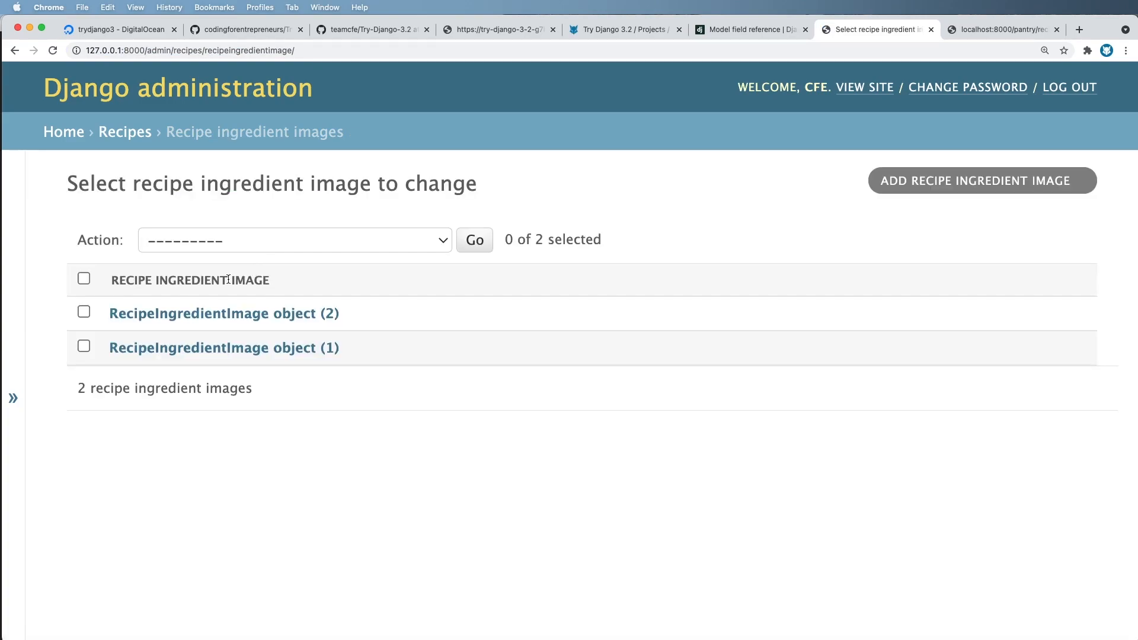
{"action": "mouse_move", "coordinate": [224, 313]}
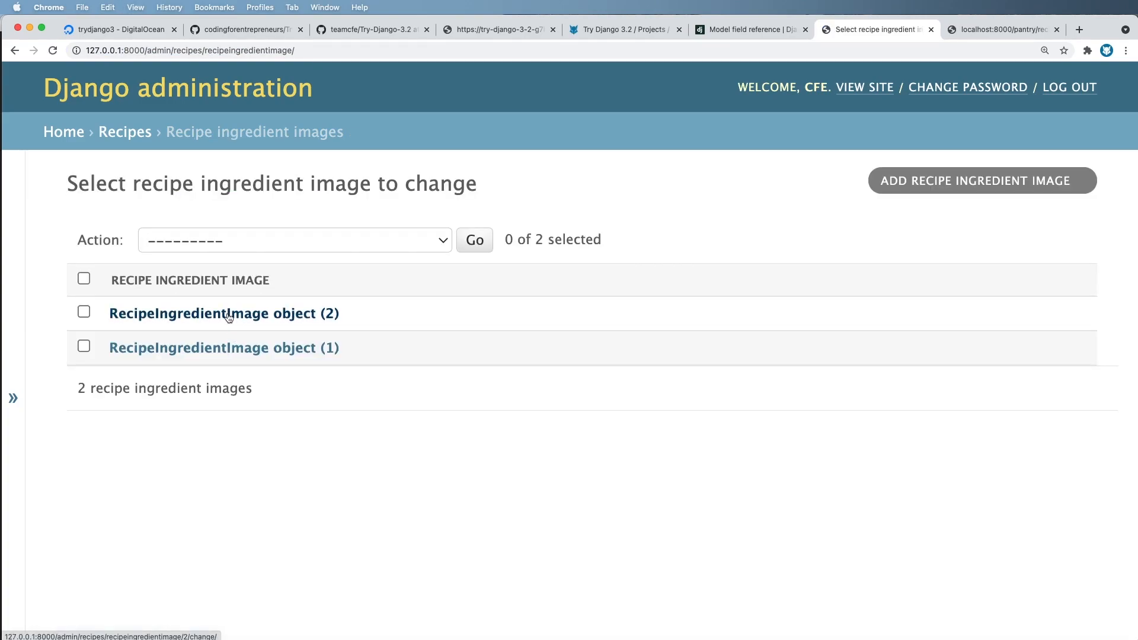
{"action": "left_click", "coordinate": [223, 313]}
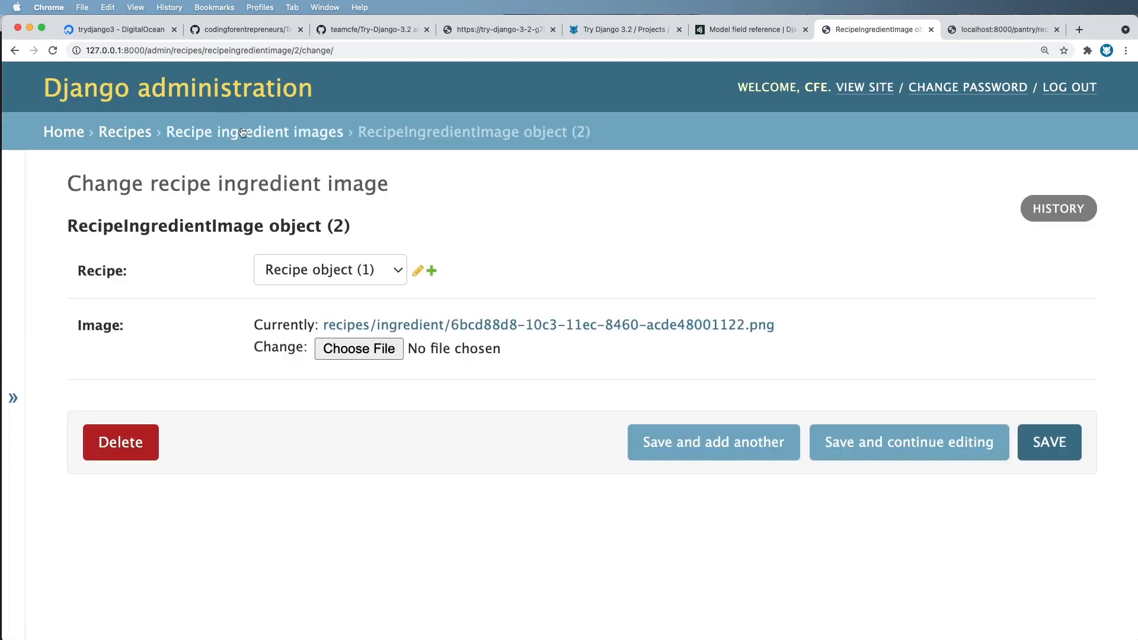
{"action": "left_click", "coordinate": [253, 132]}
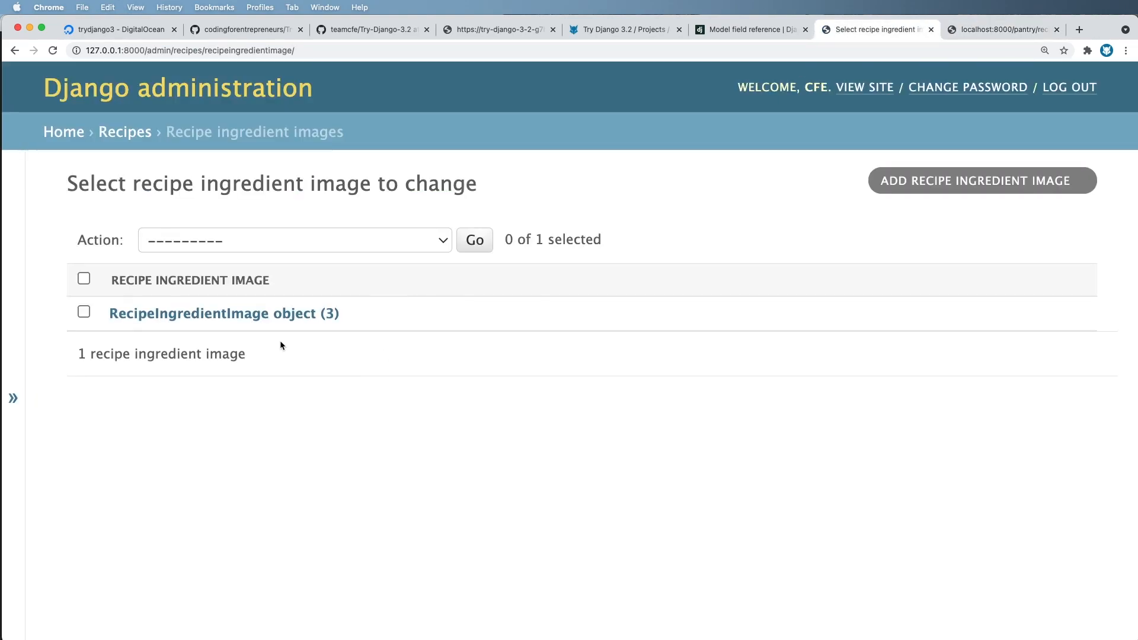
{"action": "left_click", "coordinate": [221, 313]}
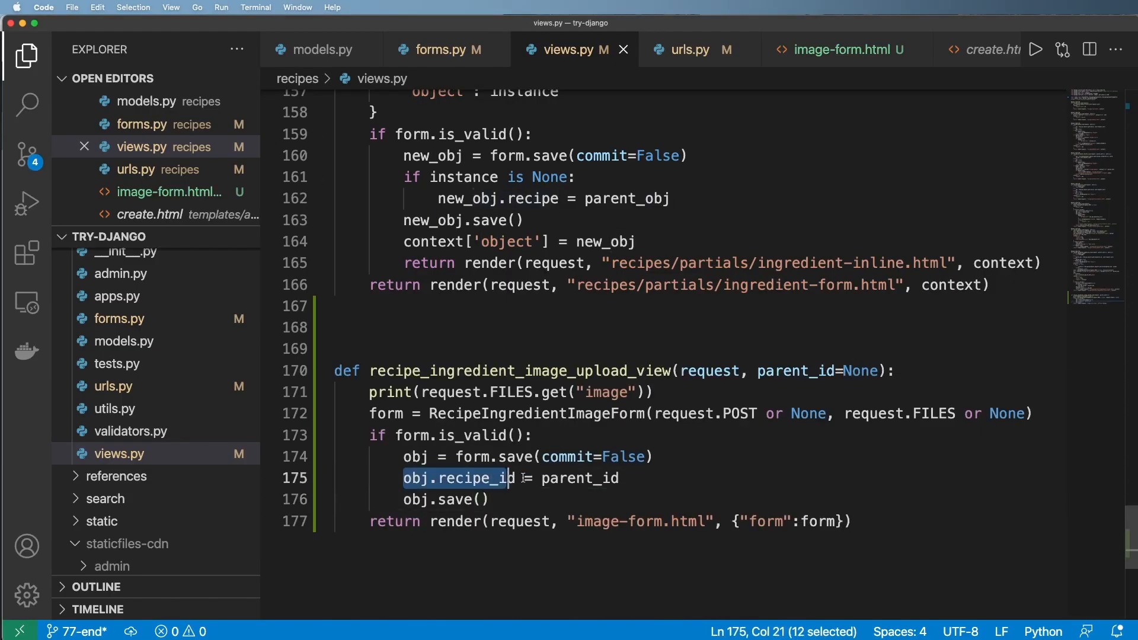
{"action": "left_click", "coordinate": [618, 478]}
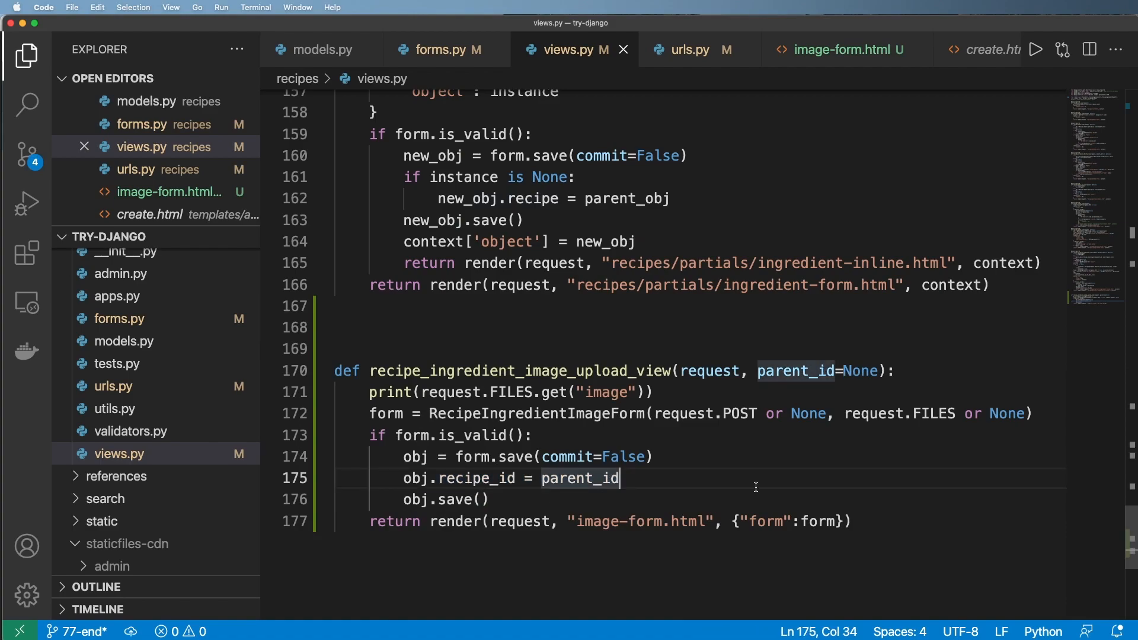
{"action": "left_click", "coordinate": [323, 49]}
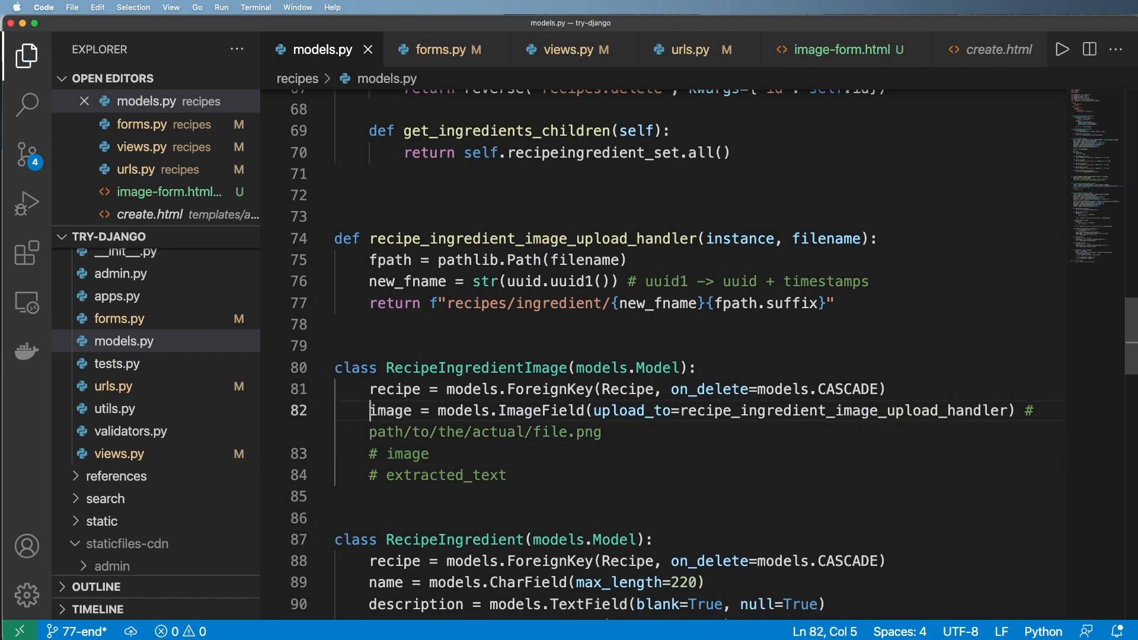
{"action": "type", "text": "# recip"}
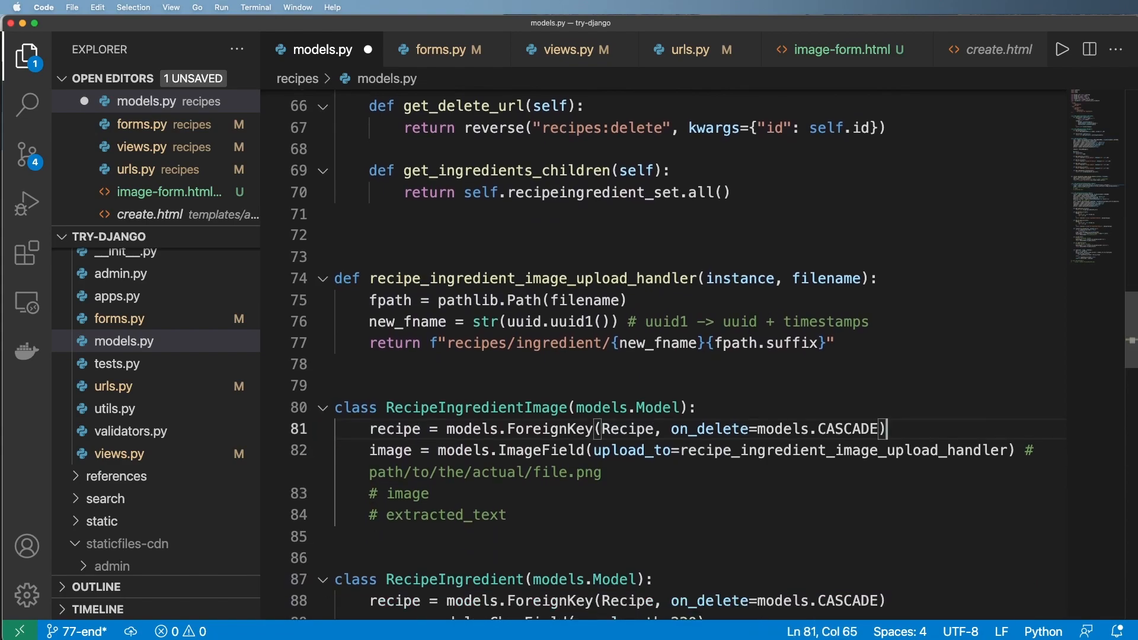
{"action": "left_click", "coordinate": [570, 49]}
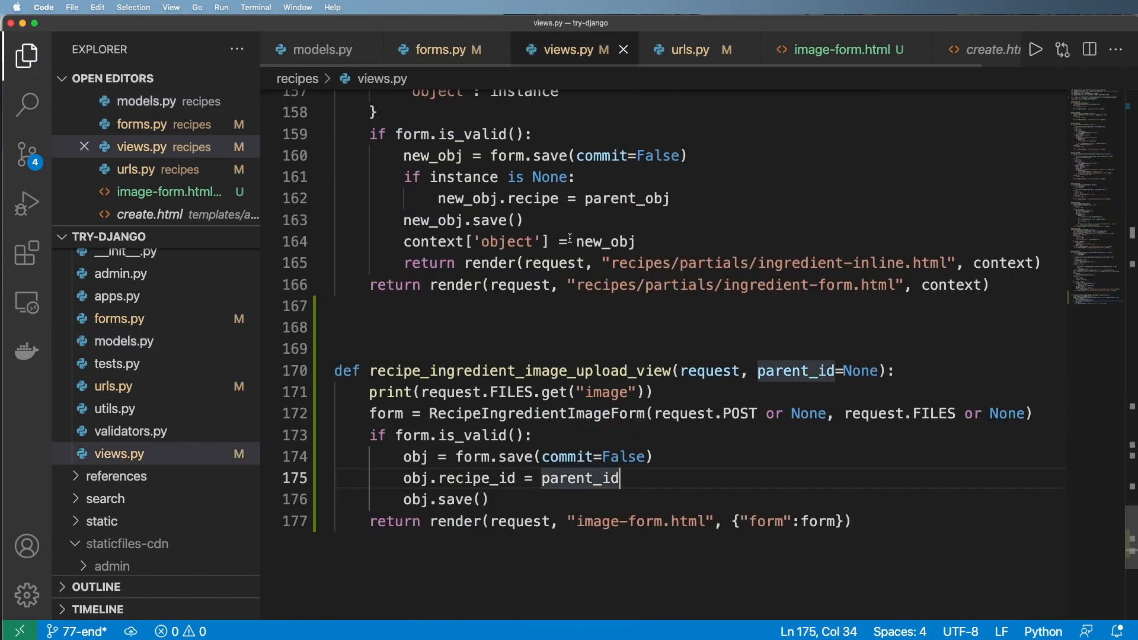
Add 'raise Http404' under the parent_obj None check in the upload view.
{"action": "double_click", "coordinate": [795, 370]}
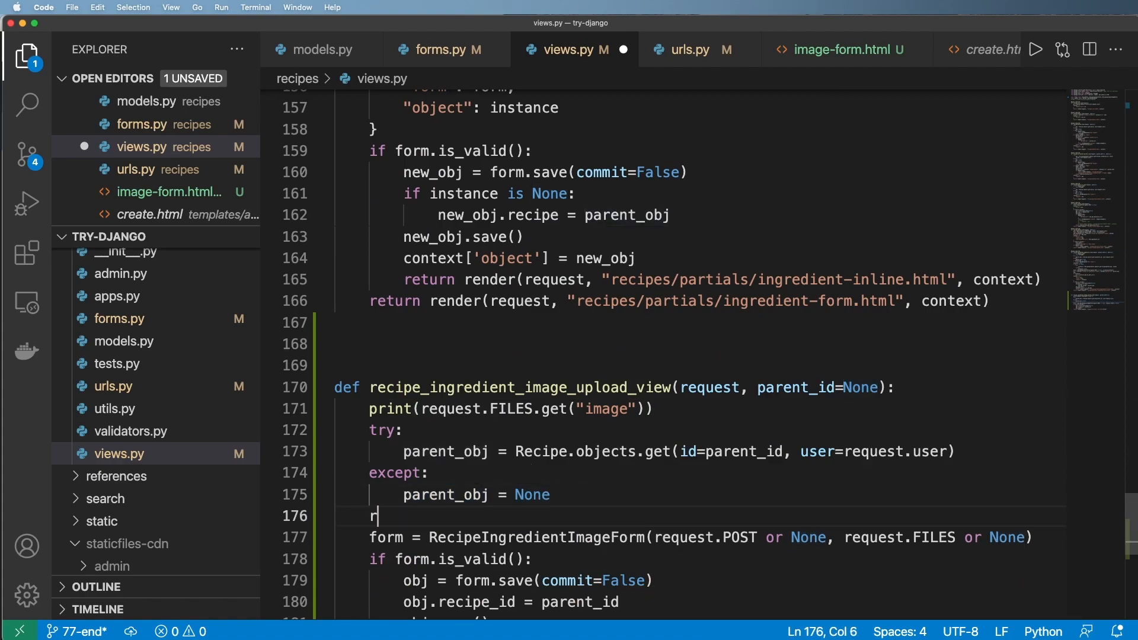
{"action": "type", "text": "if parent_obj is None:"}
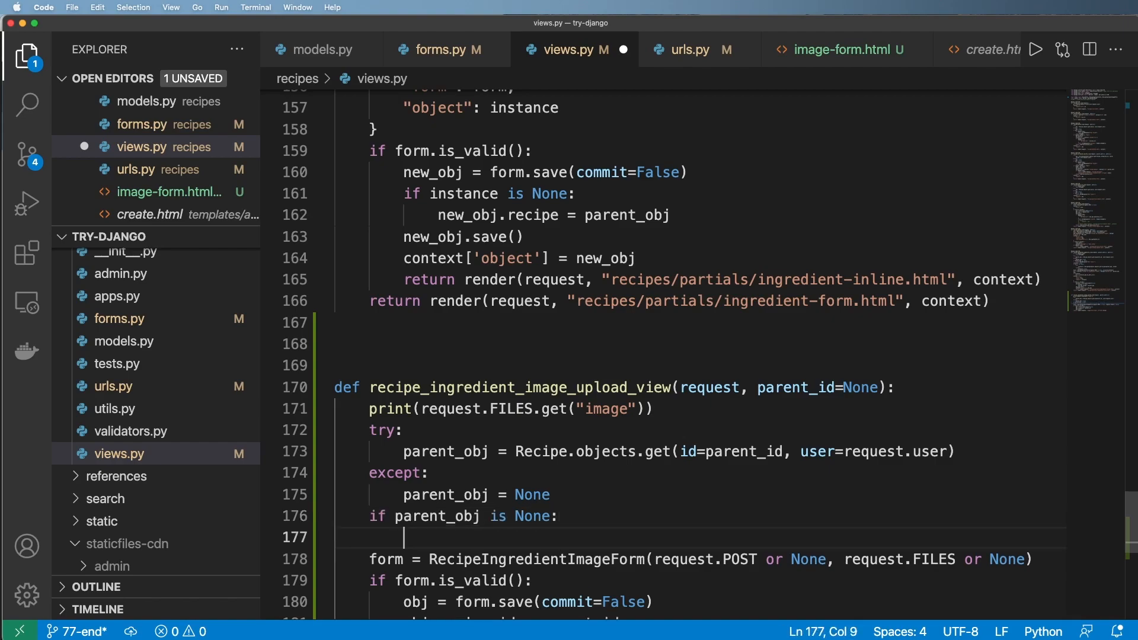
{"action": "type", "text": "raise parent_obj"}
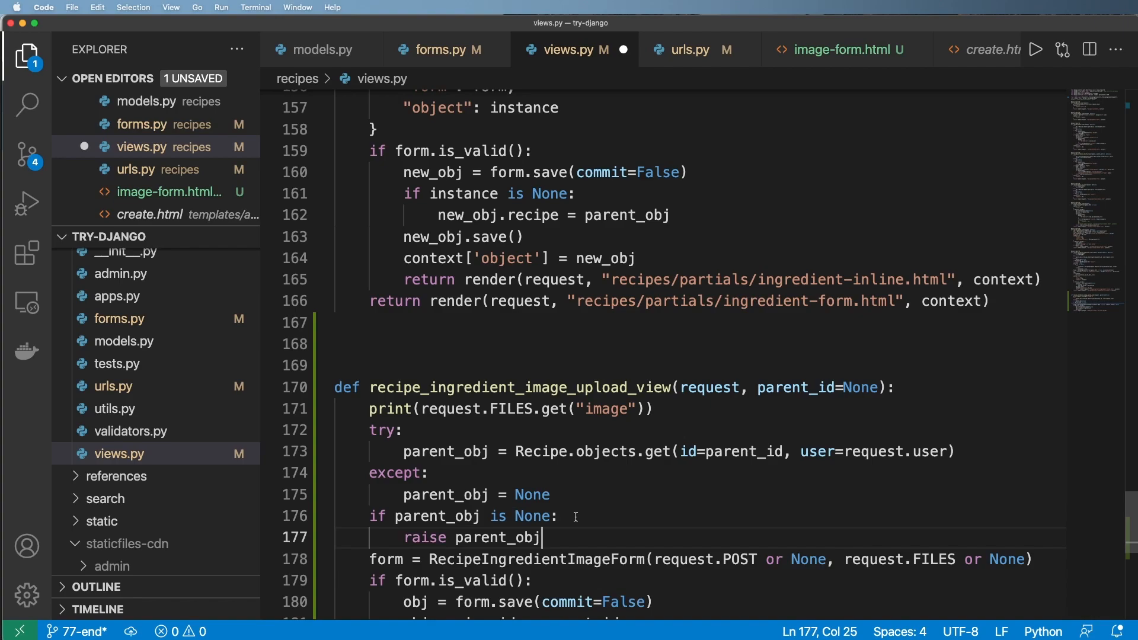
{"action": "type", "text": "Http"}
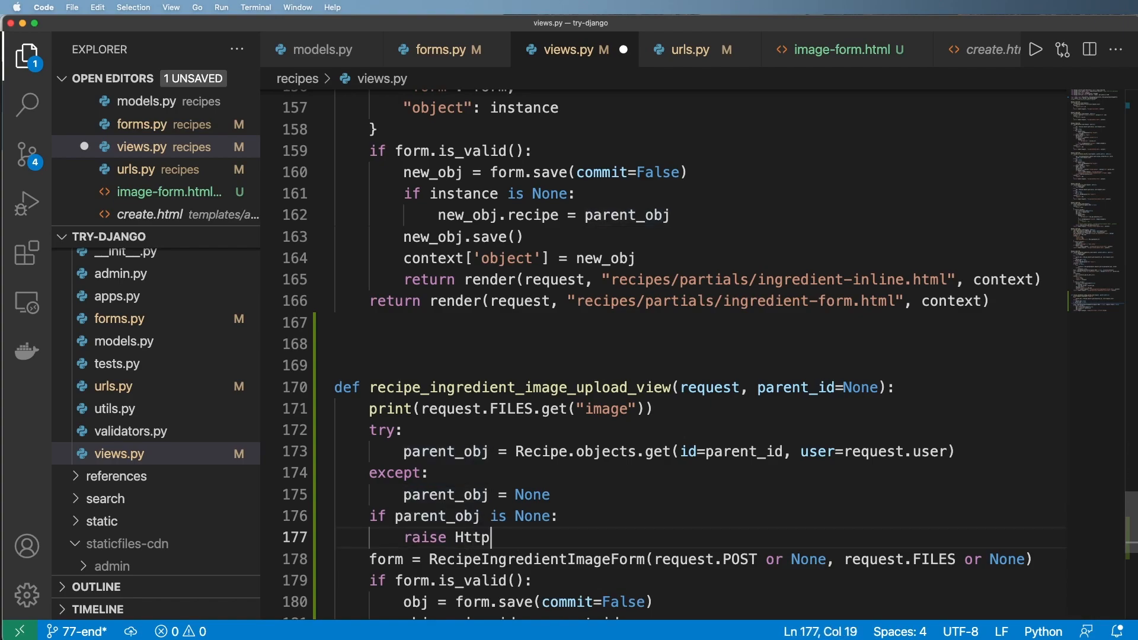
{"action": "type", "text": "404"}
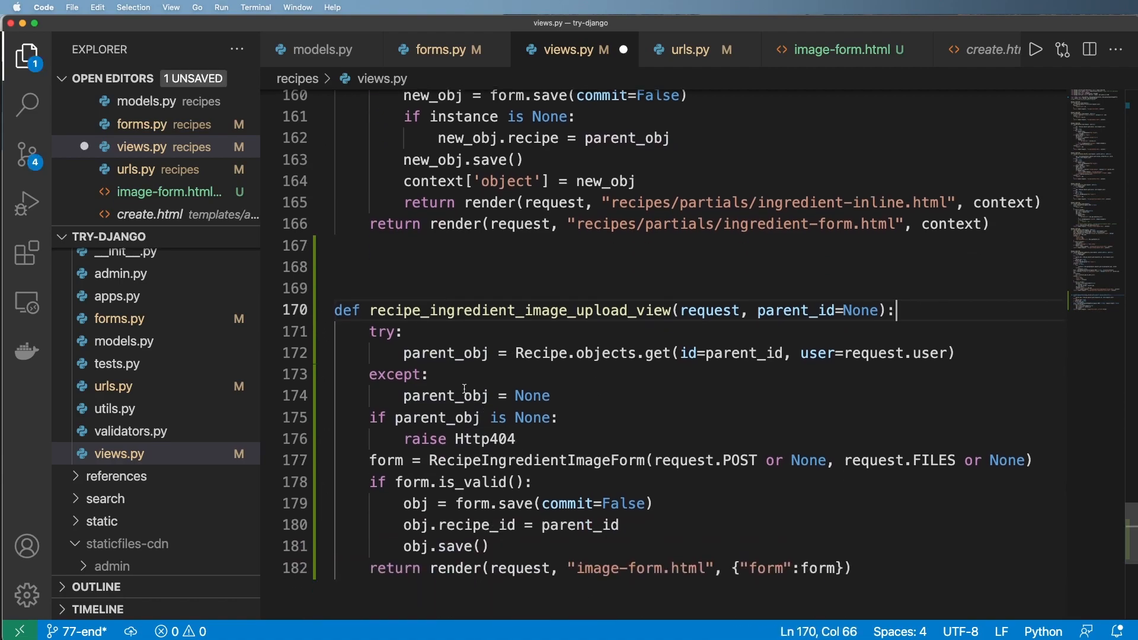
Remove the print line and assign obj.recipe = parent_obj instead of recipe_id, then save.
{"action": "left_click", "coordinate": [479, 525]}
{"action": "type", "text": "obj"}
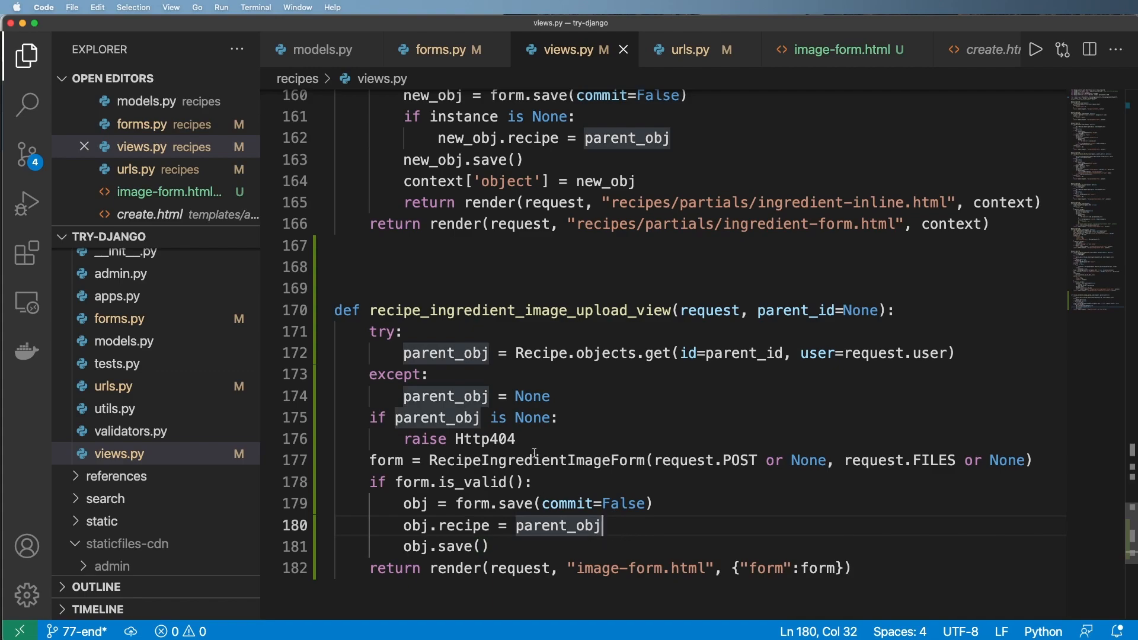
{"action": "double_click", "coordinate": [536, 460]}
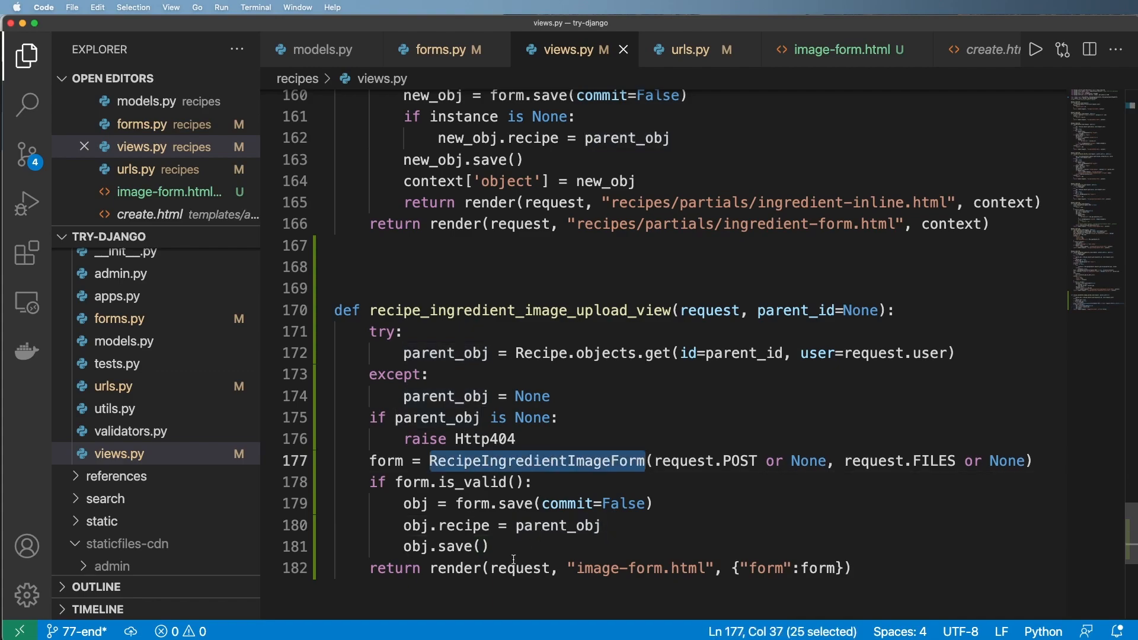
{"action": "left_click", "coordinate": [534, 504]}
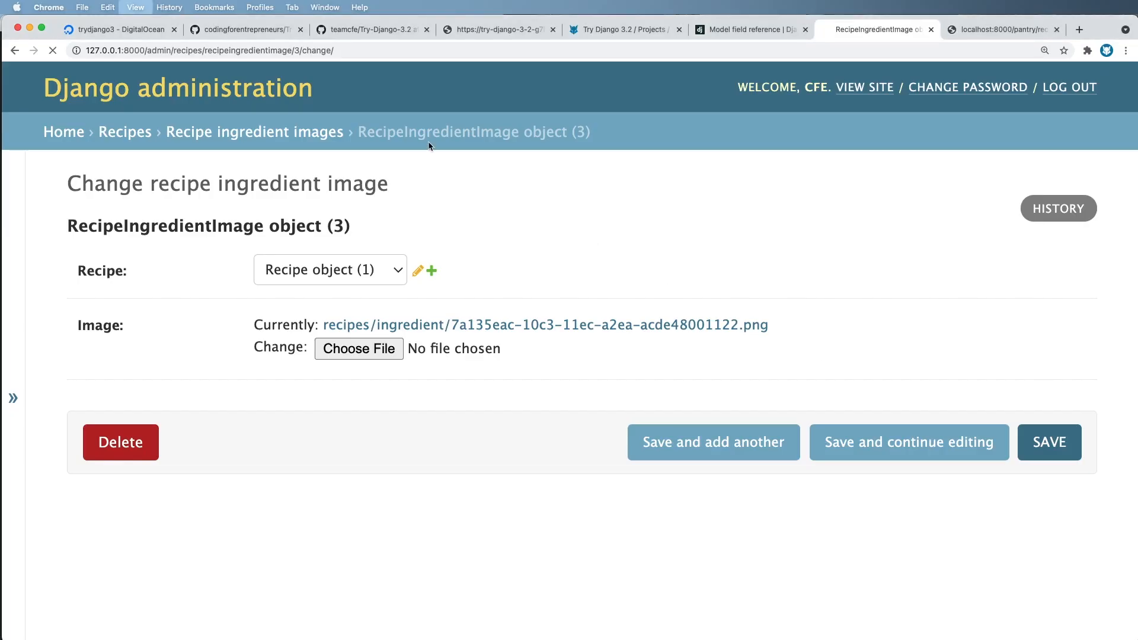
Submit ingredients-2 on the image-upload page for recipe 3424.
{"action": "left_click", "coordinate": [1003, 28]}
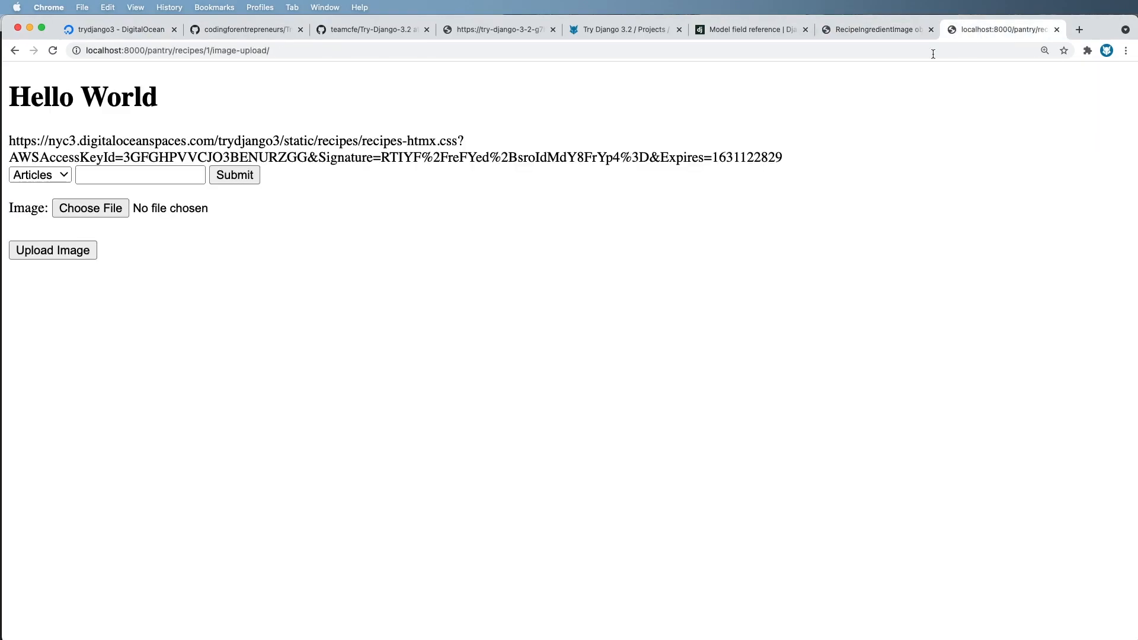
{"action": "left_click_drag", "start_coordinate": [10, 208], "coordinate": [206, 208]}
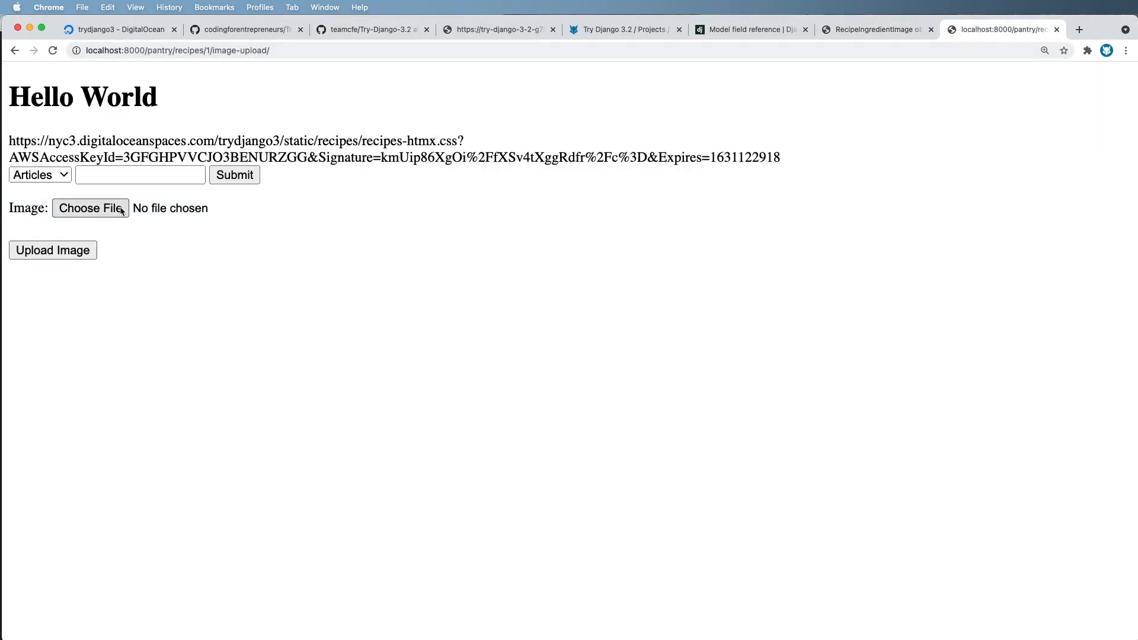
{"action": "left_click", "coordinate": [90, 208]}
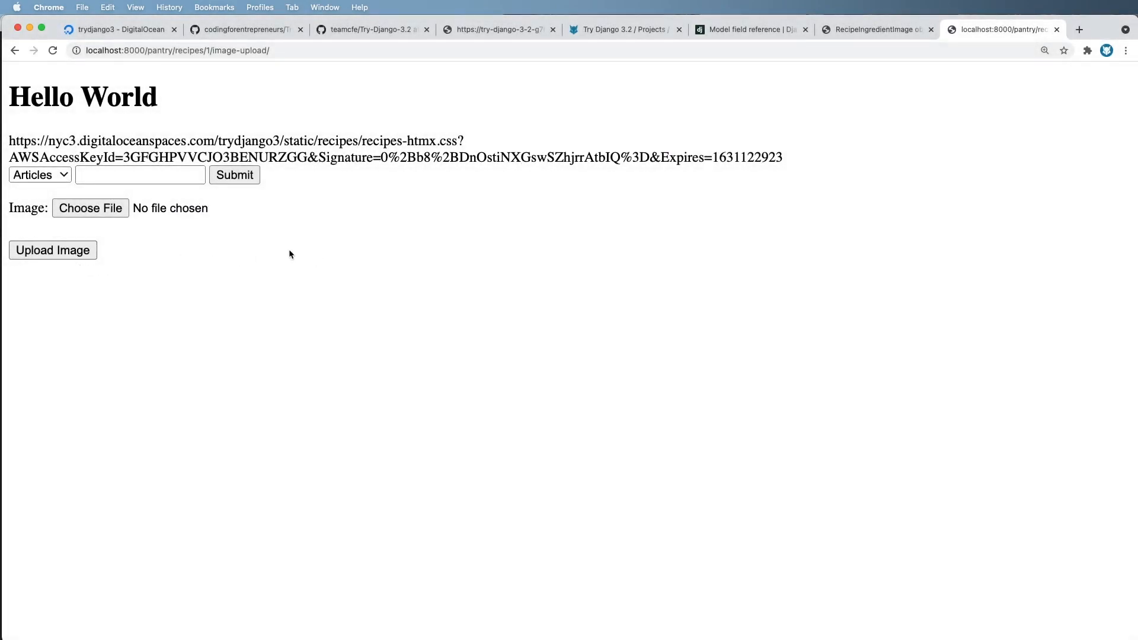
{"action": "left_click", "coordinate": [206, 50]}
{"action": "type", "text": "3424"}
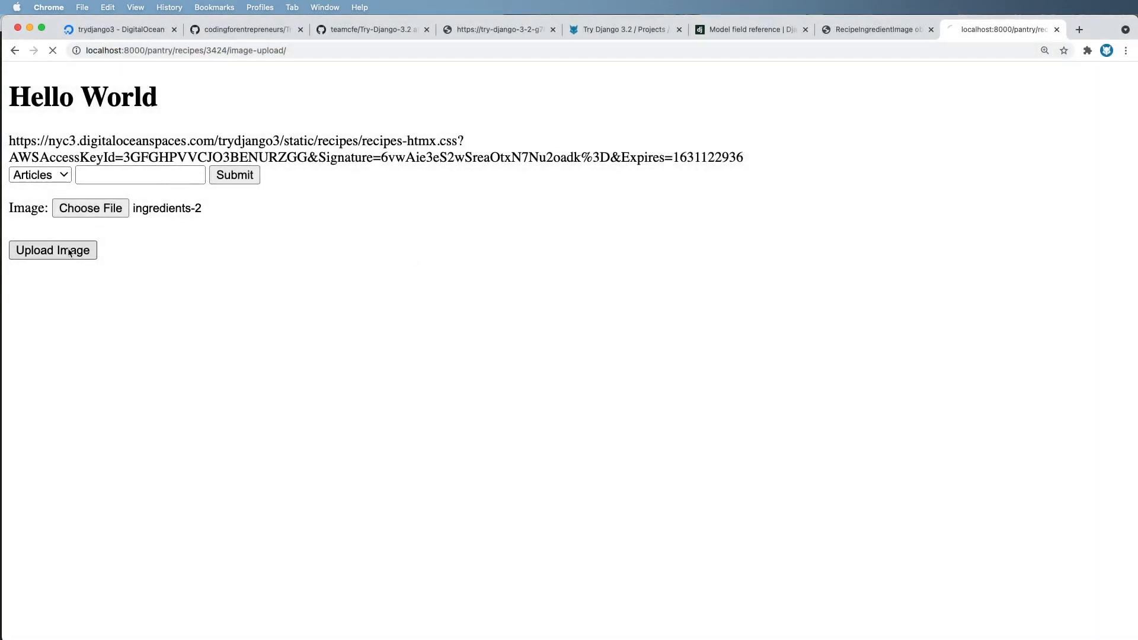
{"action": "left_click", "coordinate": [52, 250]}
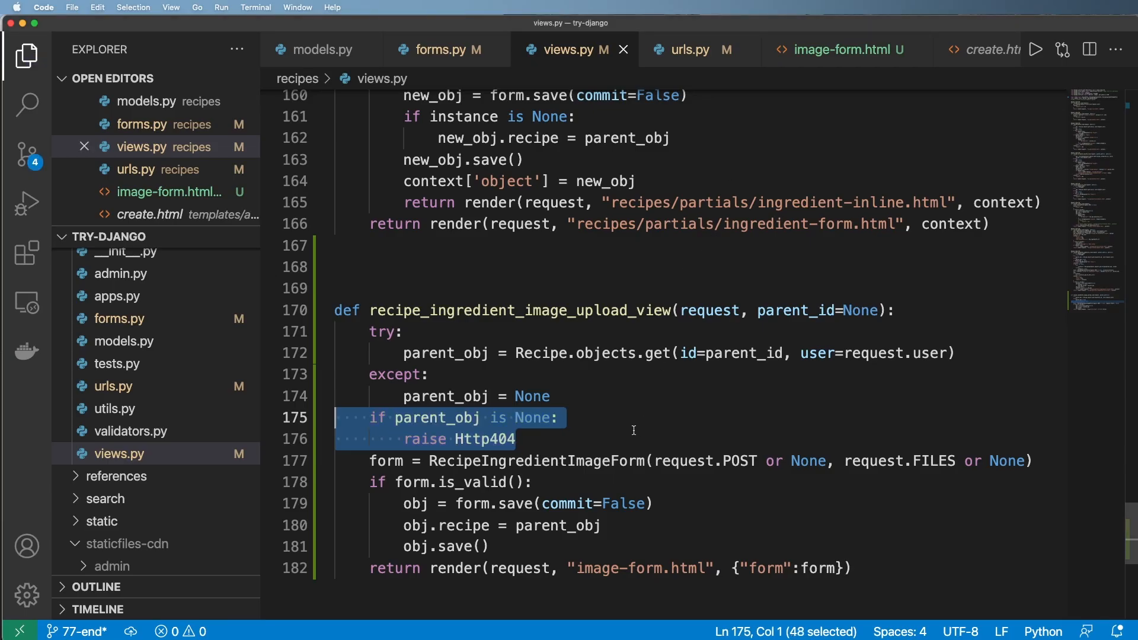
{"action": "left_click", "coordinate": [429, 373]}
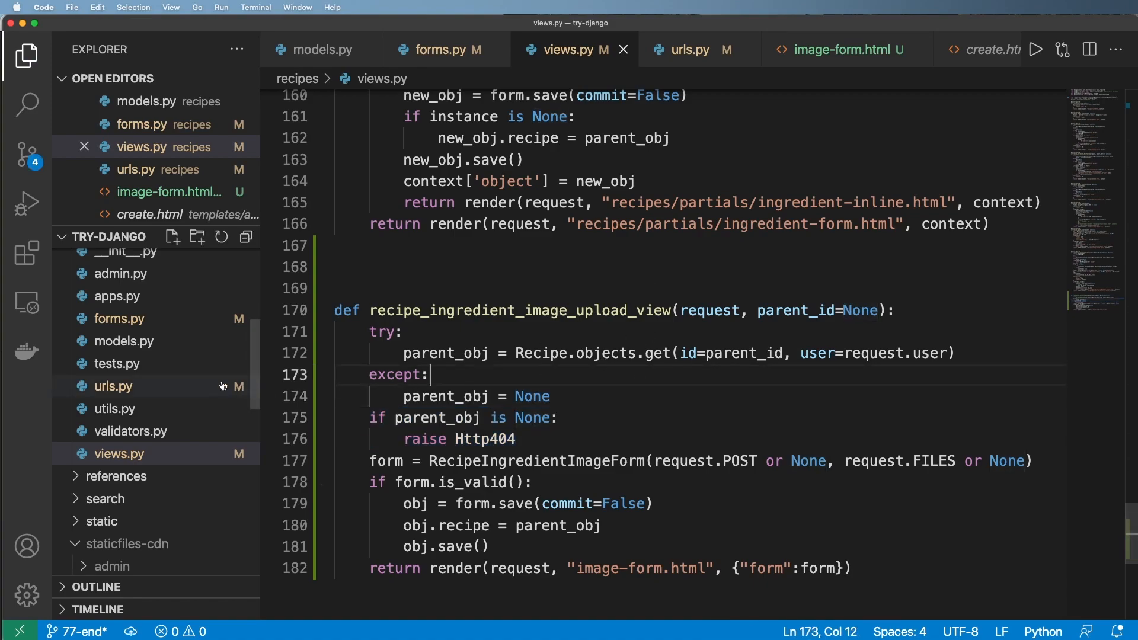
{"action": "left_click", "coordinate": [322, 50]}
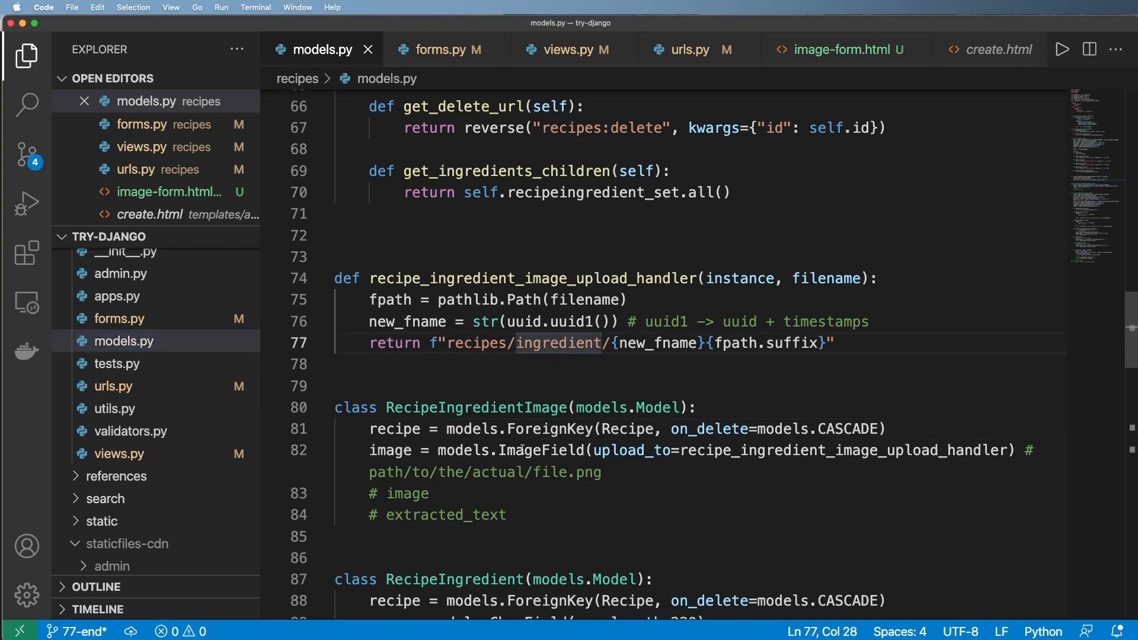
{"action": "double_click", "coordinate": [540, 450]}
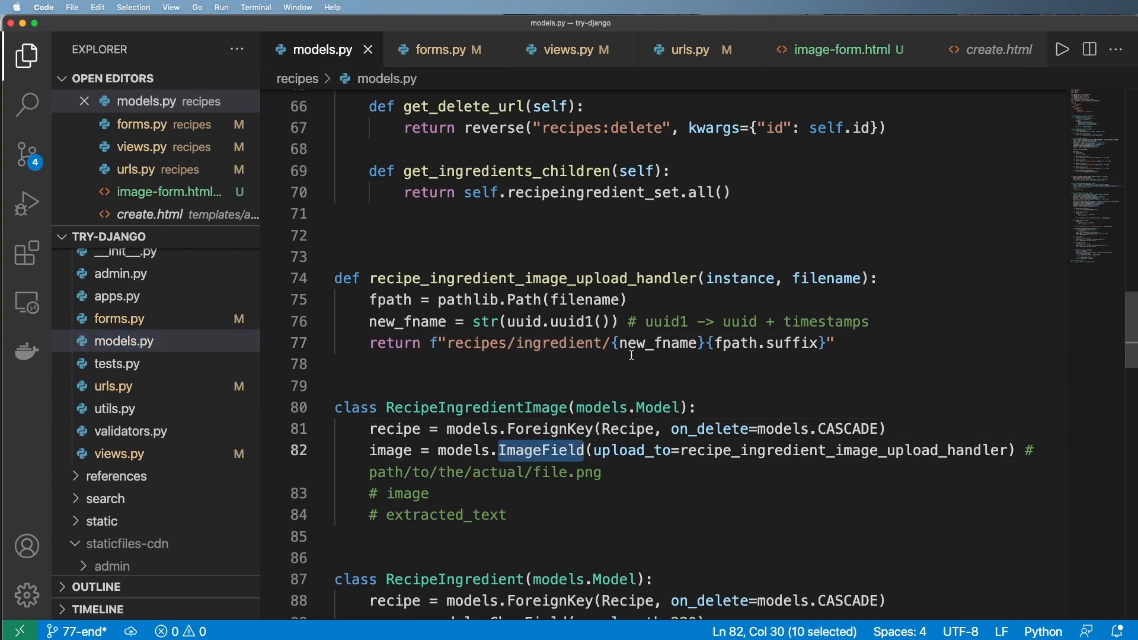
{"action": "left_click", "coordinate": [834, 49]}
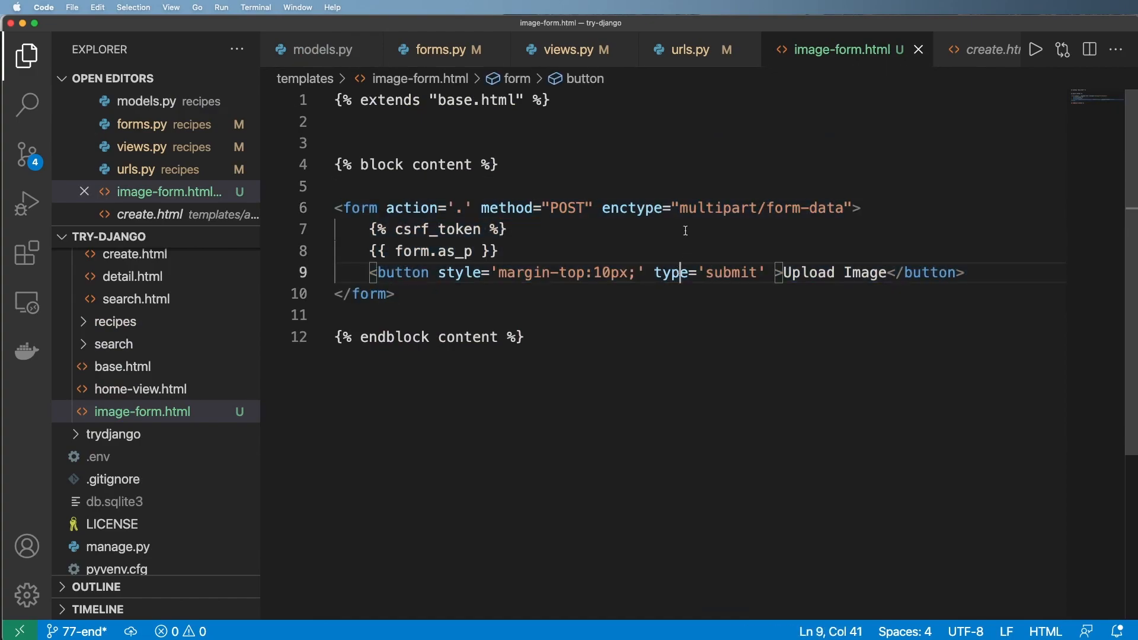
{"action": "double_click", "coordinate": [718, 209]}
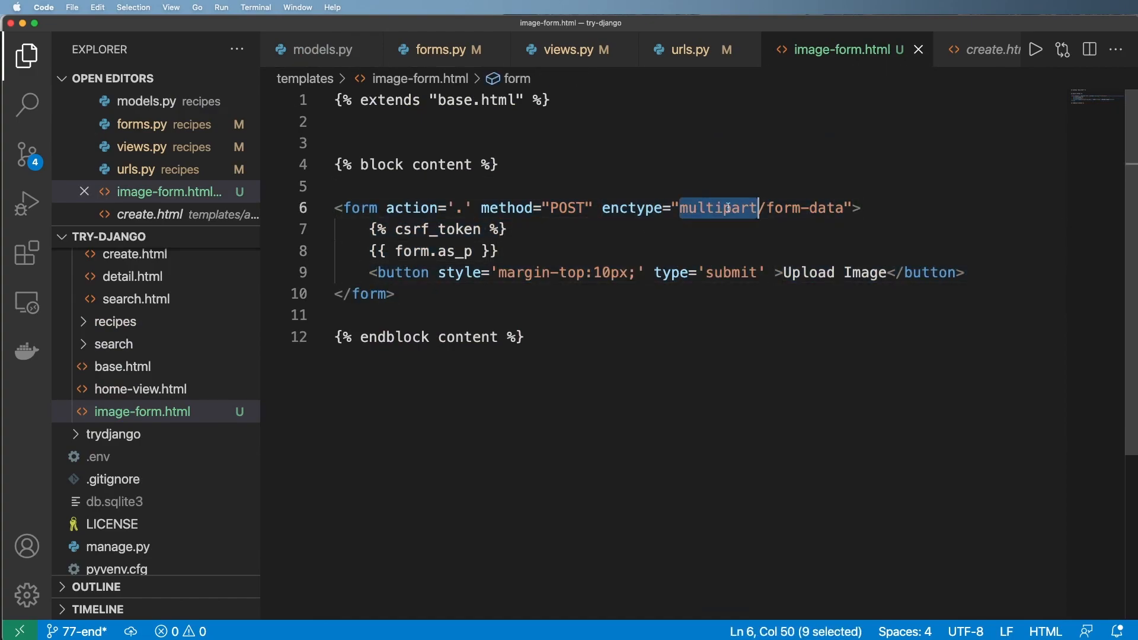
{"action": "left_click", "coordinate": [493, 251]}
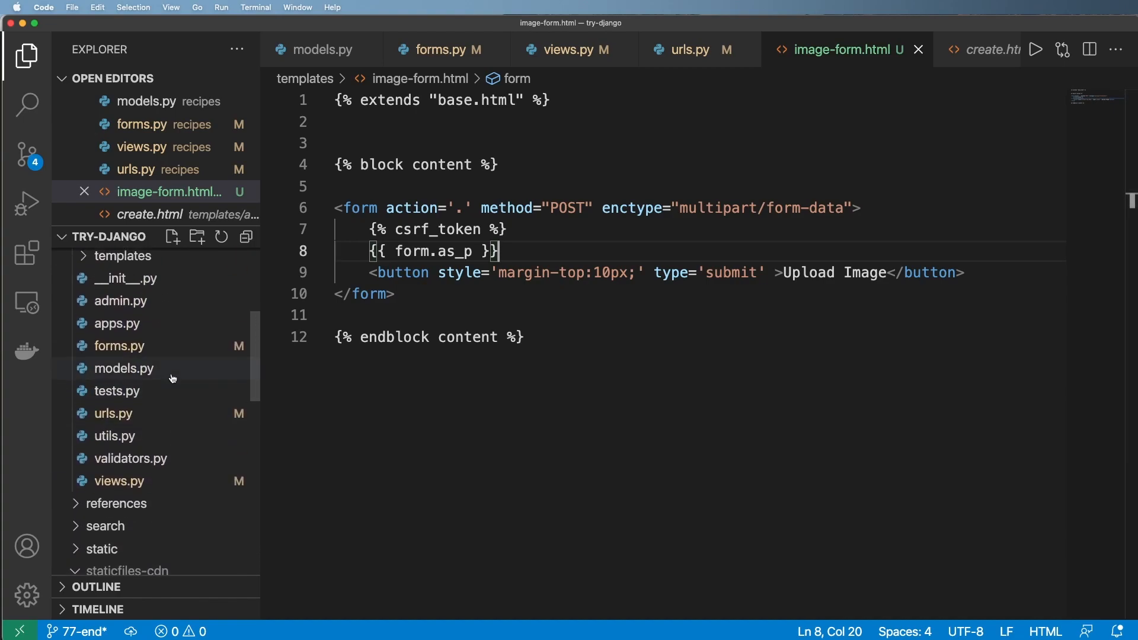
{"action": "left_click", "coordinate": [119, 480]}
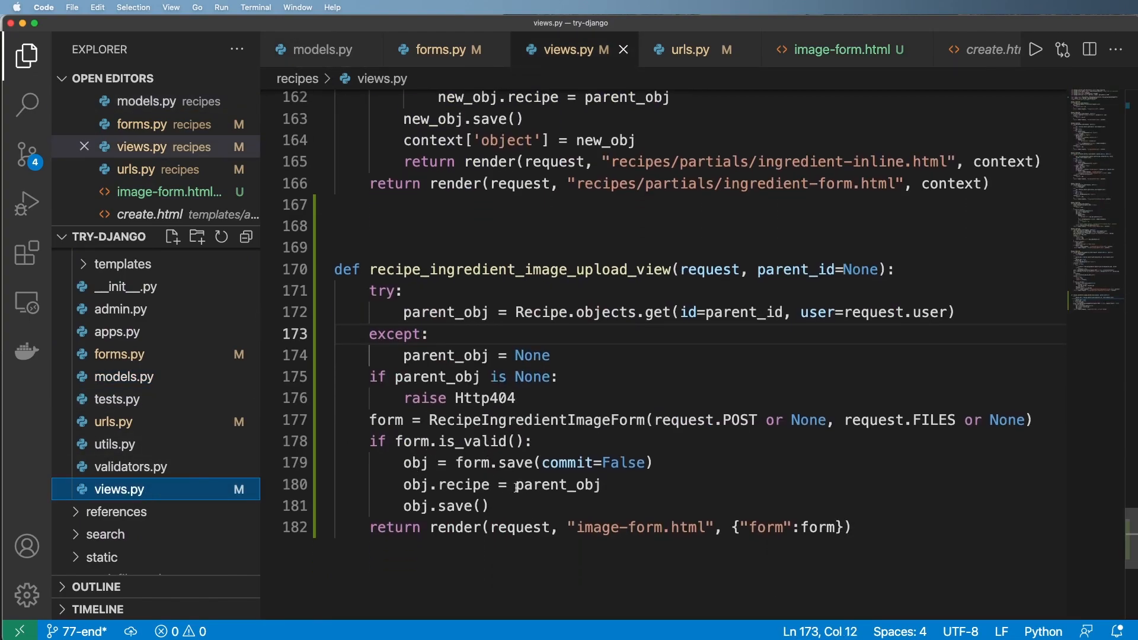
Add commented-out '# obj.recipe_id = parent_id' below obj.recipe = parent_obj and save.
{"action": "double_click", "coordinate": [500, 485]}
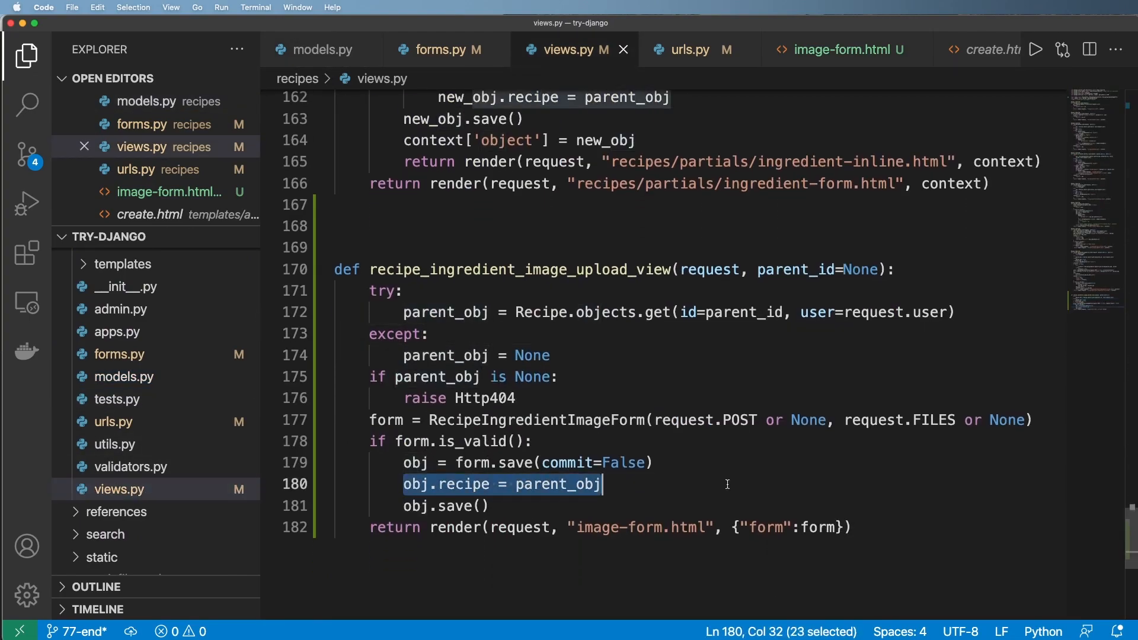
{"action": "key", "text": "enter"}
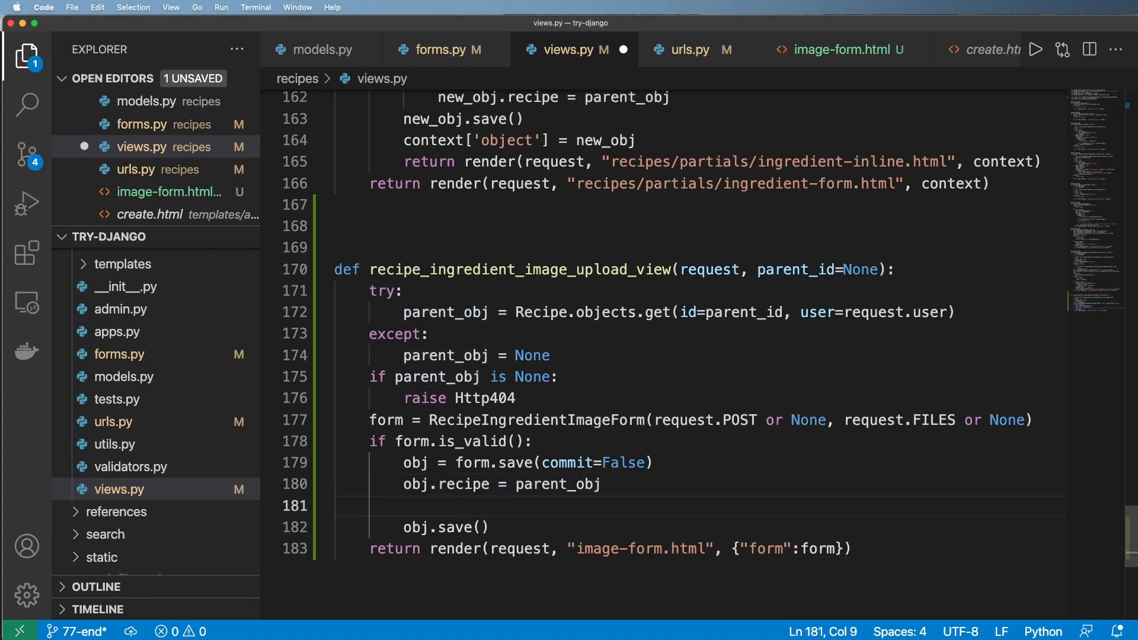
{"action": "type", "text": "# obj.recip"}
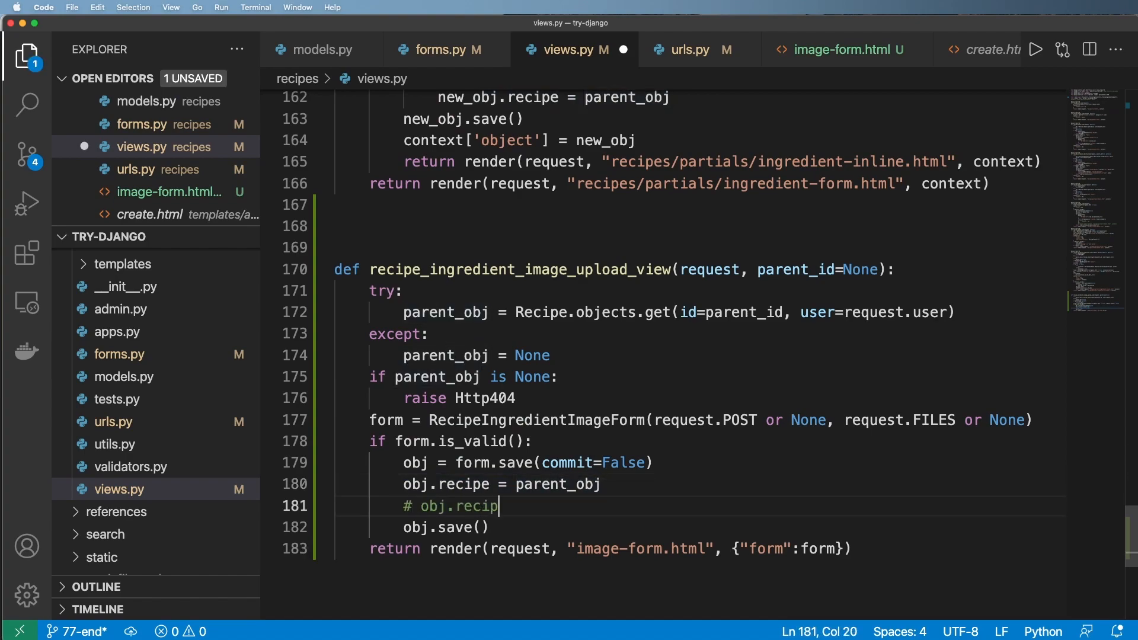
{"action": "type", "text": "e = parent"}
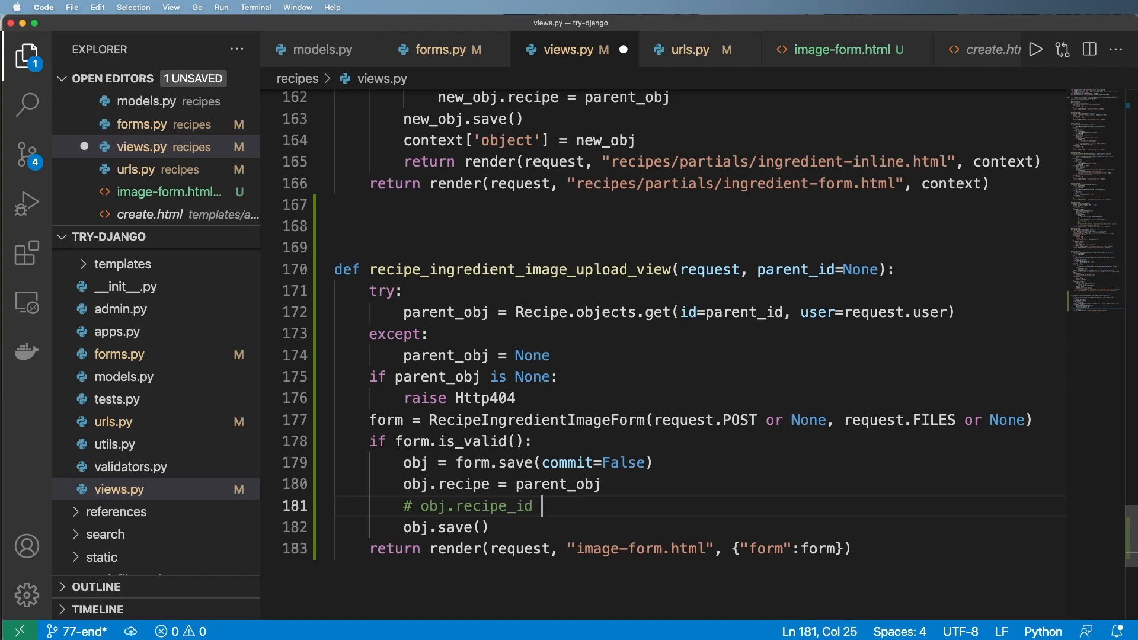
{"action": "type", "text": "= paren"}
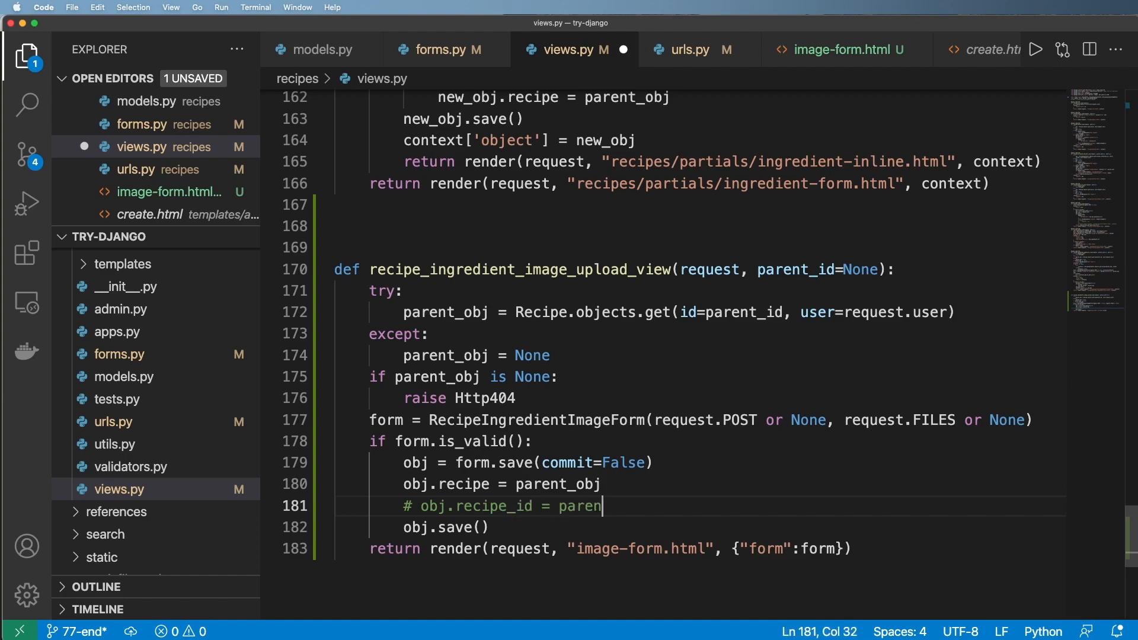
{"action": "type", "text": "t_id"}
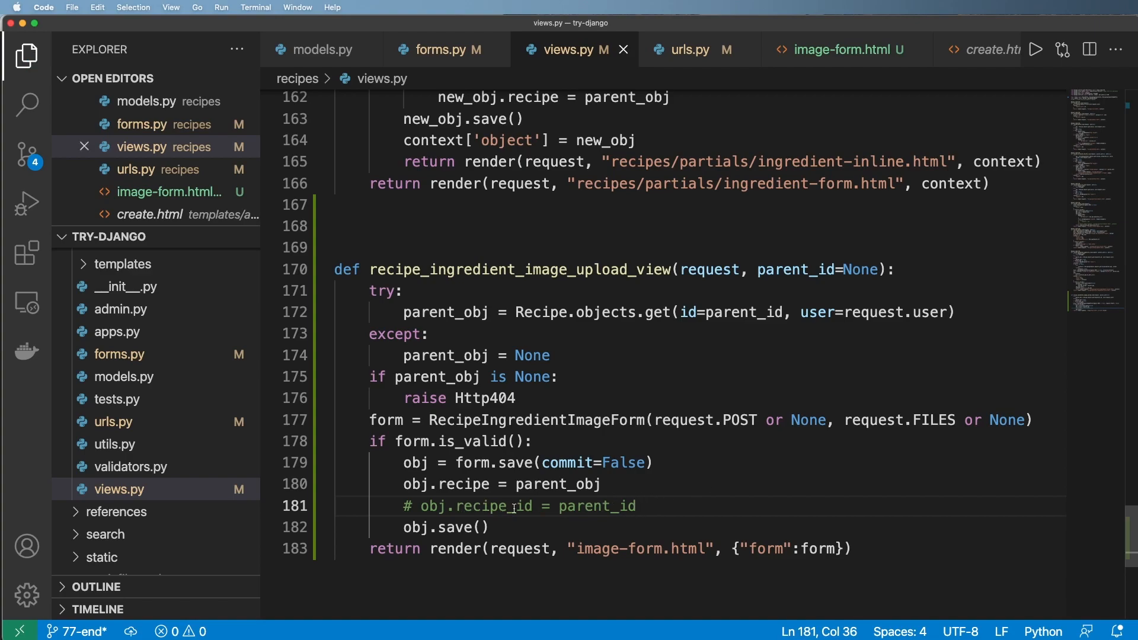
{"action": "double_click", "coordinate": [479, 506]}
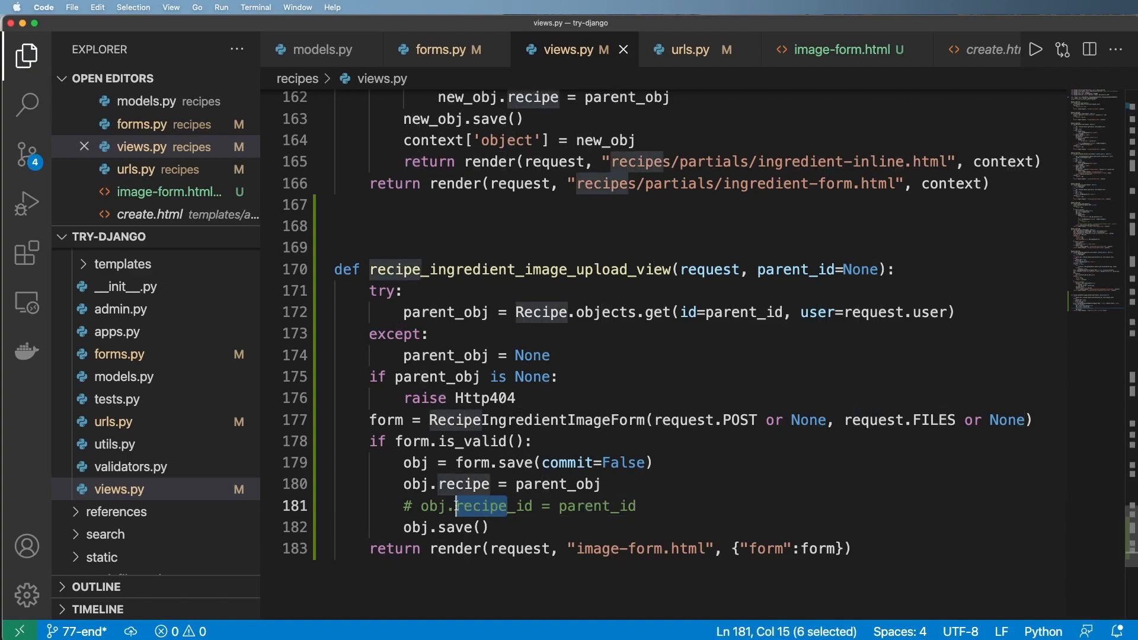